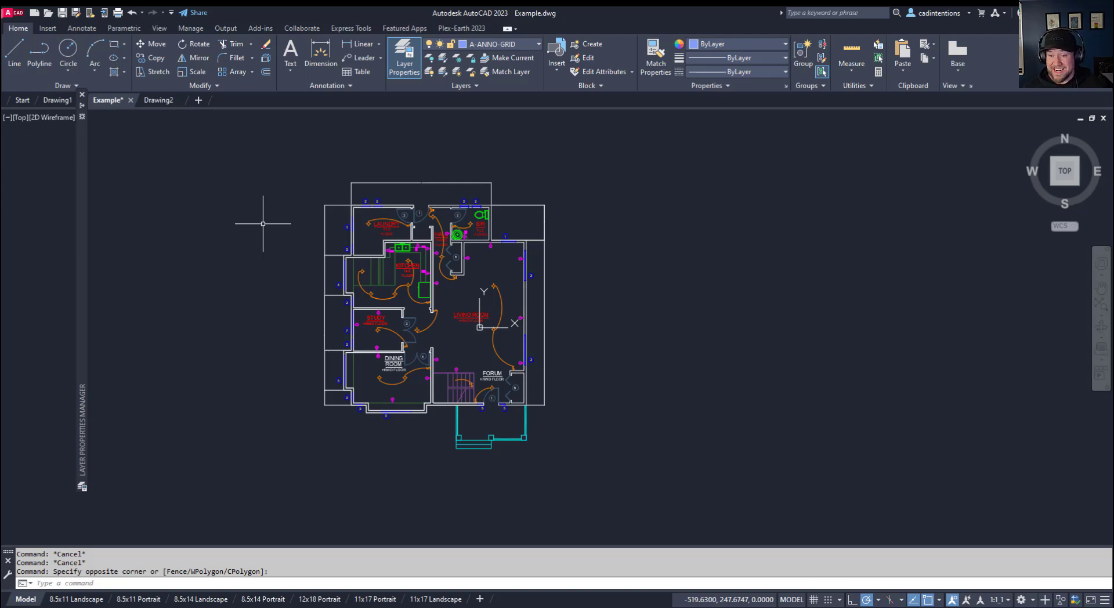
mouse_move(422, 291)
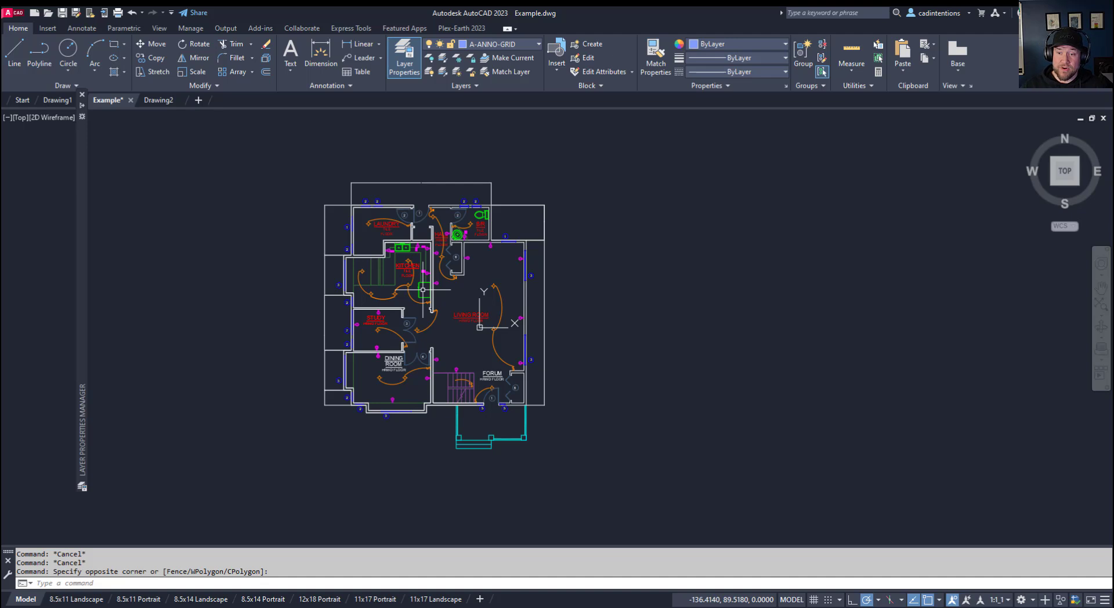
mouse_move(486, 327)
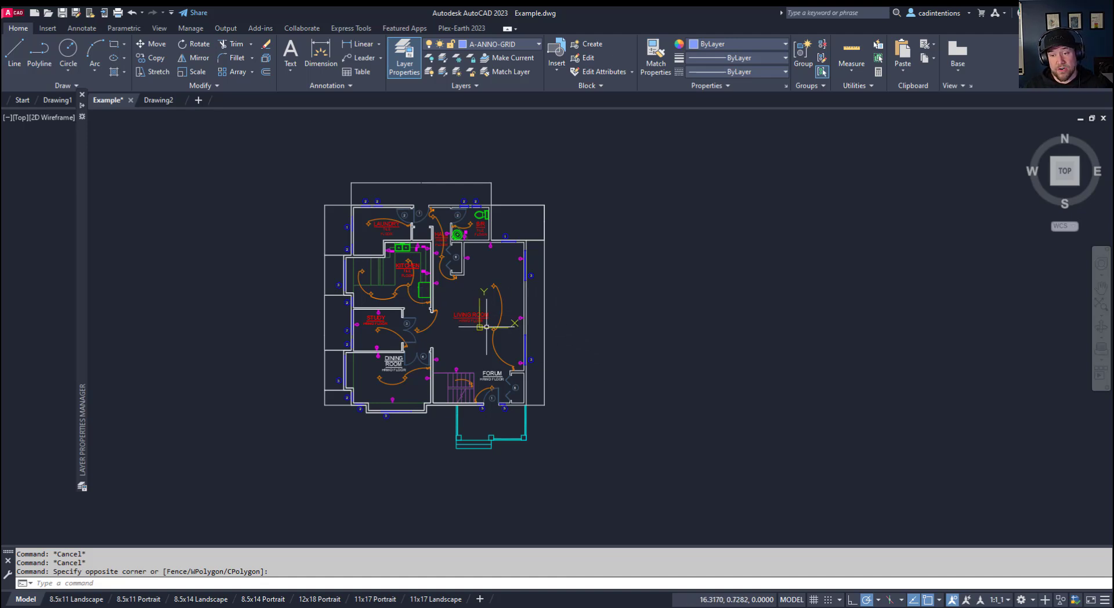
Step: Select one living-room light fixture and use Select Similar to grab all Lighting-layer objects
scroll(up, 3)
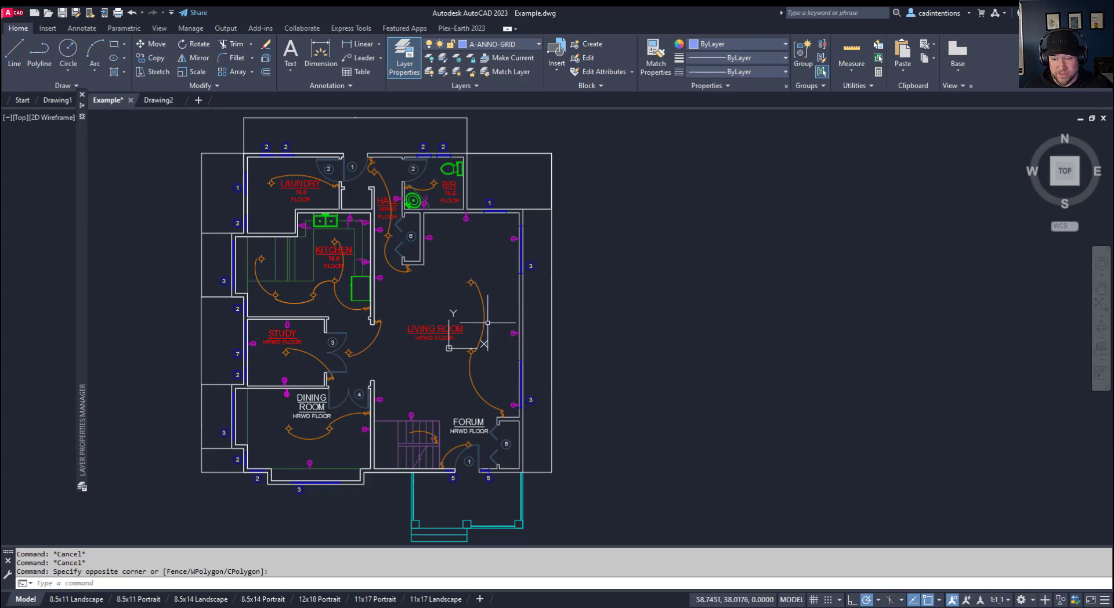
mouse_move(492, 295)
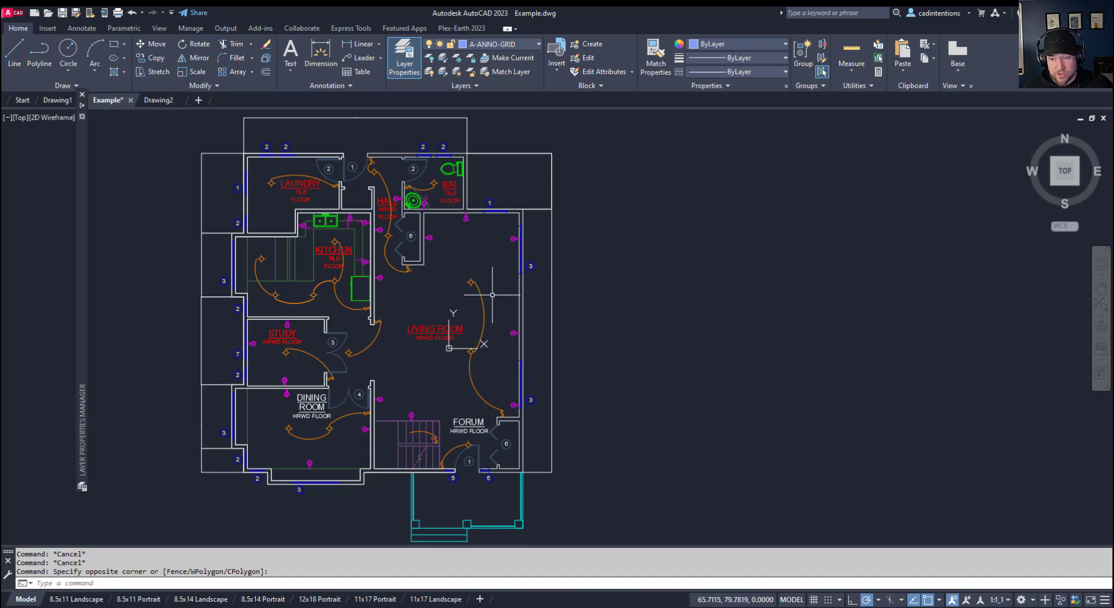
mouse_move(493, 291)
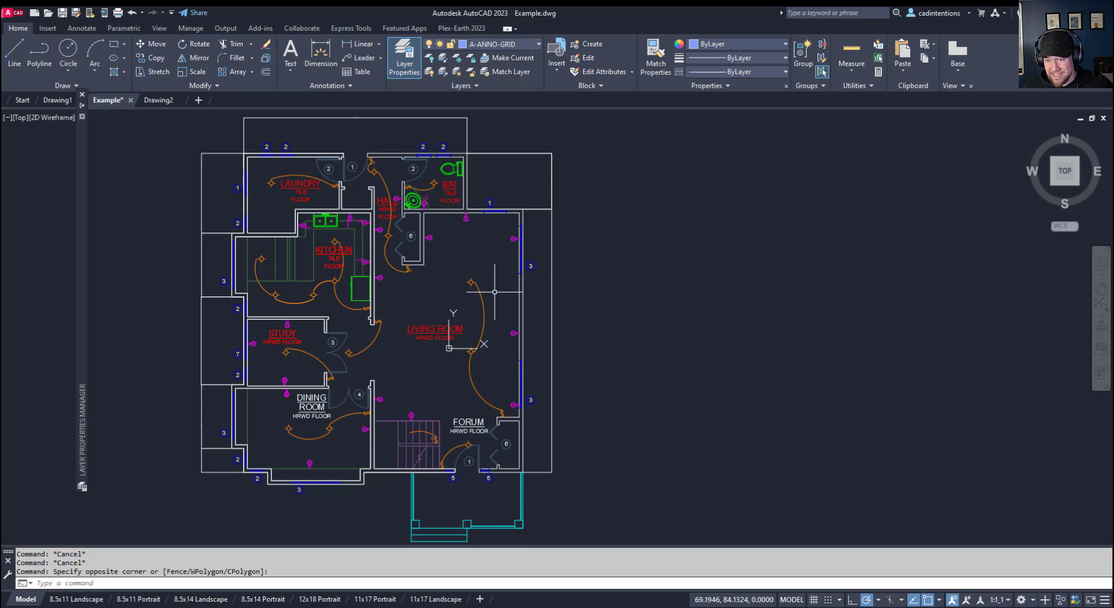
click(483, 312)
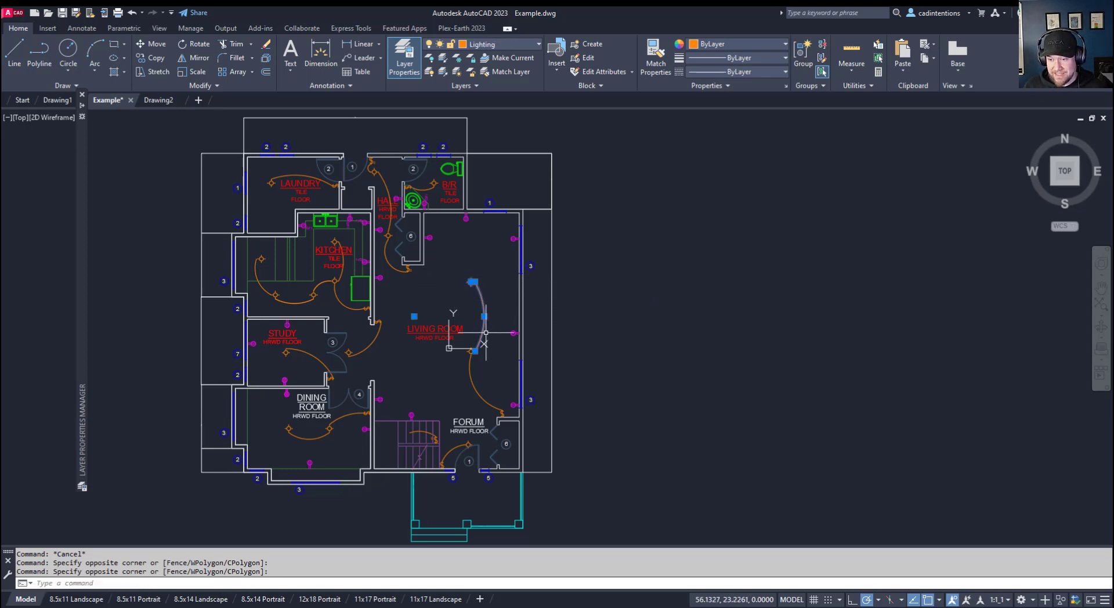
right_click(483, 335)
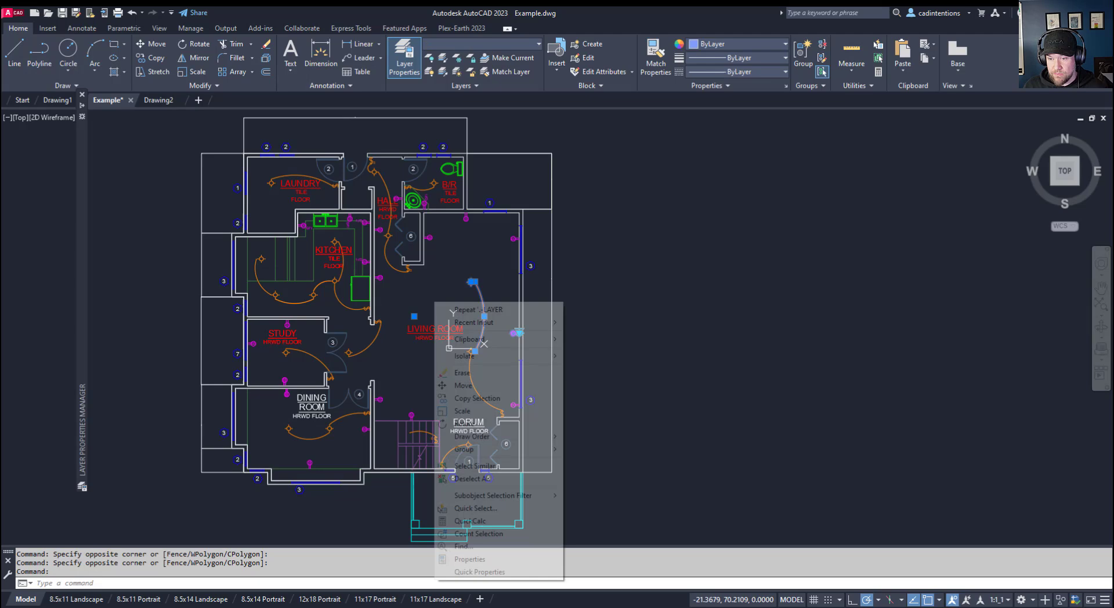
click(476, 465)
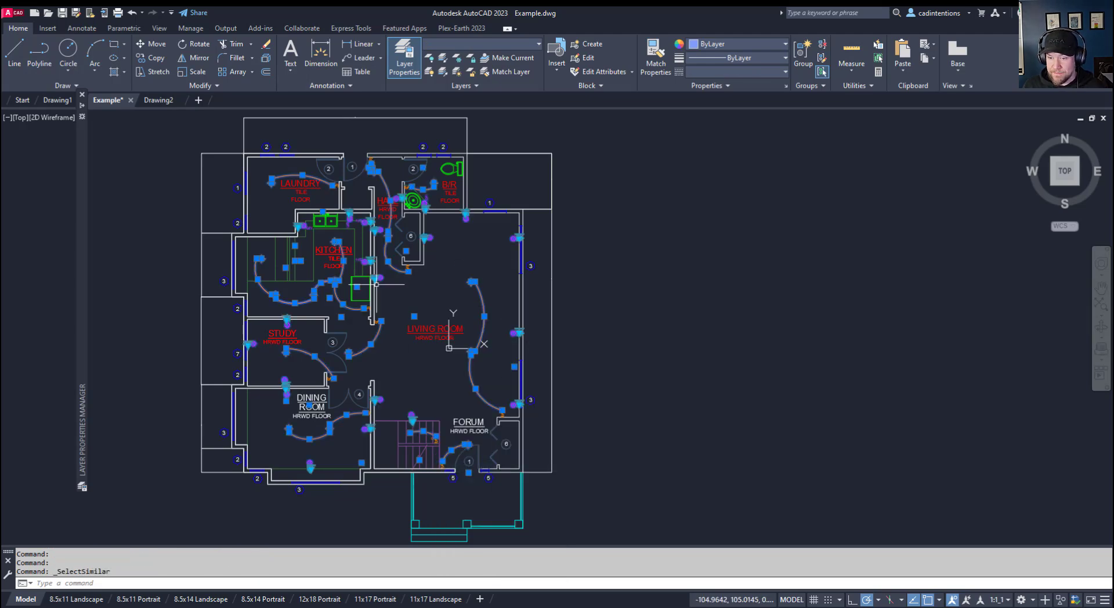
Step: Review the selection's context menu and dismiss it without changes
scroll(up, 3)
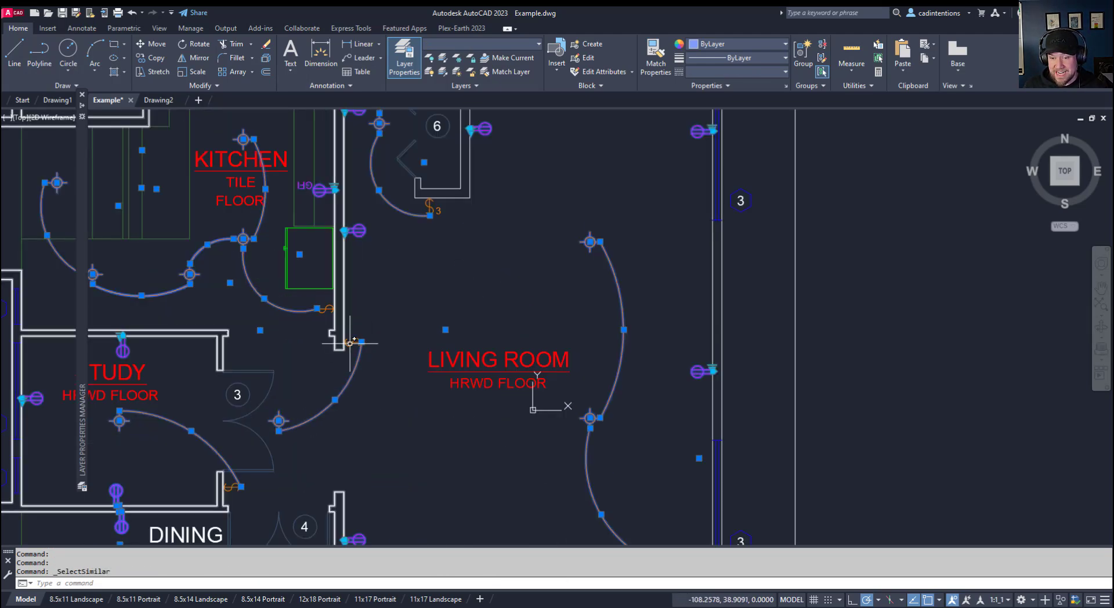
right_click(350, 343)
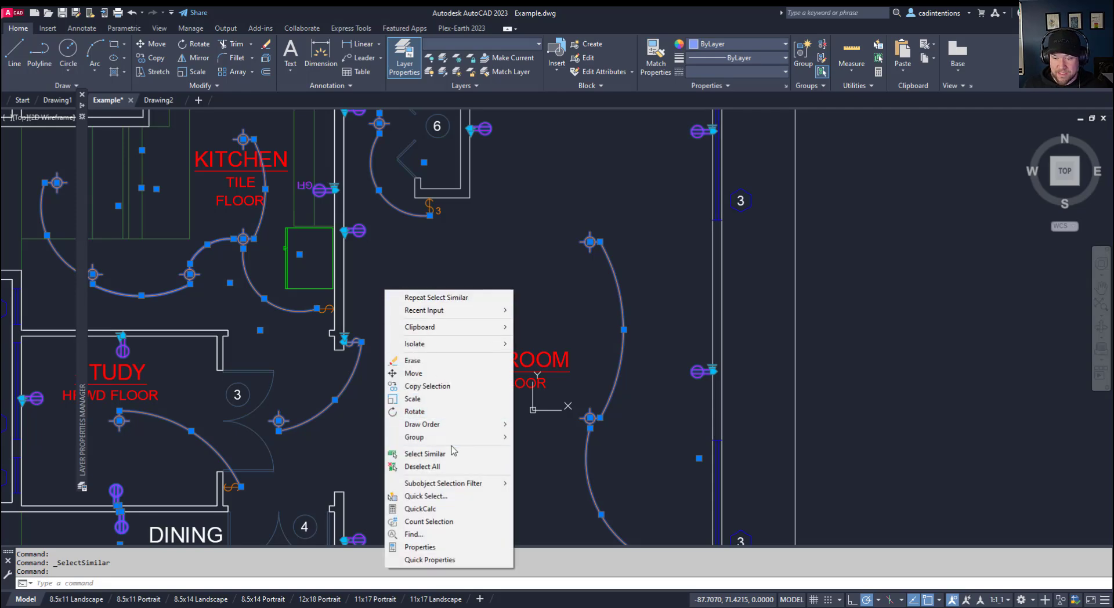
click(425, 454)
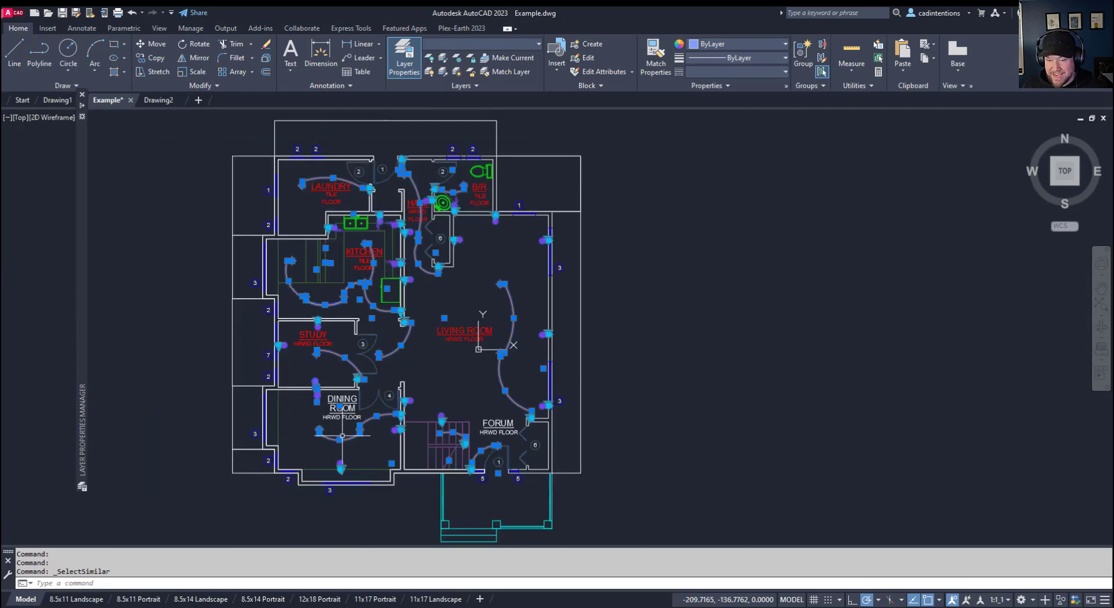
mouse_move(483, 397)
text(W)
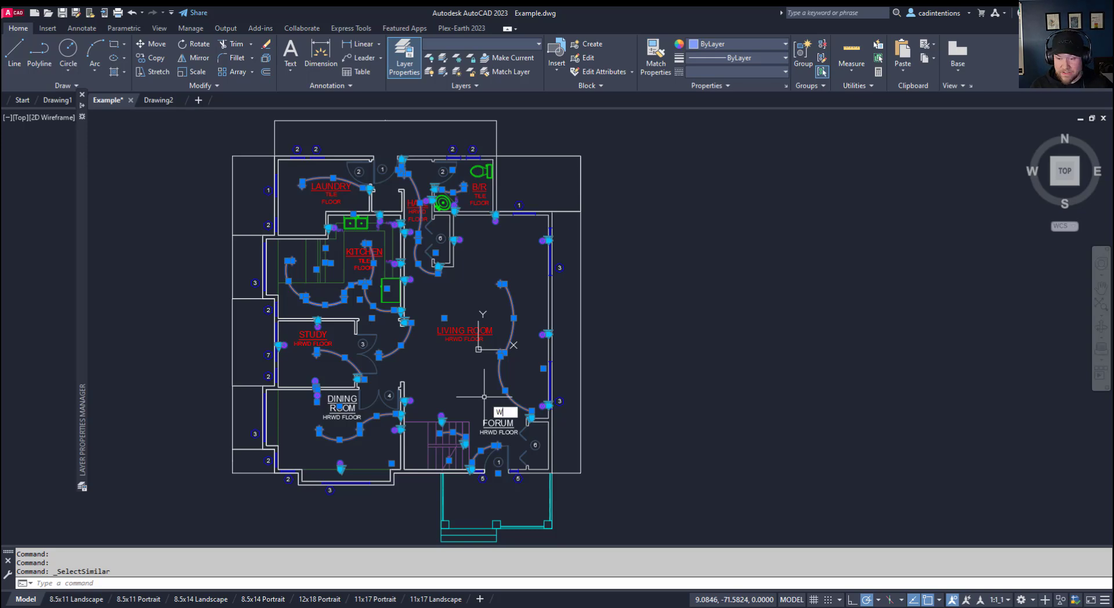
Step: Start WBLOCK for the 70 lighting objects with Delete from drawing chosen
text(BLOCK)
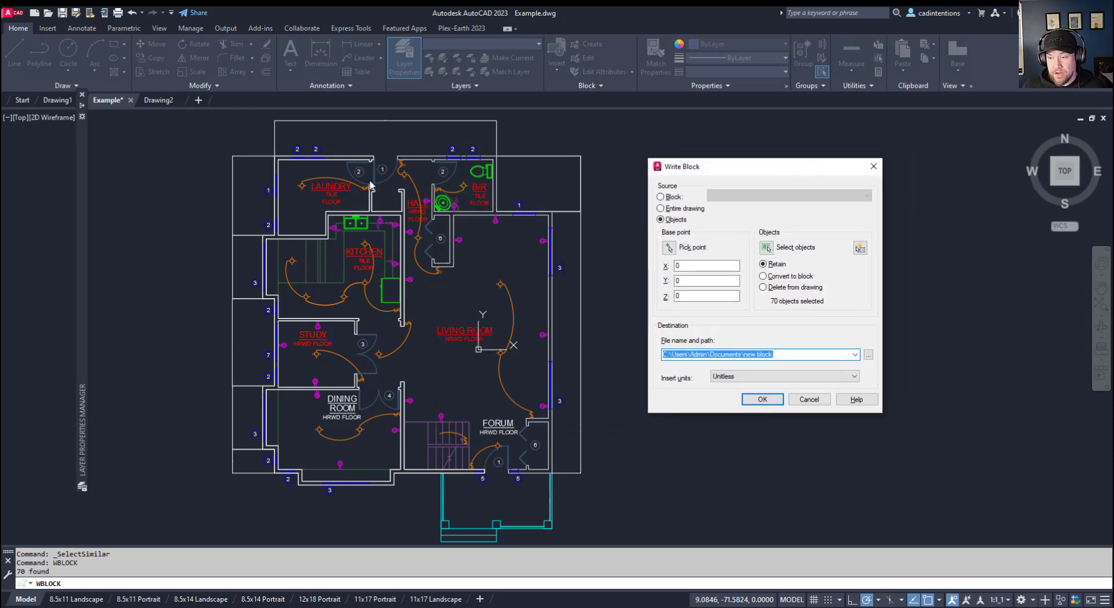
mouse_move(743, 259)
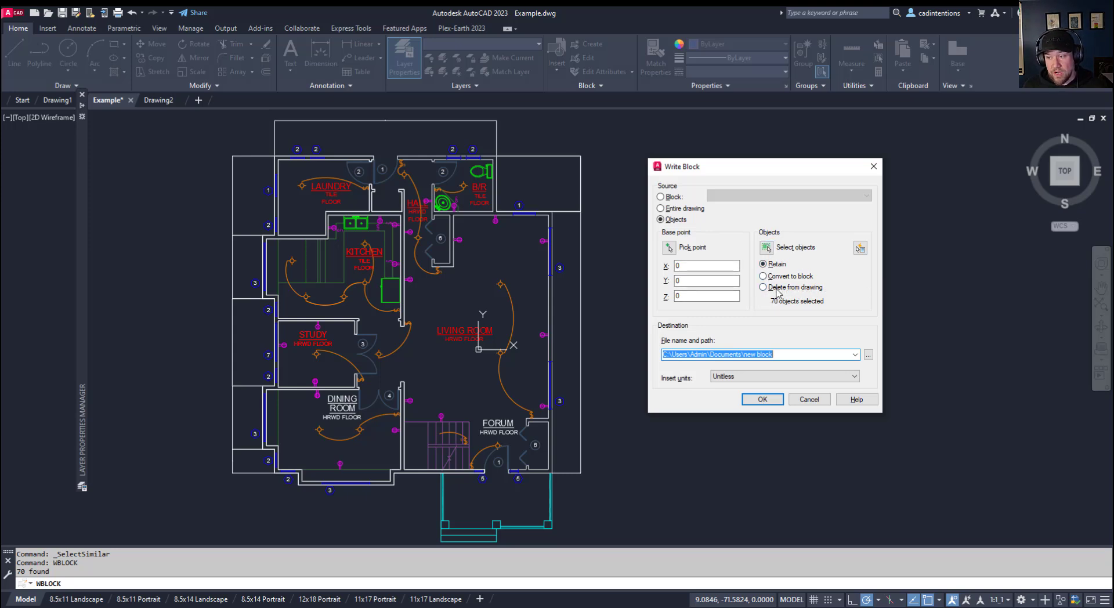
click(762, 287)
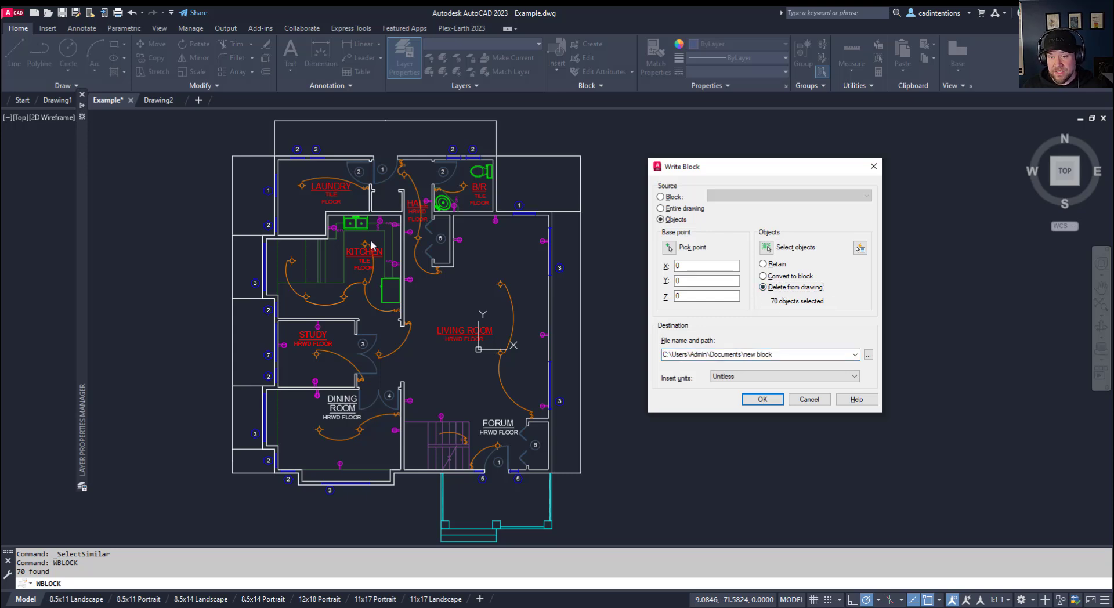
mouse_move(674, 248)
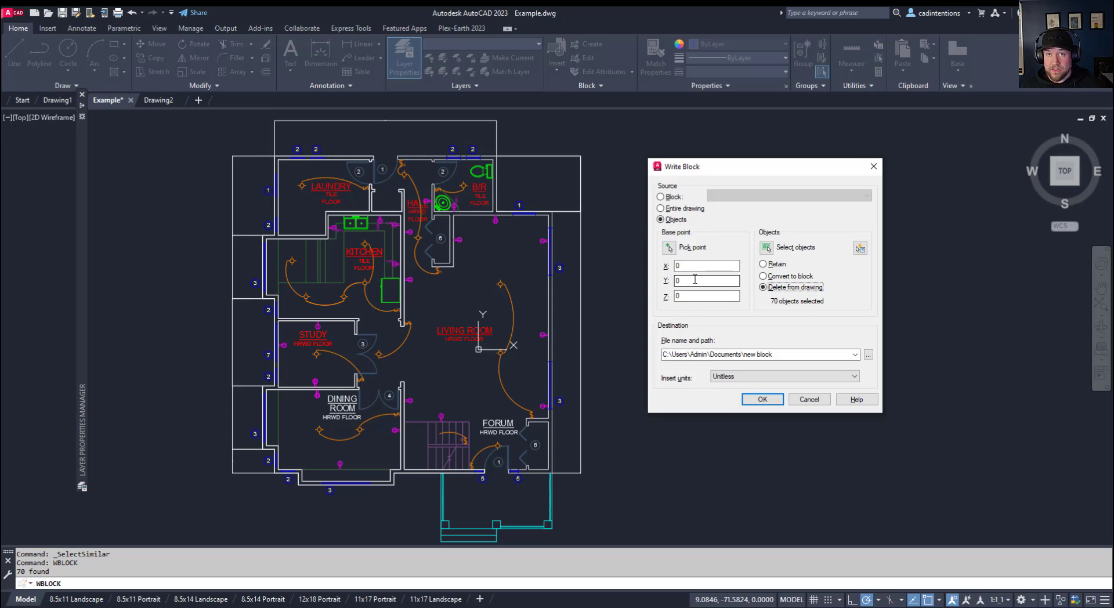
mouse_move(707, 280)
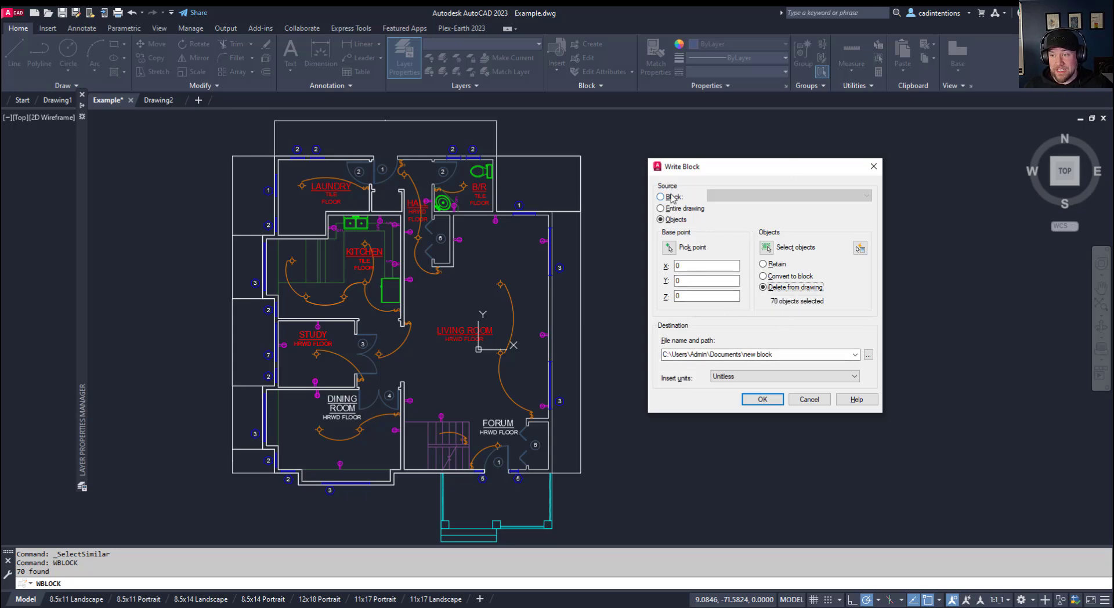
mouse_move(689, 210)
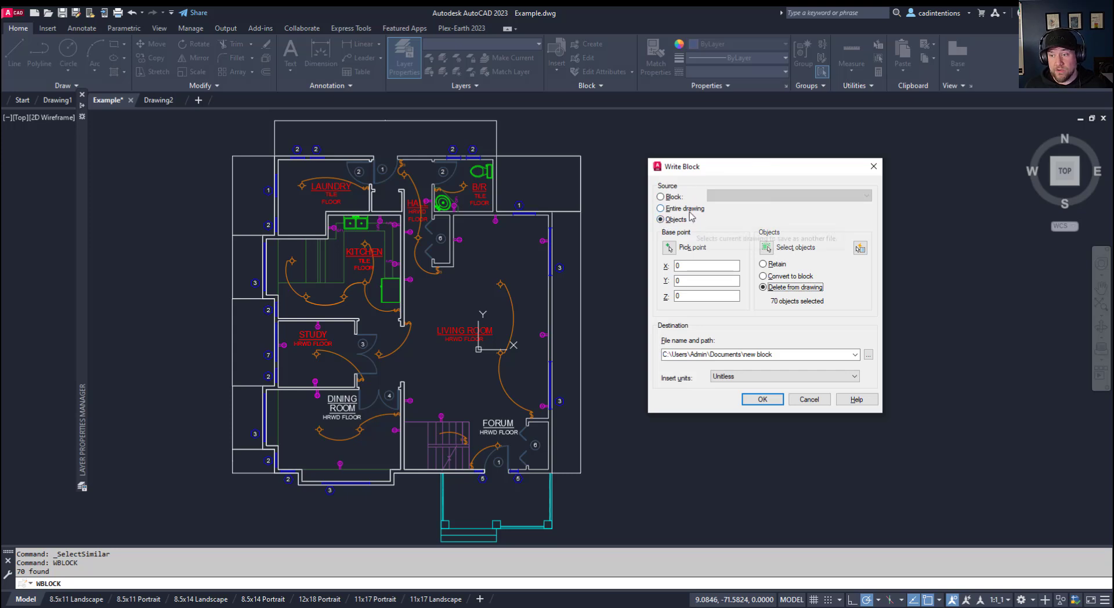
mouse_move(639, 204)
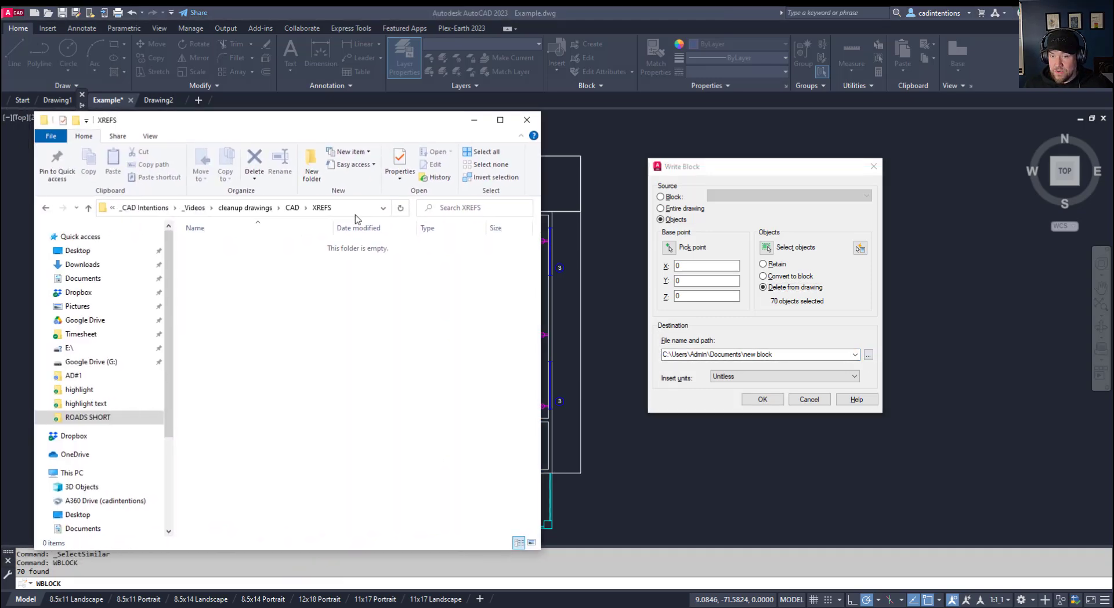
Step: Point the Write Block destination to the project's XREFS folder using its copied path
click(242, 208)
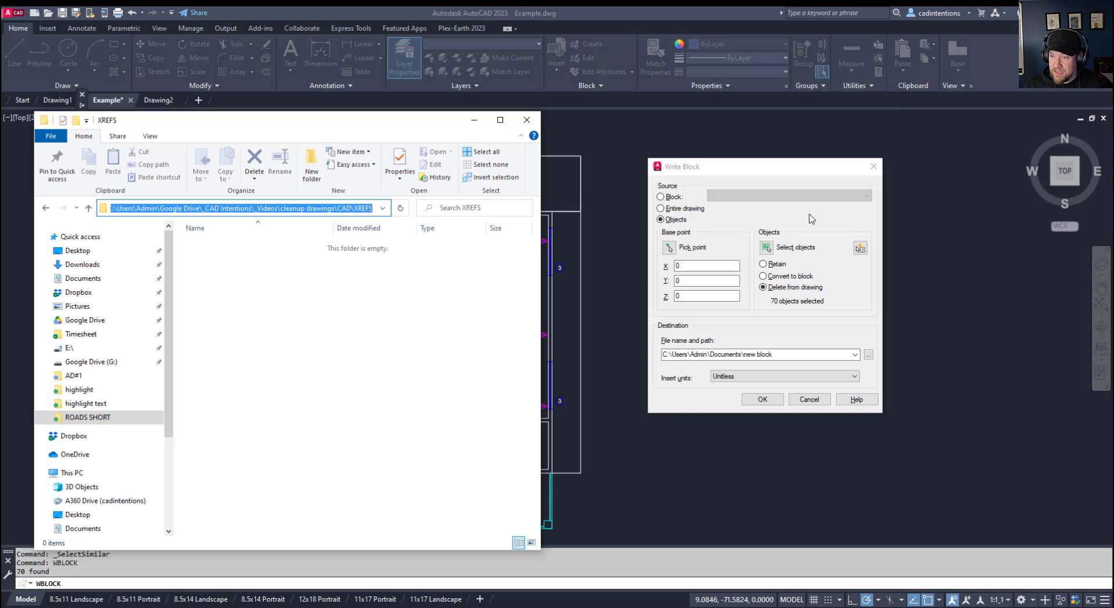
click(869, 354)
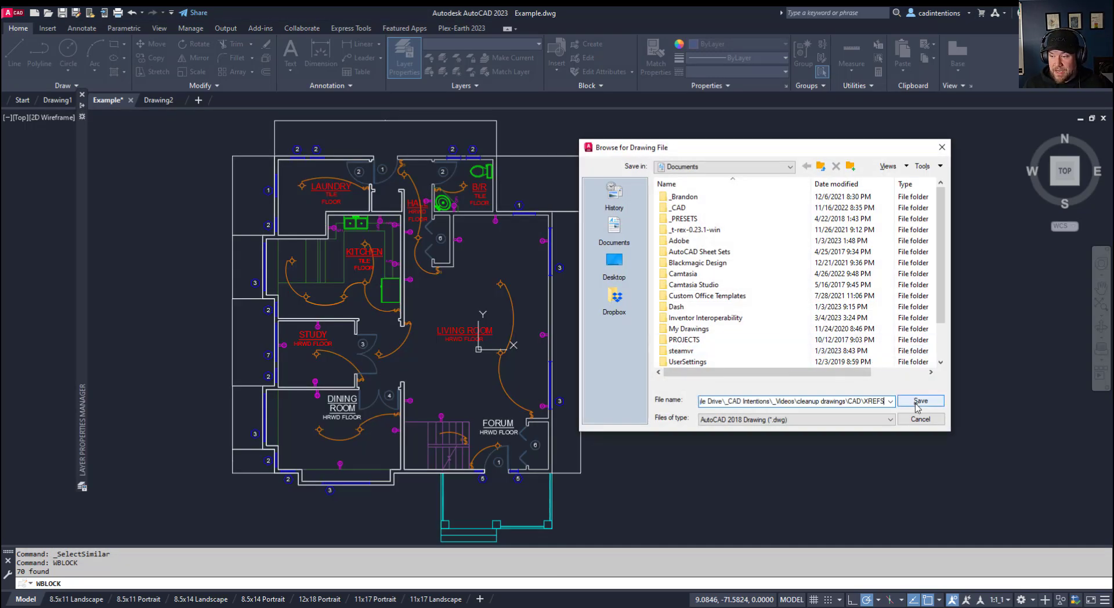
click(919, 400)
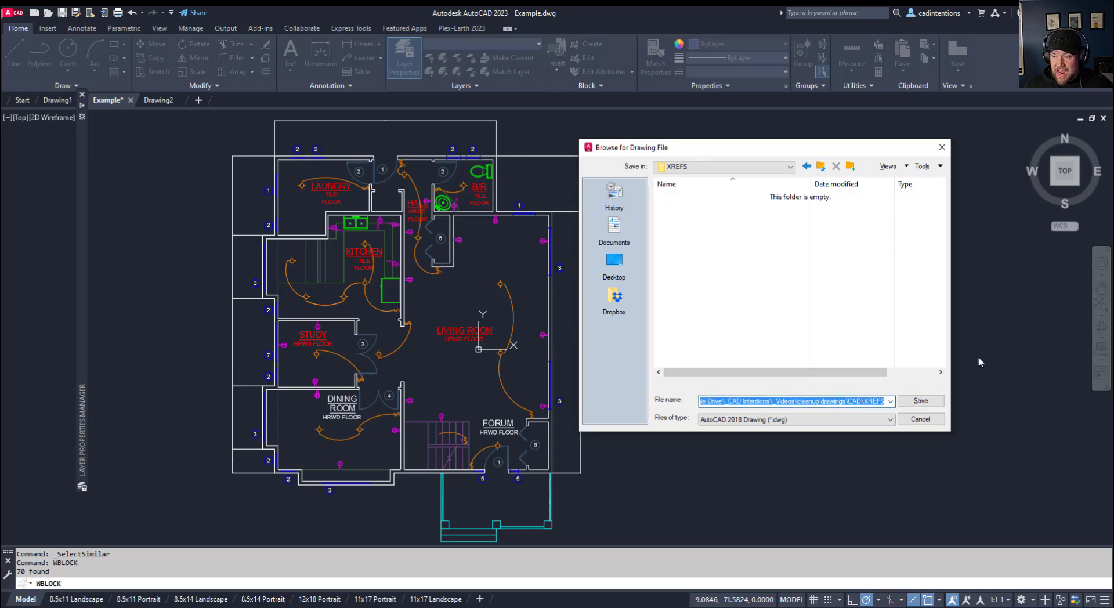
Step: Name the export file XREF-ELECTR and accept it as the save target
text(XREF)
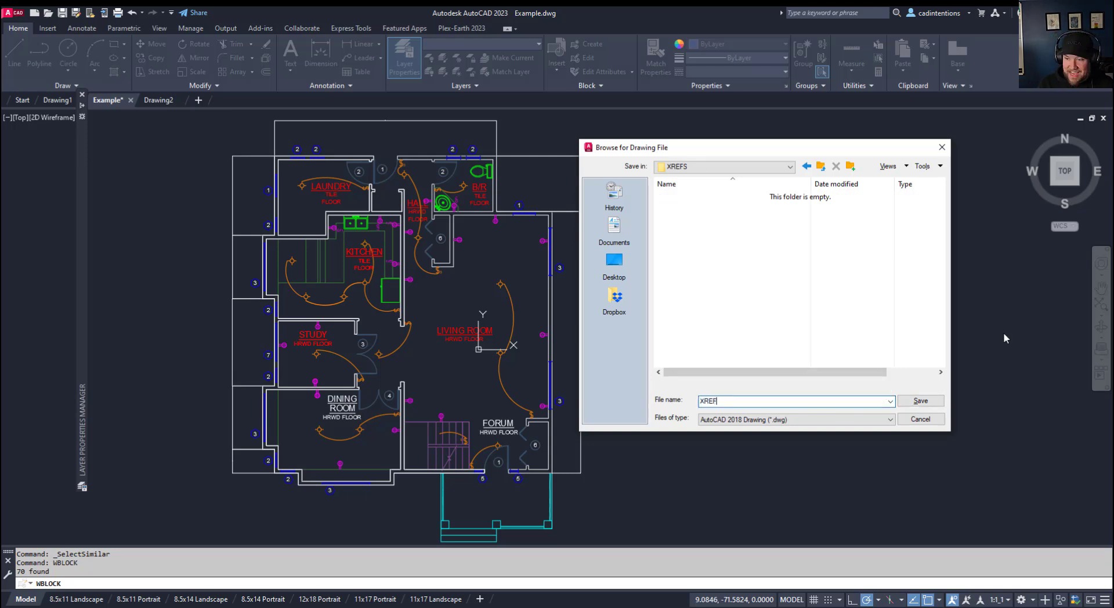
text(-EL)
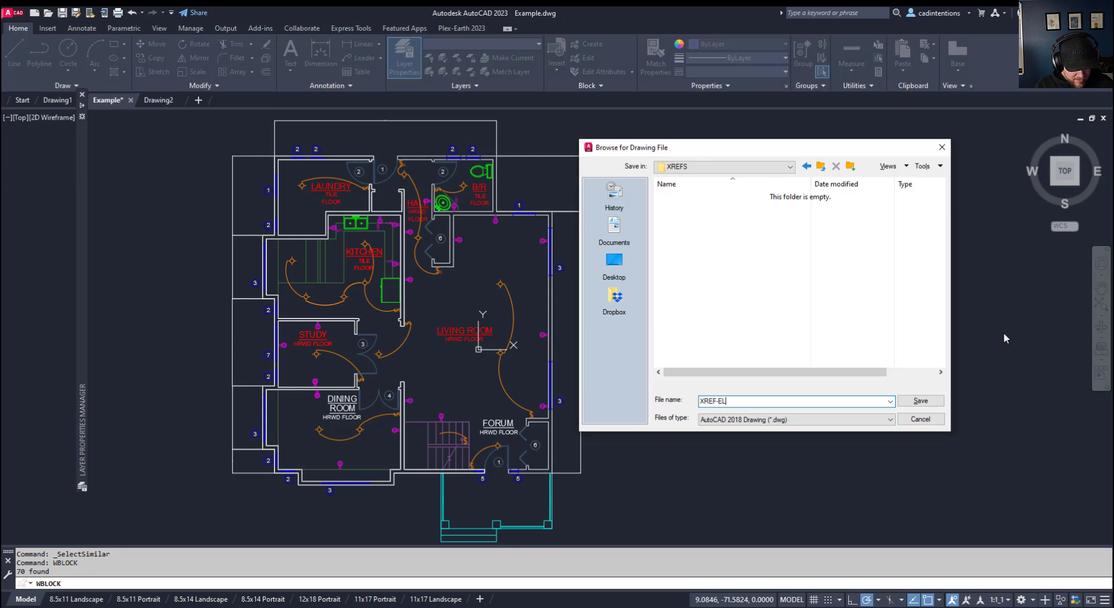
text(ECTR)
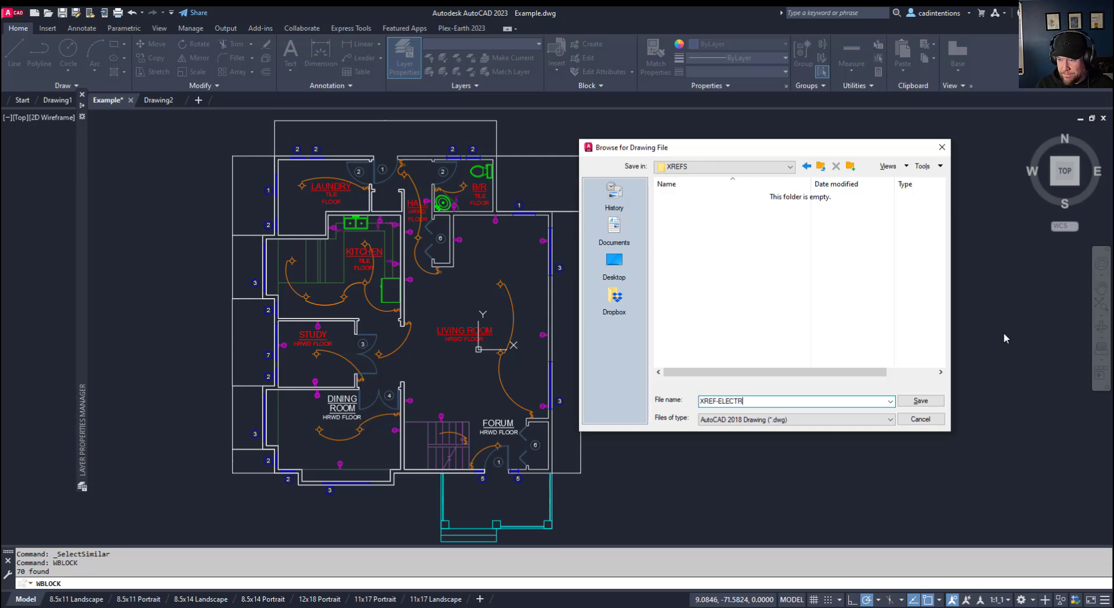
click(919, 400)
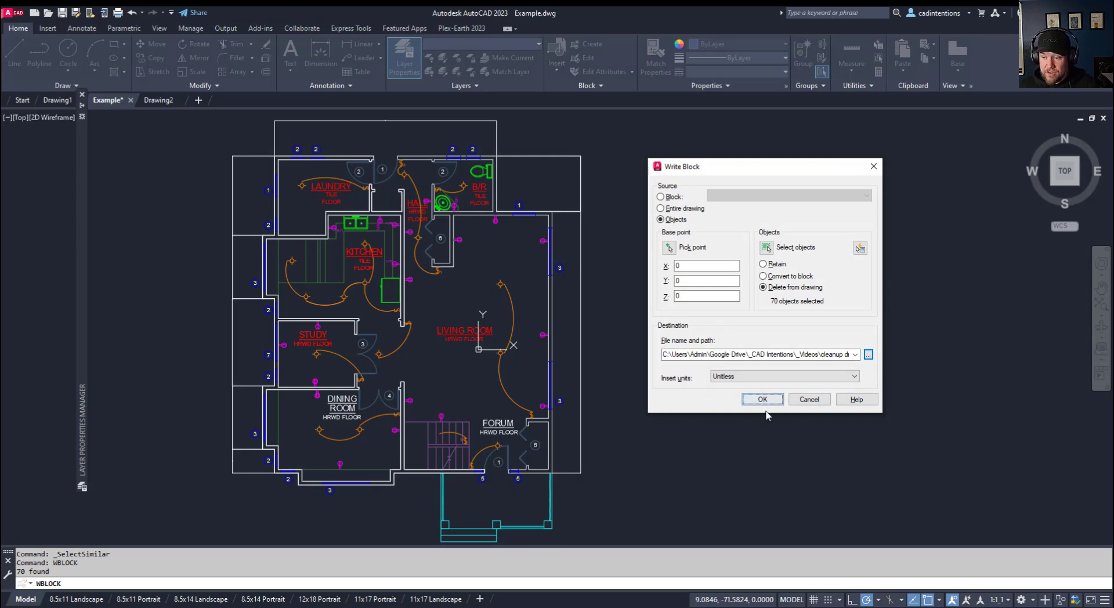
Step: Write out the lighting objects to the XREF drawing, deleting them here, and leave the plan idle
click(761, 398)
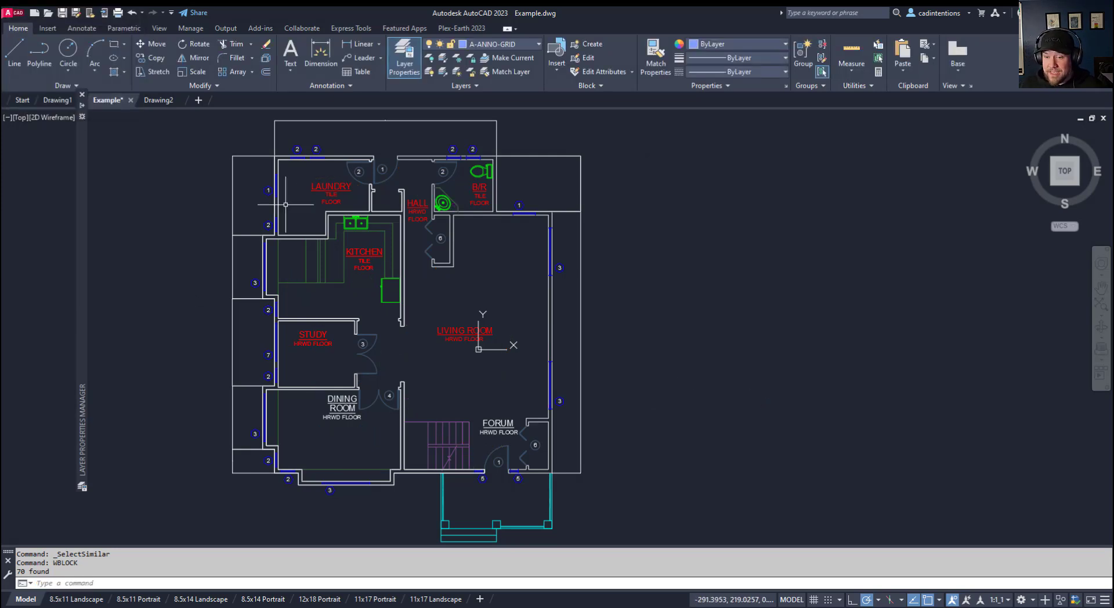
mouse_move(533, 384)
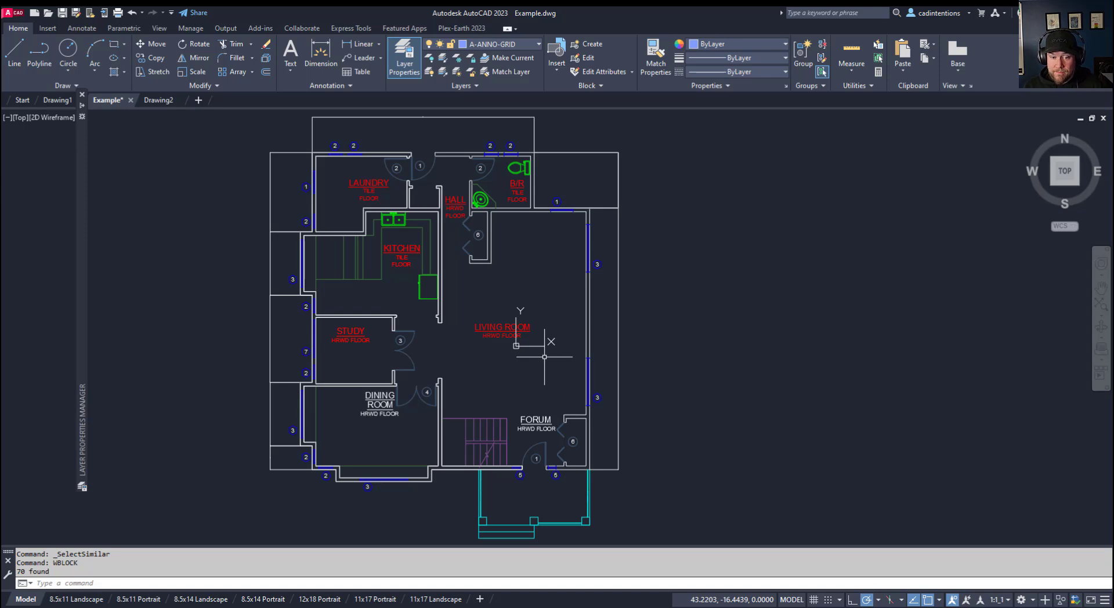
mouse_move(546, 357)
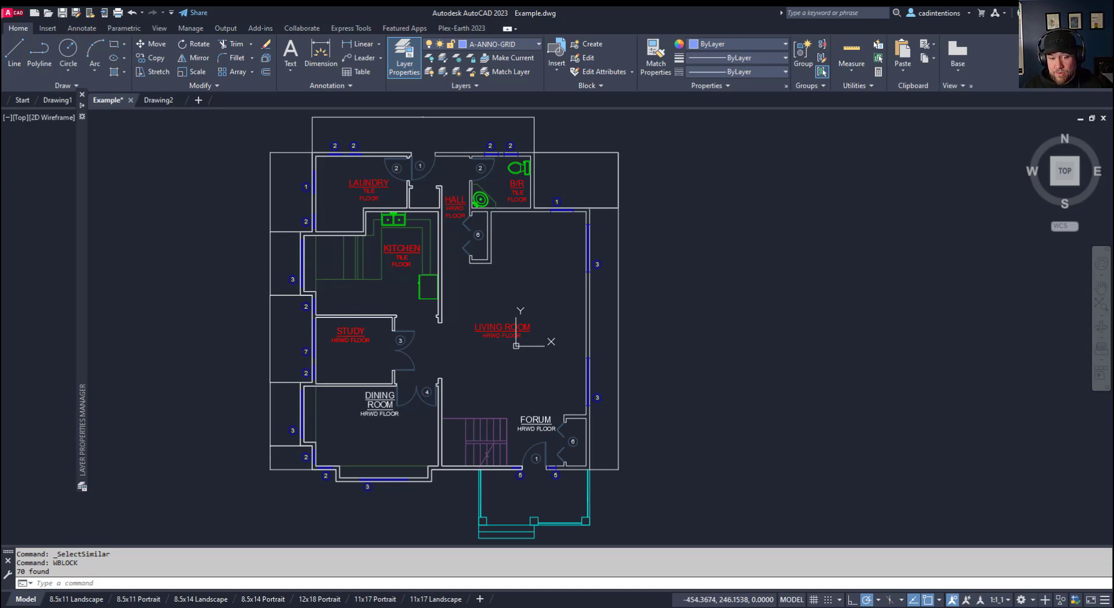
key(Escape)
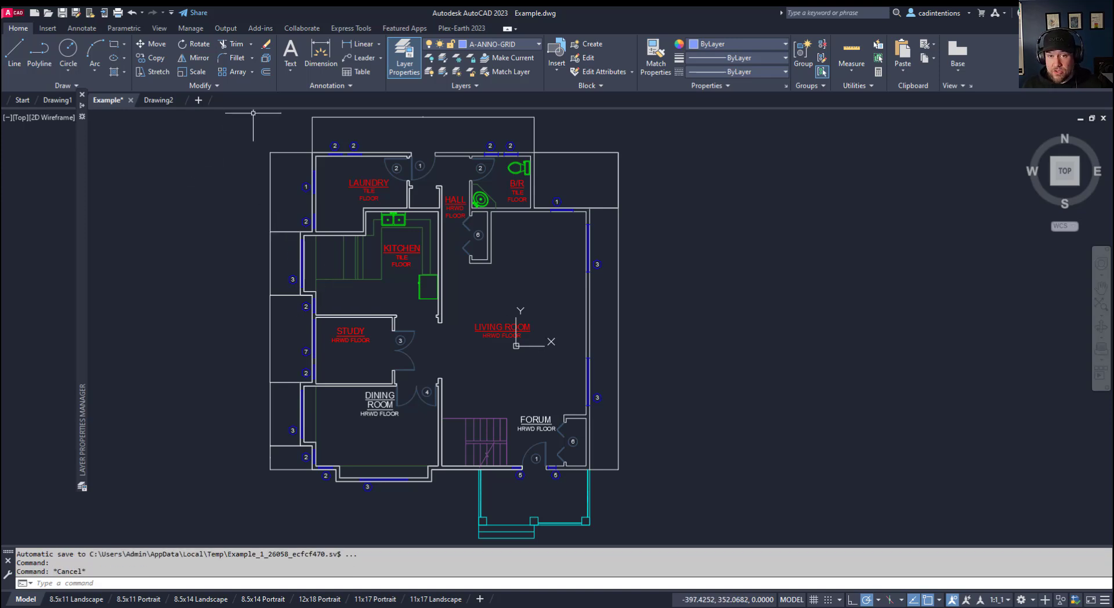
click(47, 28)
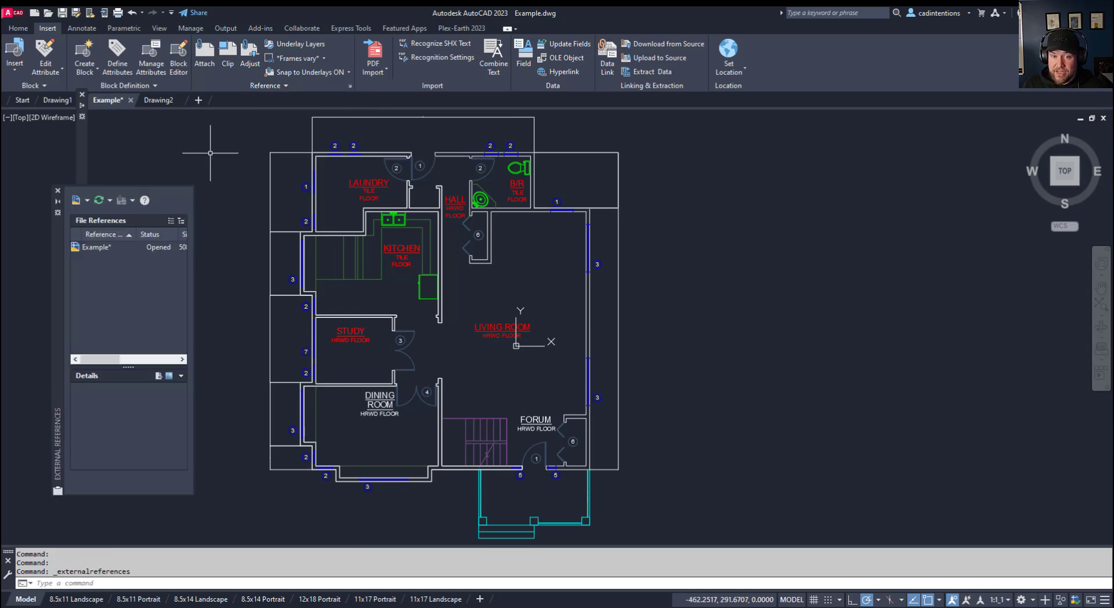
mouse_move(120, 287)
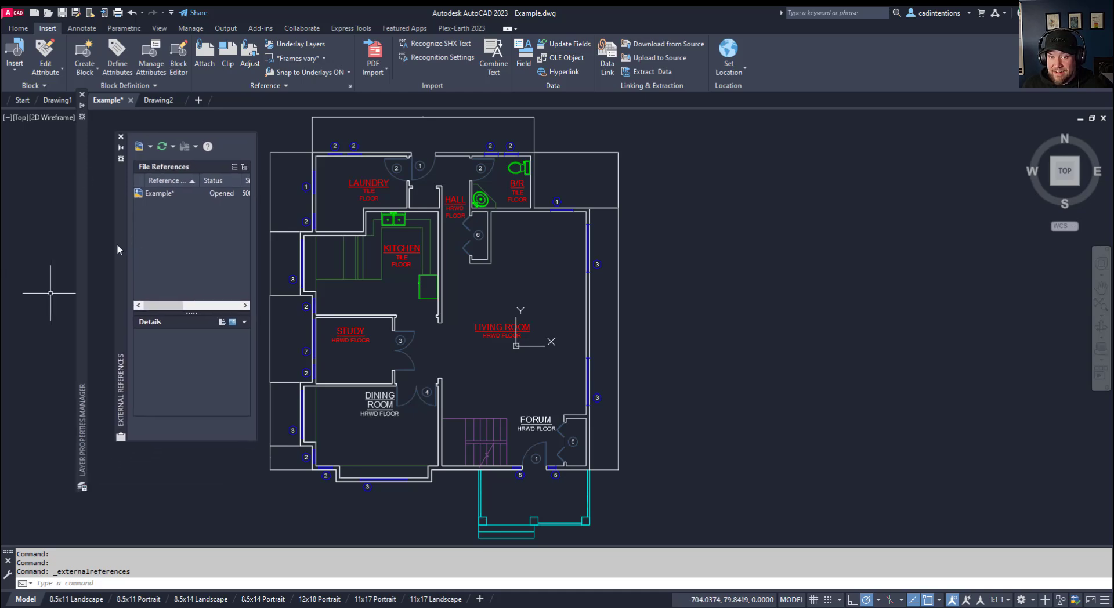
Step: Choose Attach DWG from the External References palette to browse for a reference file
click(142, 146)
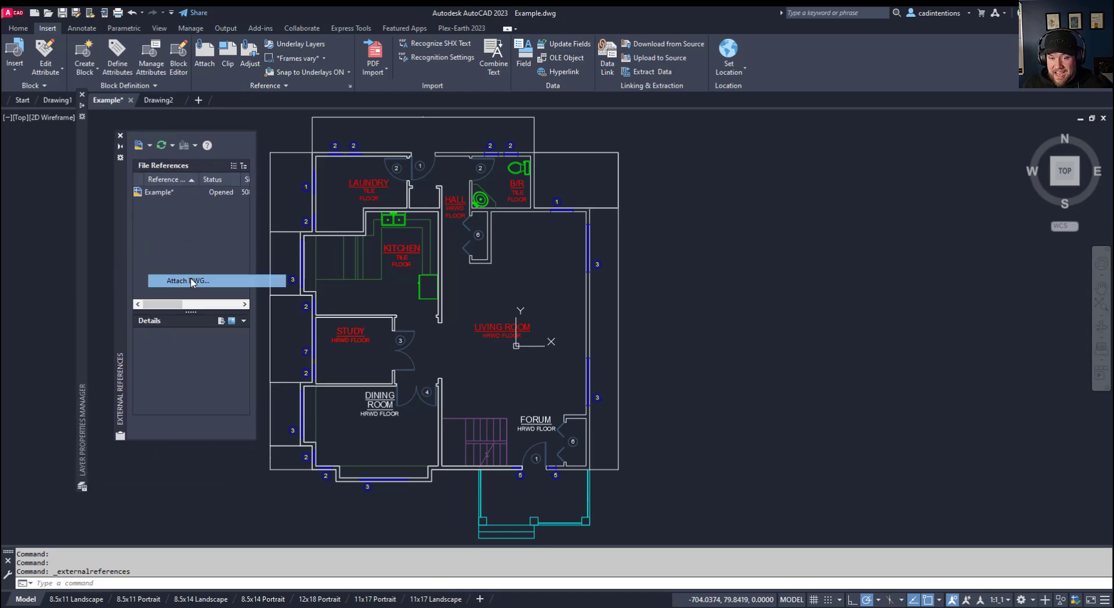
click(188, 280)
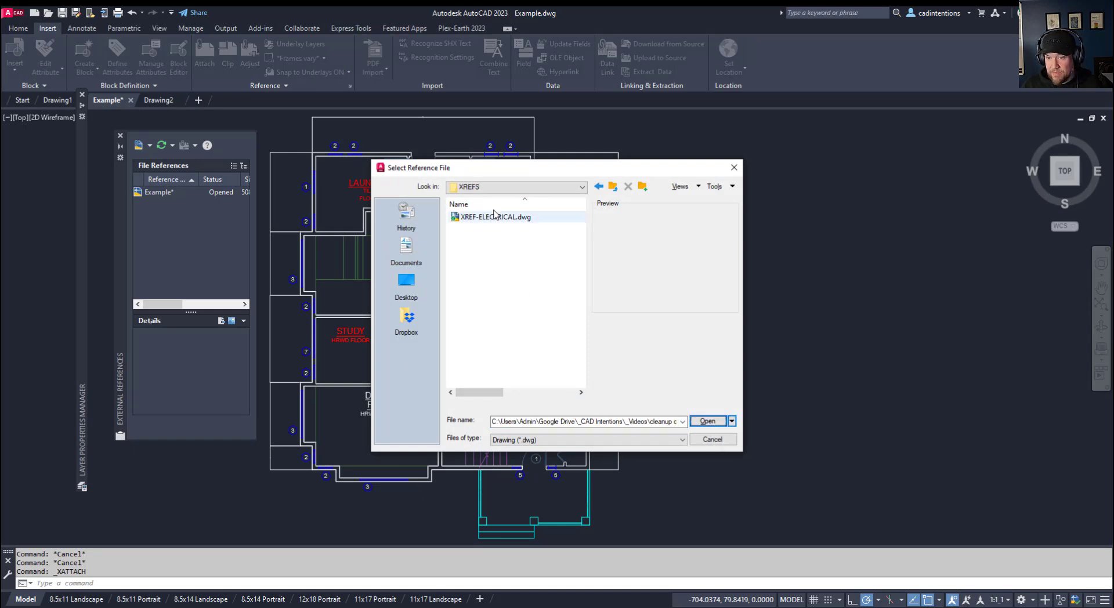
Step: Load XREF-ELECTRICAL.dwg as the reference with Overlay, scale 1 and insertion 0,0,0
click(495, 217)
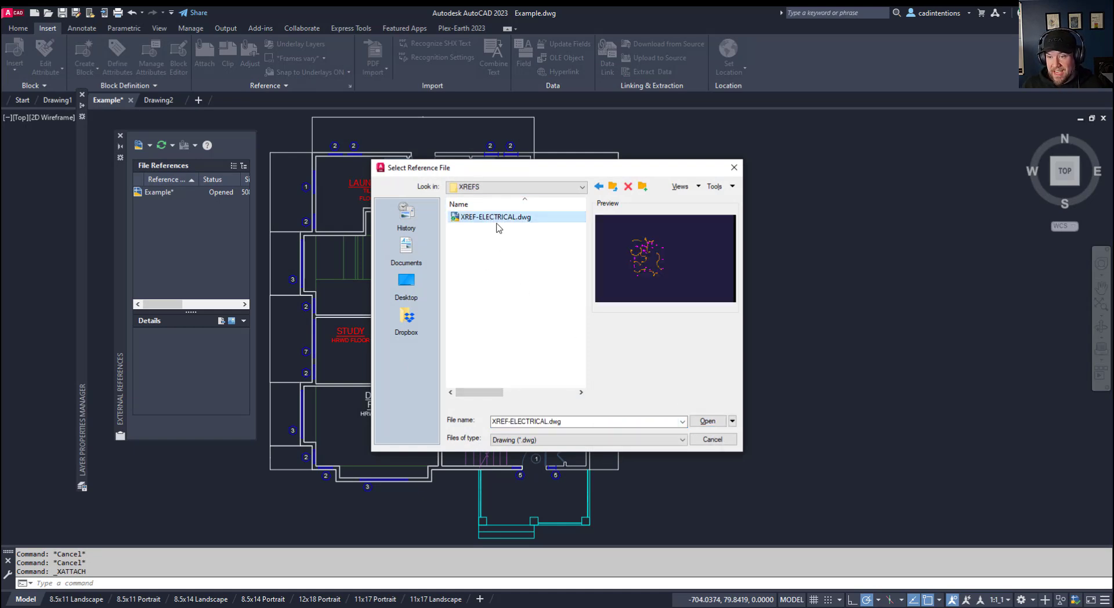
click(707, 420)
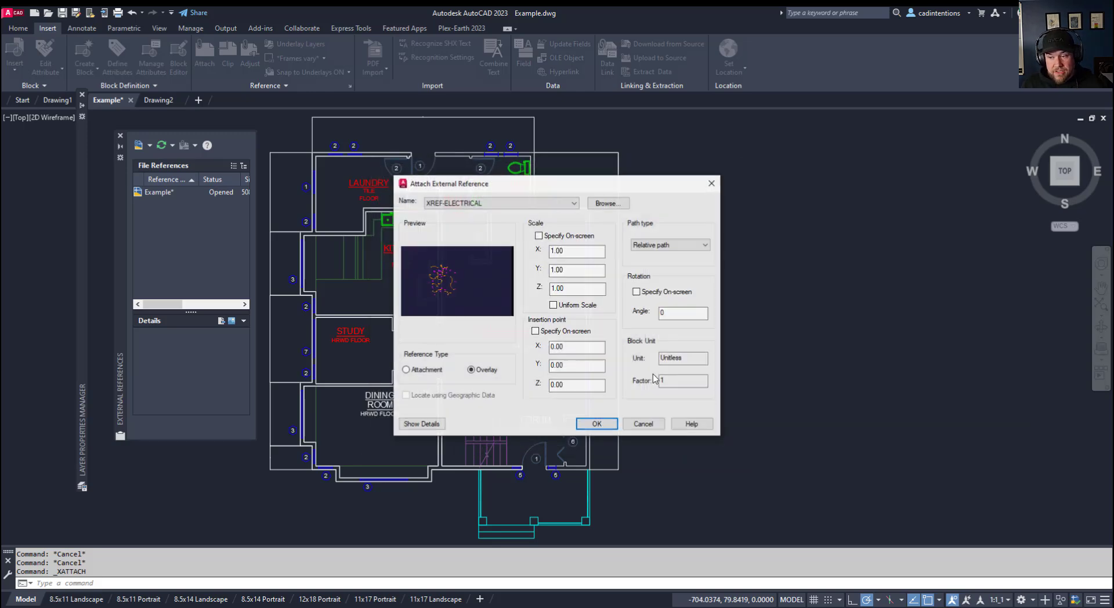
mouse_move(632, 327)
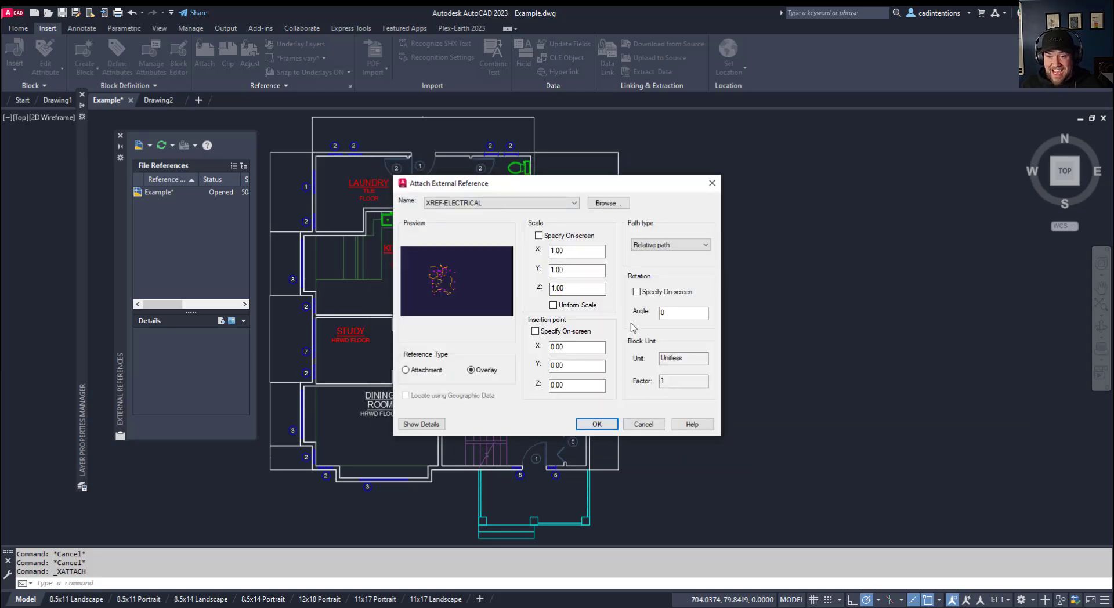
mouse_move(616, 369)
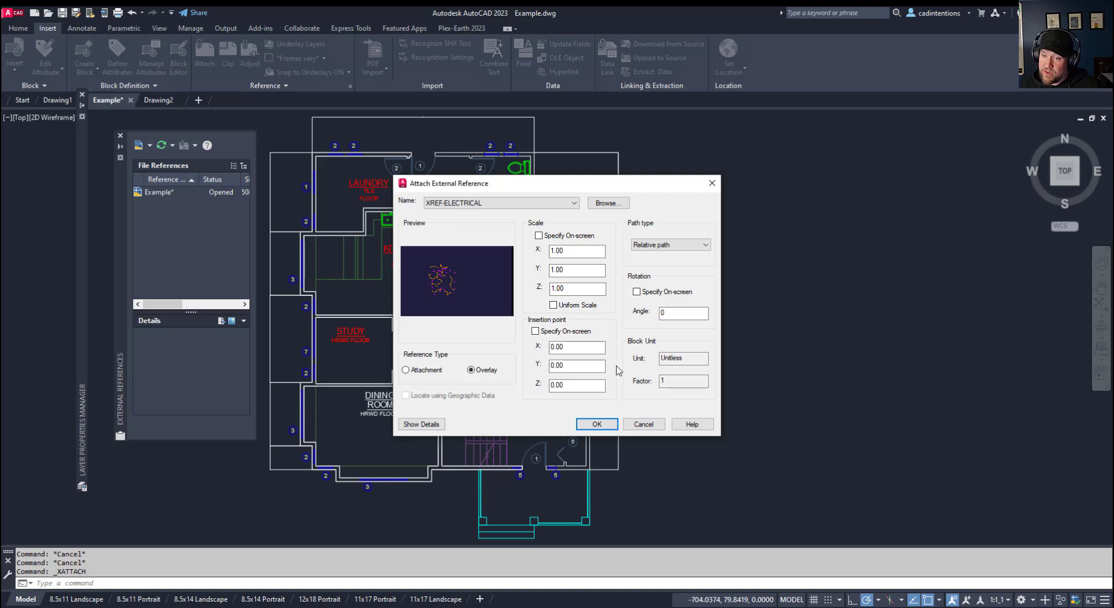
mouse_move(608, 404)
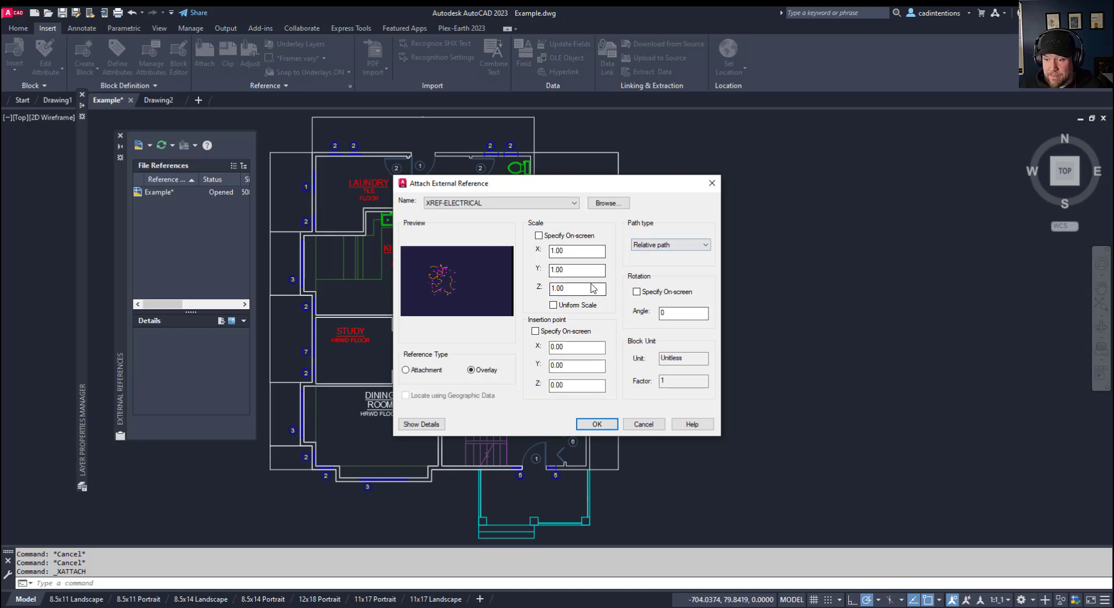
mouse_move(515, 417)
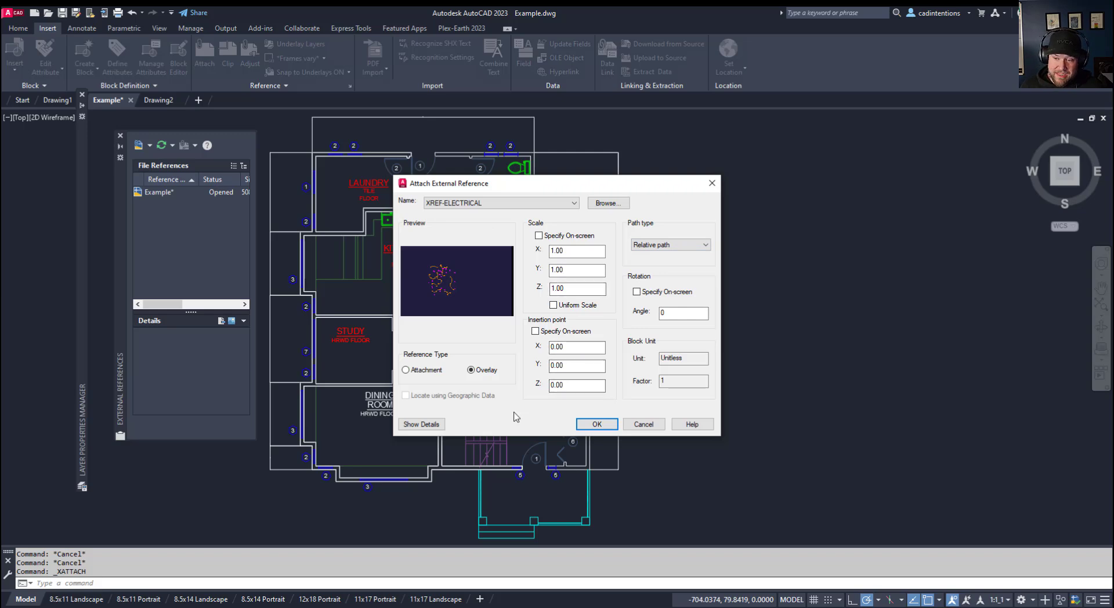
mouse_move(596, 433)
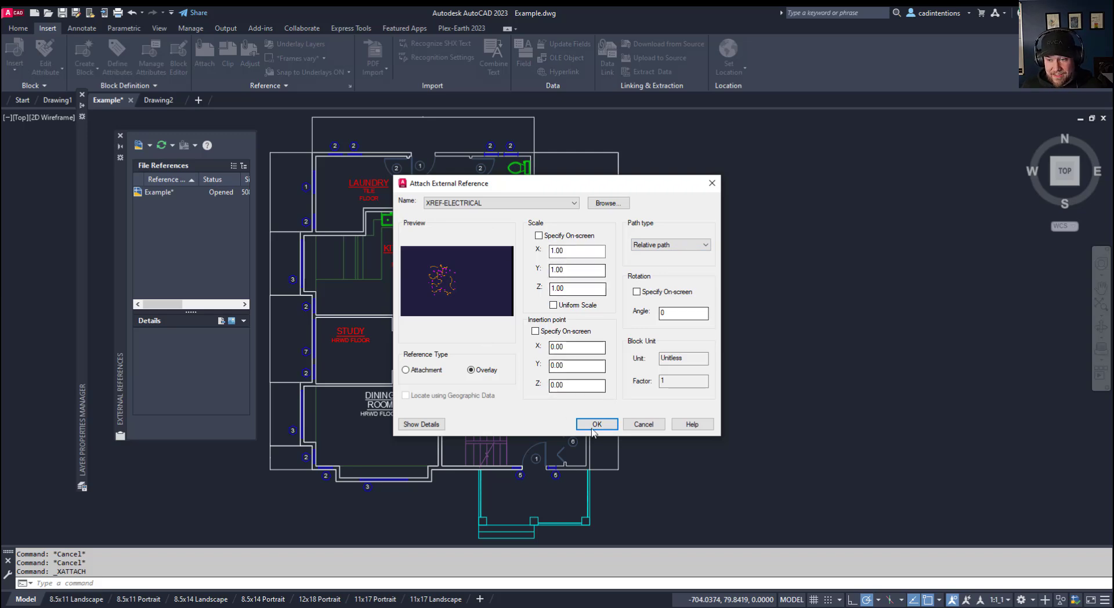
Step: Confirm overlaying XREF-ELECTRICAL onto the floor plan
click(597, 424)
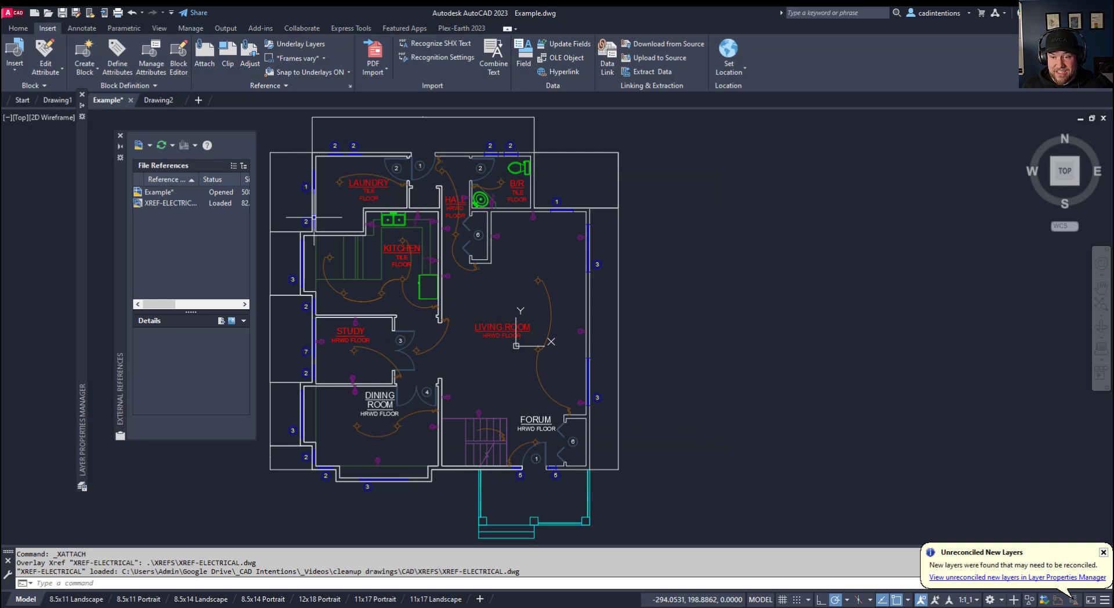
mouse_move(564, 397)
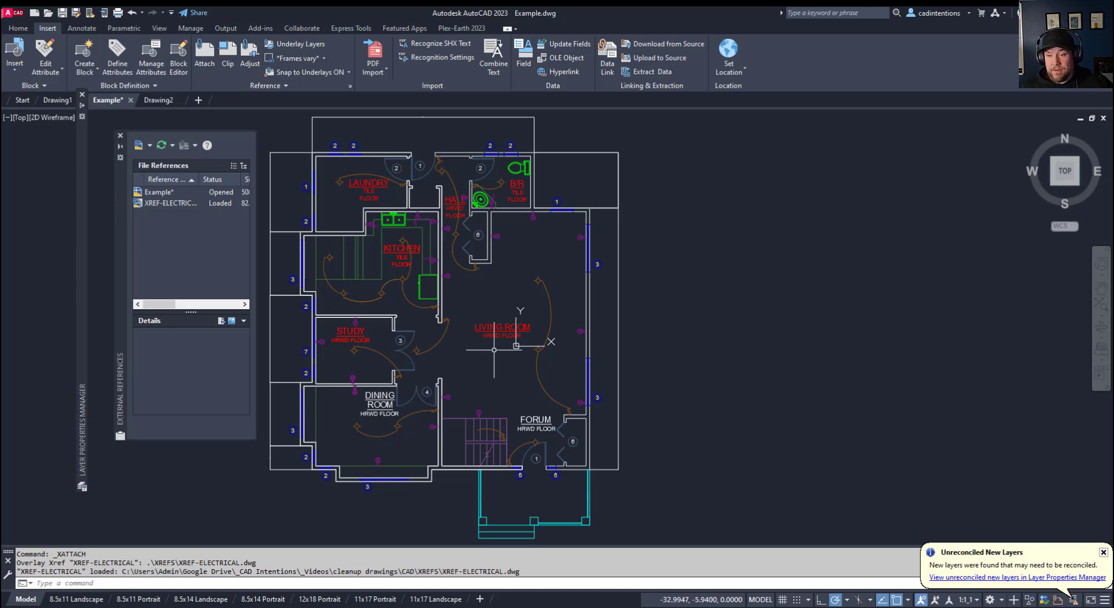
mouse_move(488, 346)
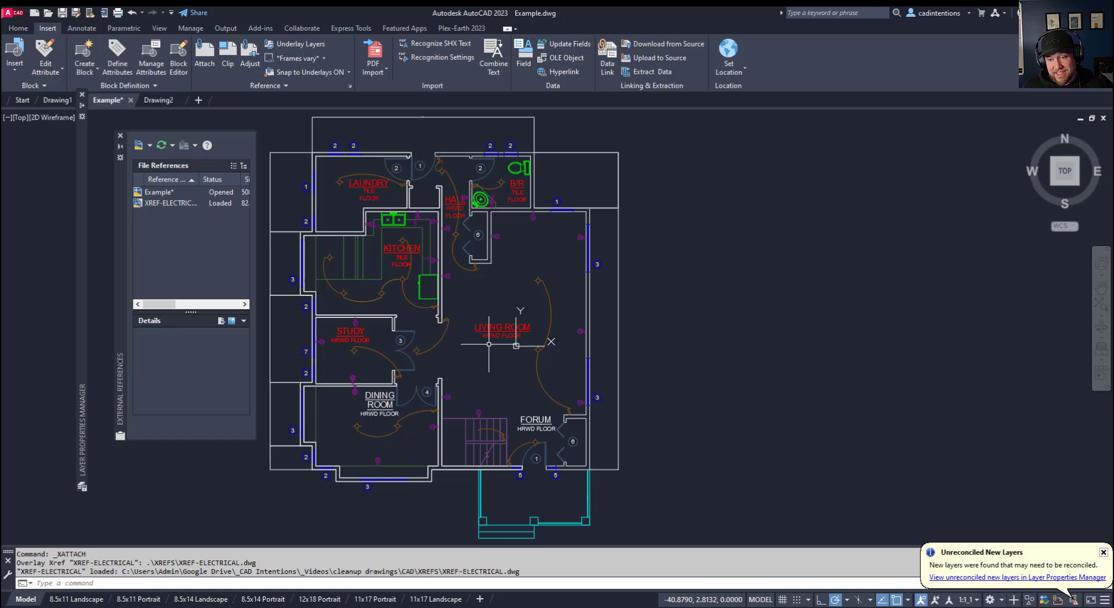
mouse_move(202, 277)
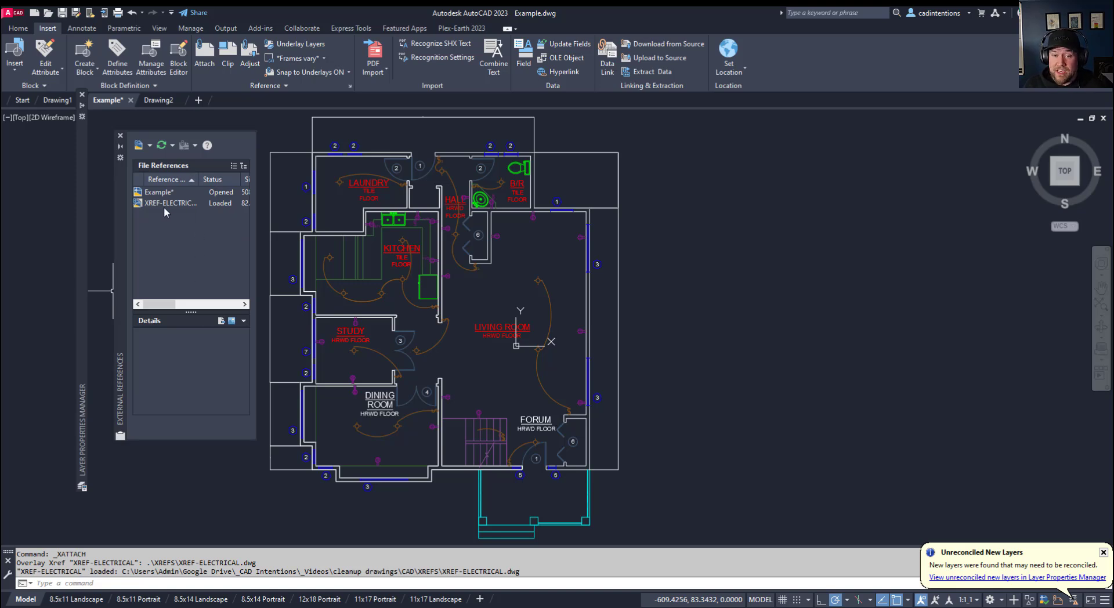
mouse_move(154, 274)
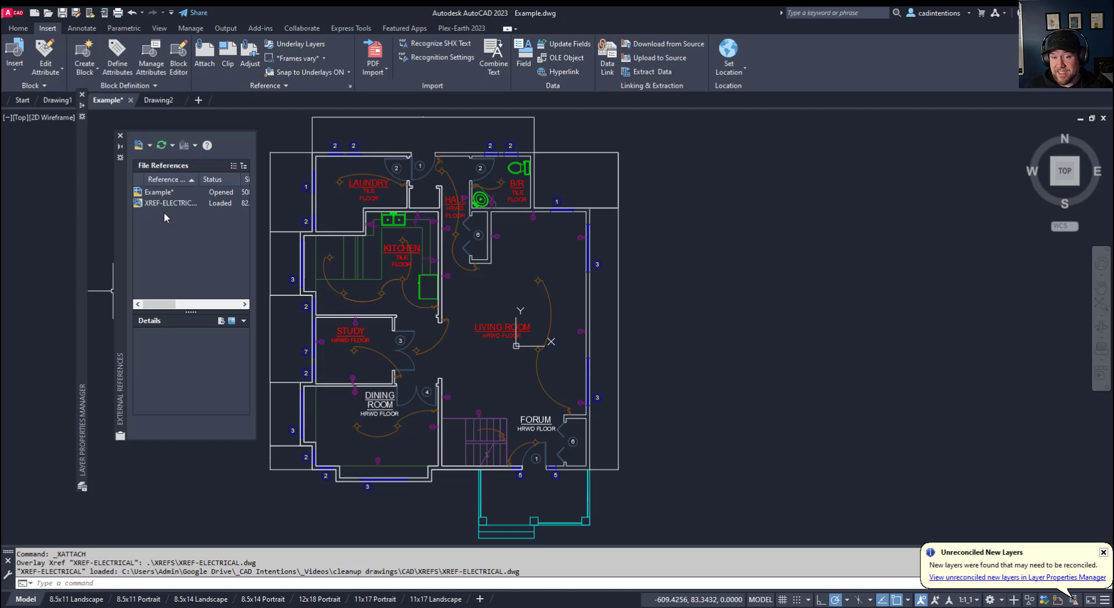
right_click(168, 202)
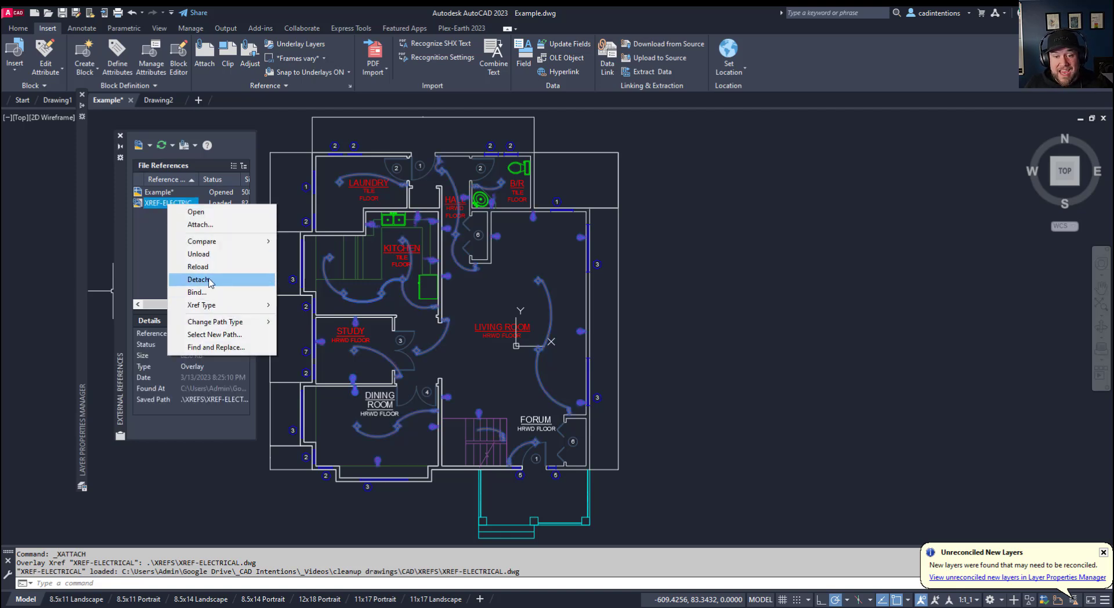
mouse_move(199, 267)
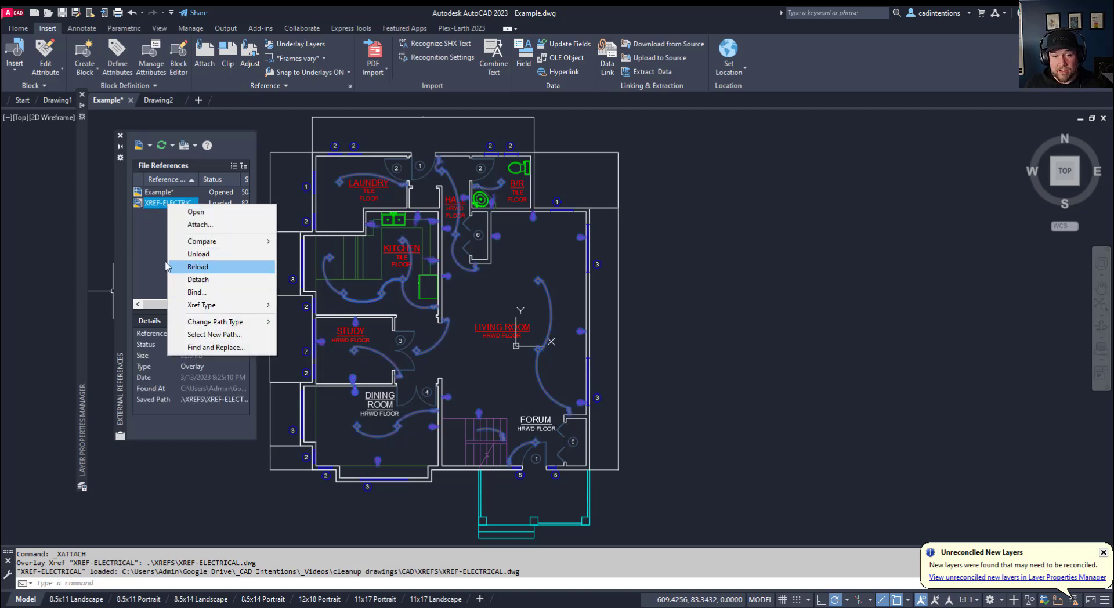
mouse_move(140, 266)
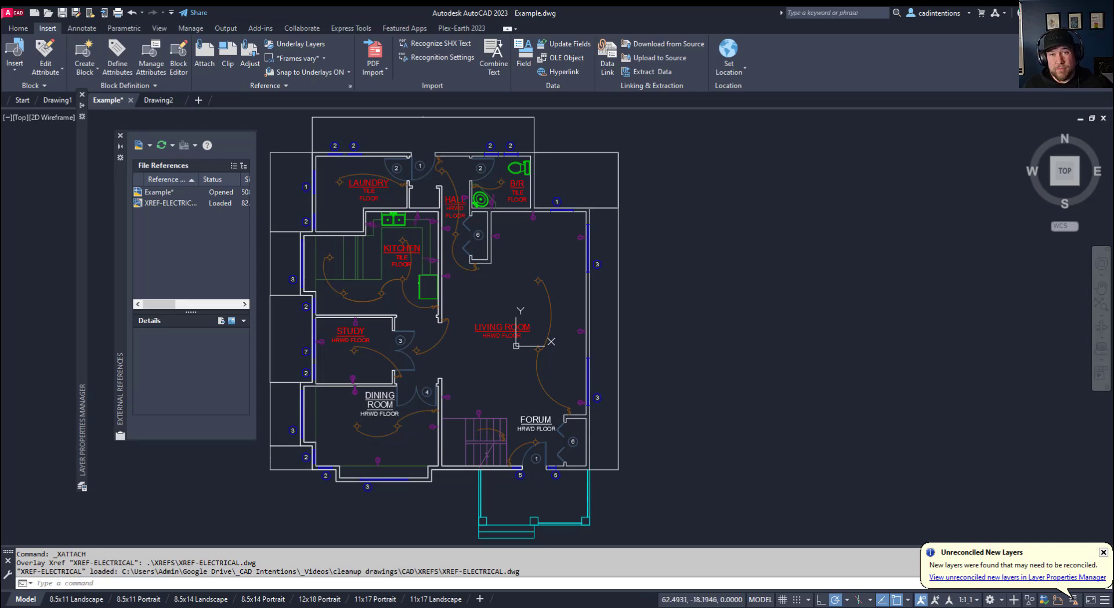
mouse_move(546, 409)
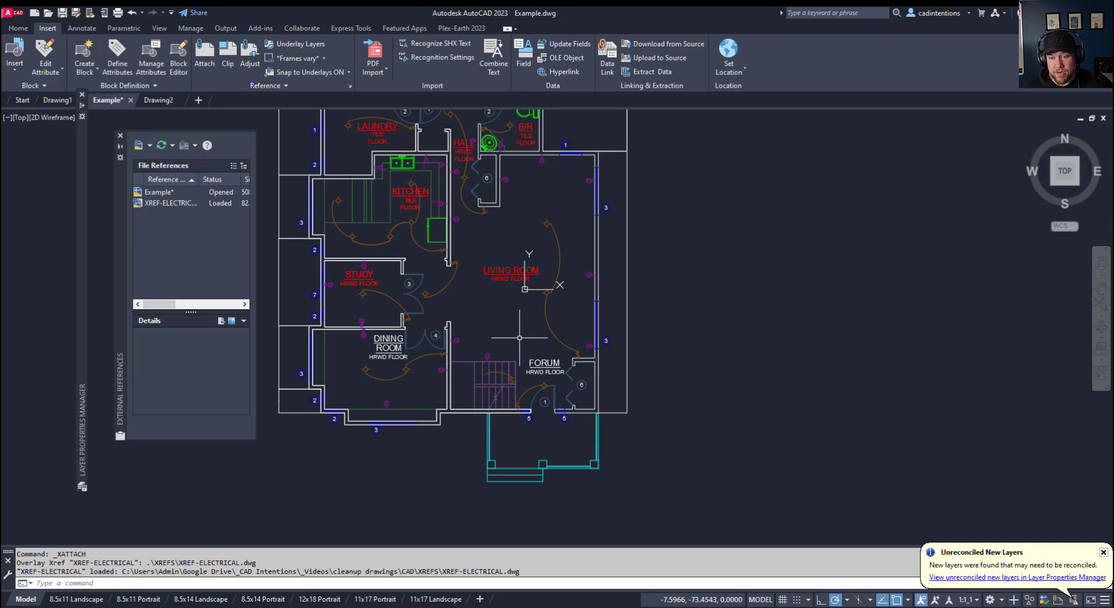
mouse_move(505, 311)
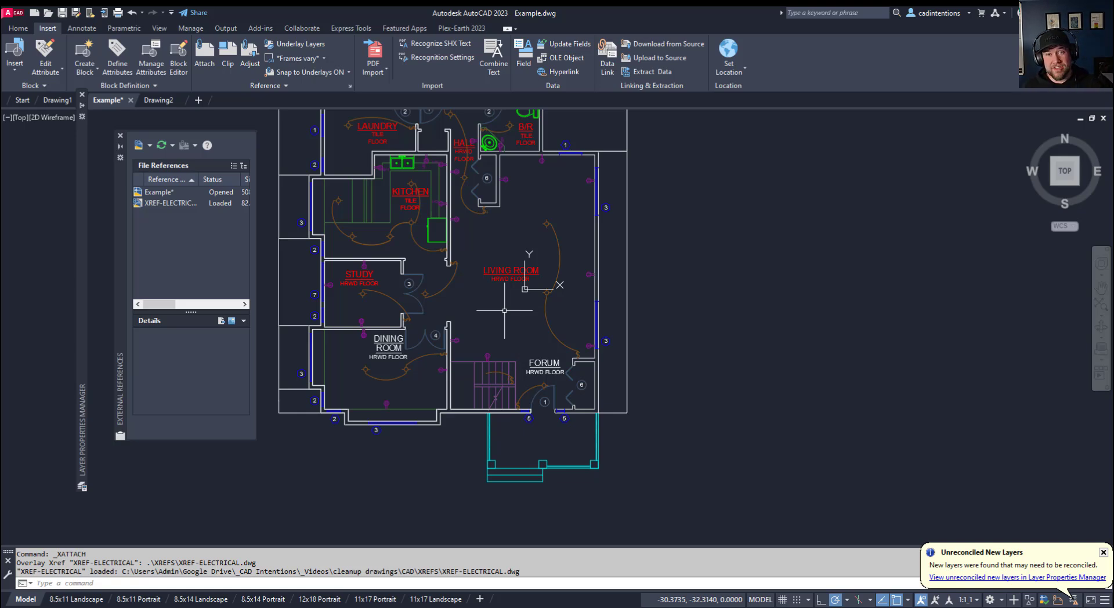
mouse_move(525, 313)
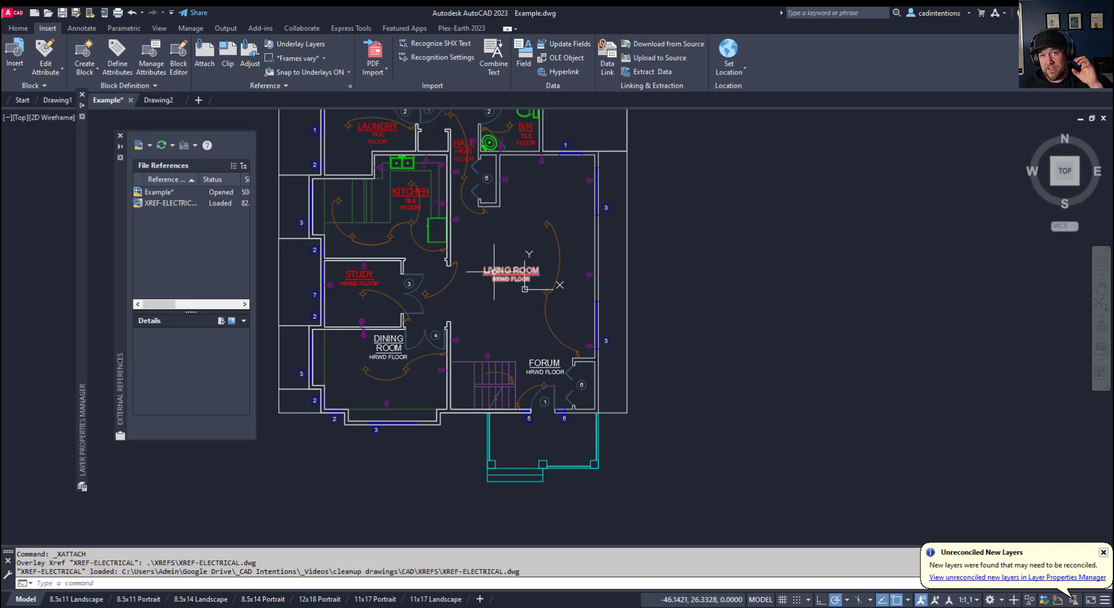
mouse_move(488, 300)
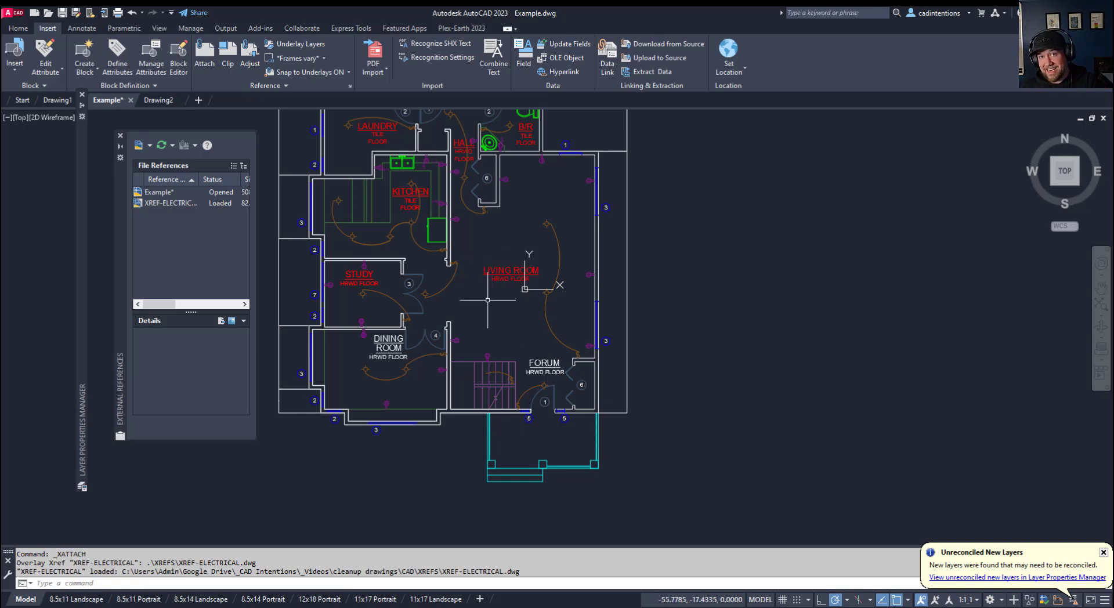
mouse_move(488, 309)
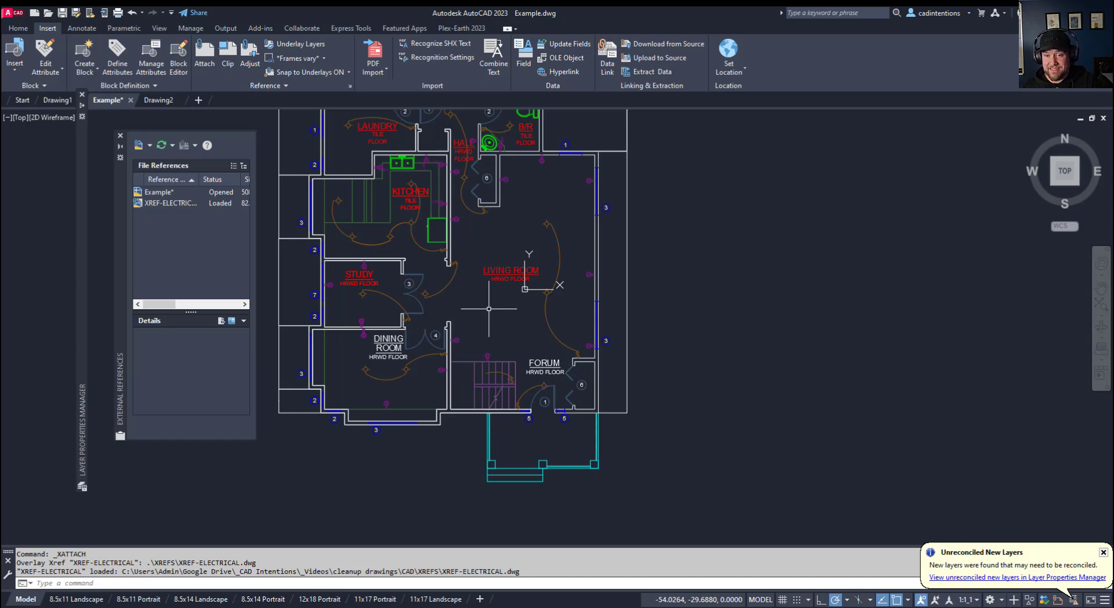
mouse_move(82, 218)
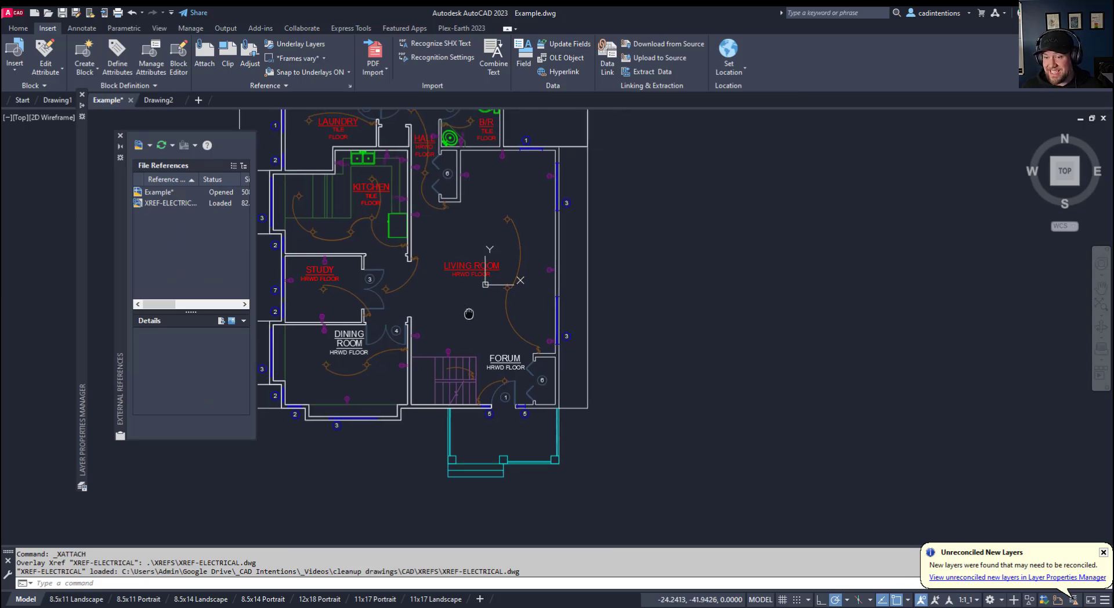
Step: Zoom into the kitchen, living, dining and forum rooms of the overlaid plan
scroll(up, 3)
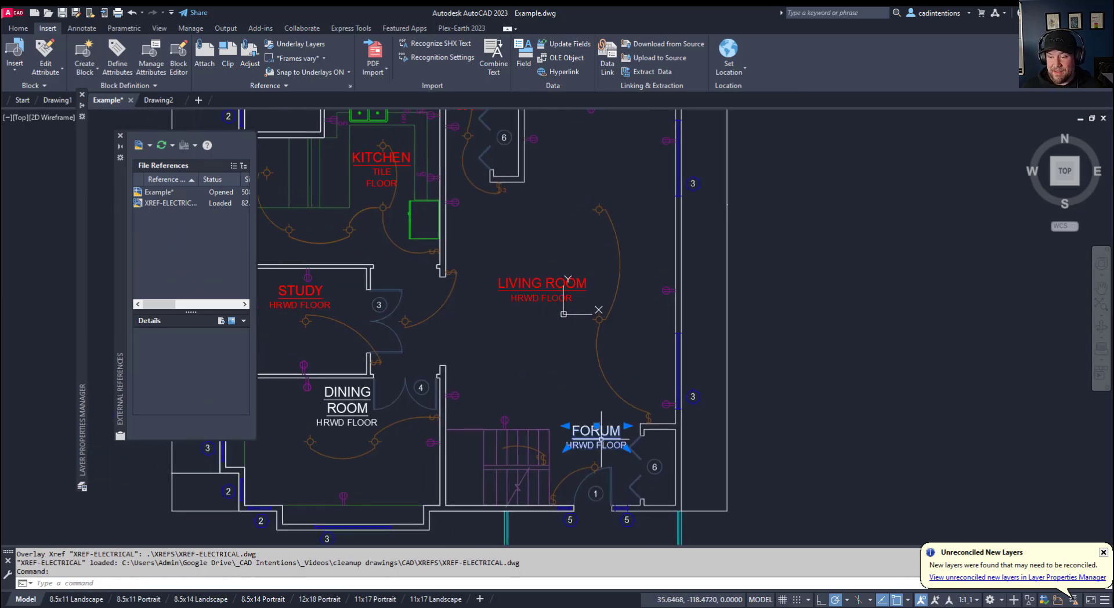
Step: Select the LIVING ROOM label from the Home tab to see it sits on the Text layer
click(17, 28)
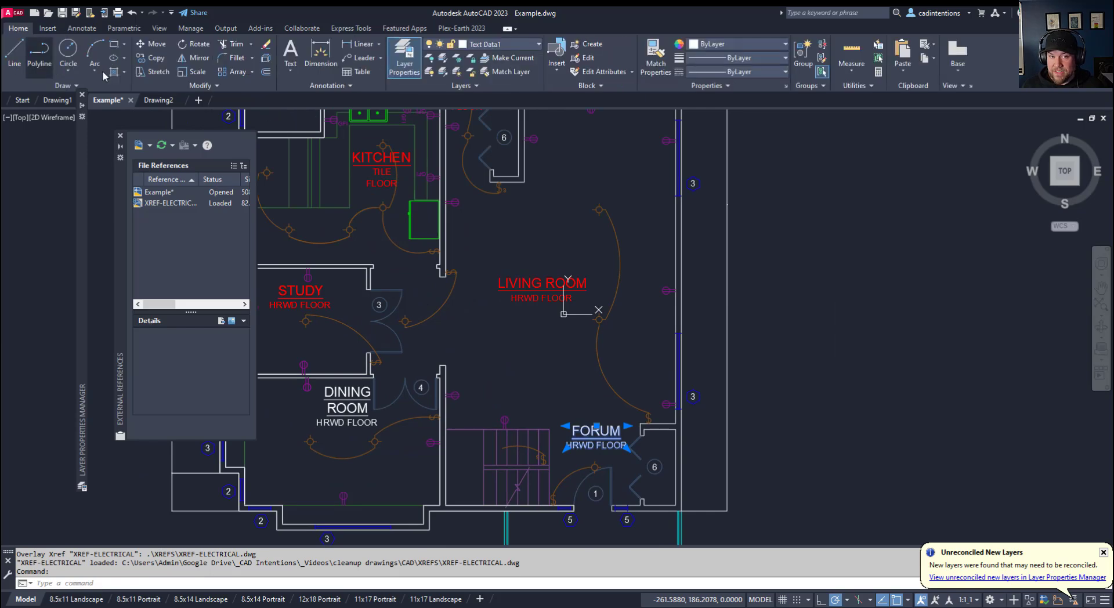
mouse_move(599, 420)
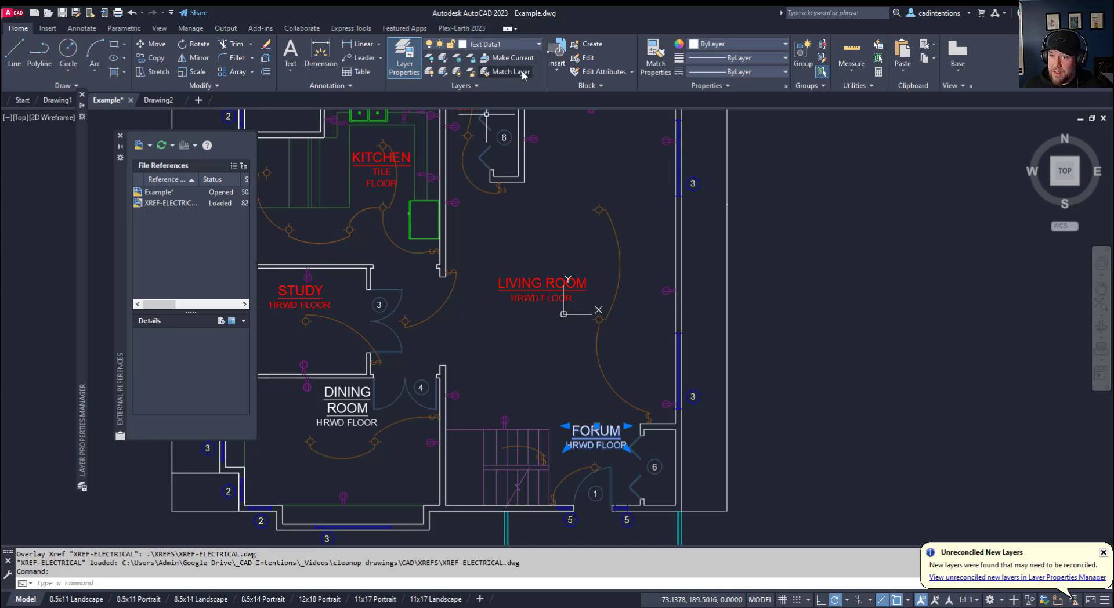
click(540, 283)
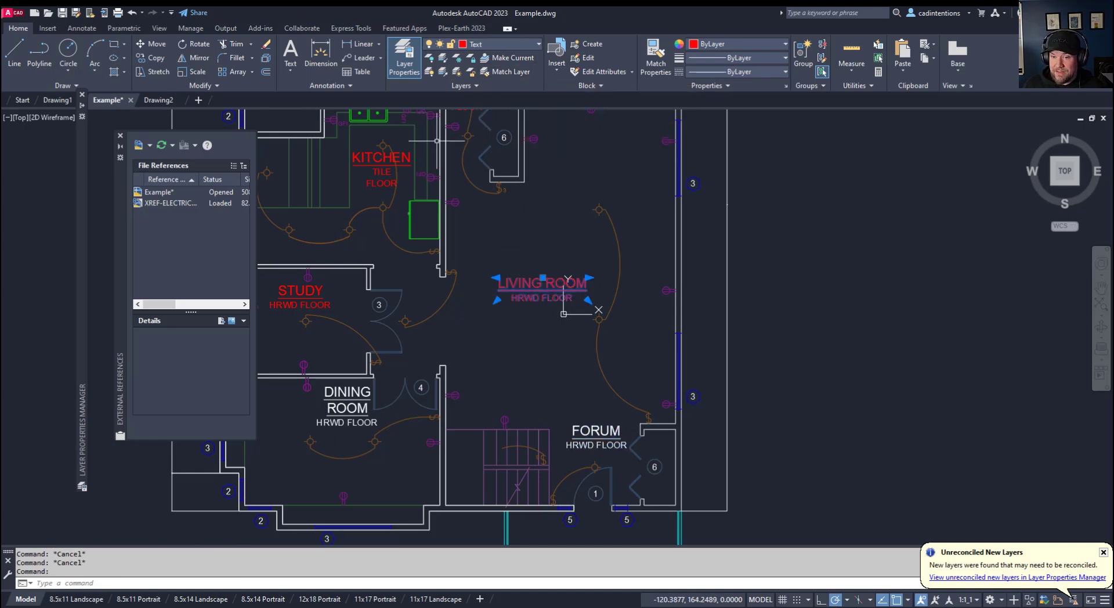
mouse_move(495, 58)
text(LAYMRG)
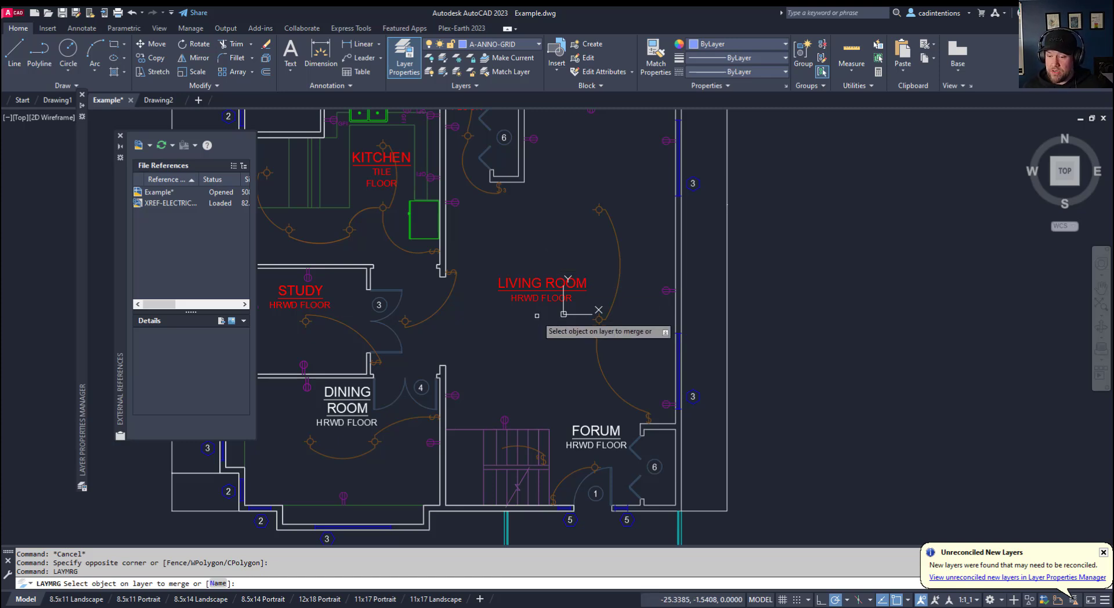
mouse_move(596, 454)
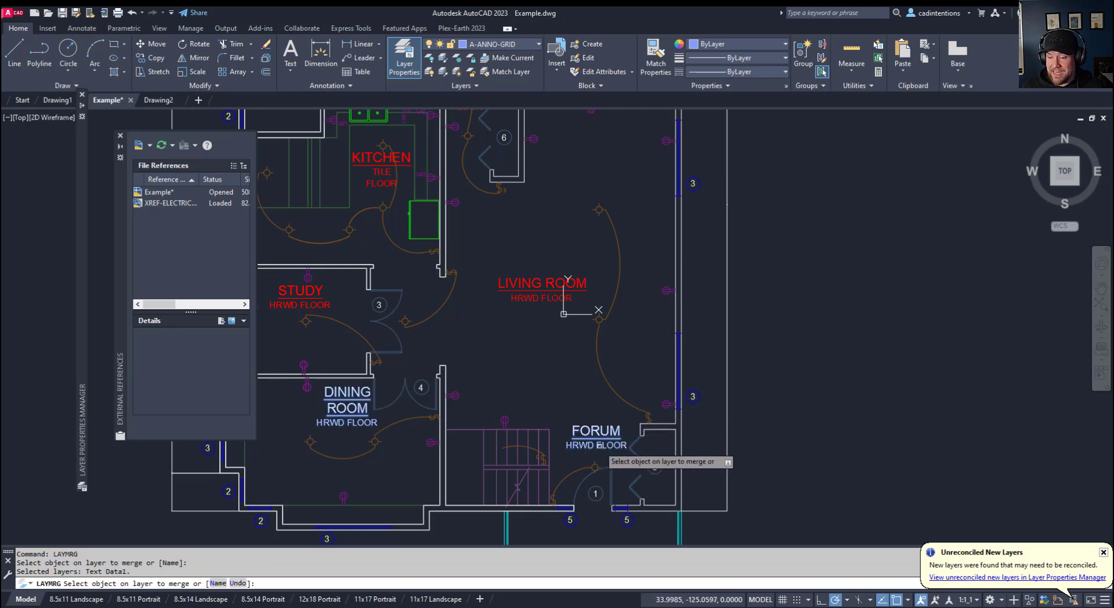
mouse_move(343, 435)
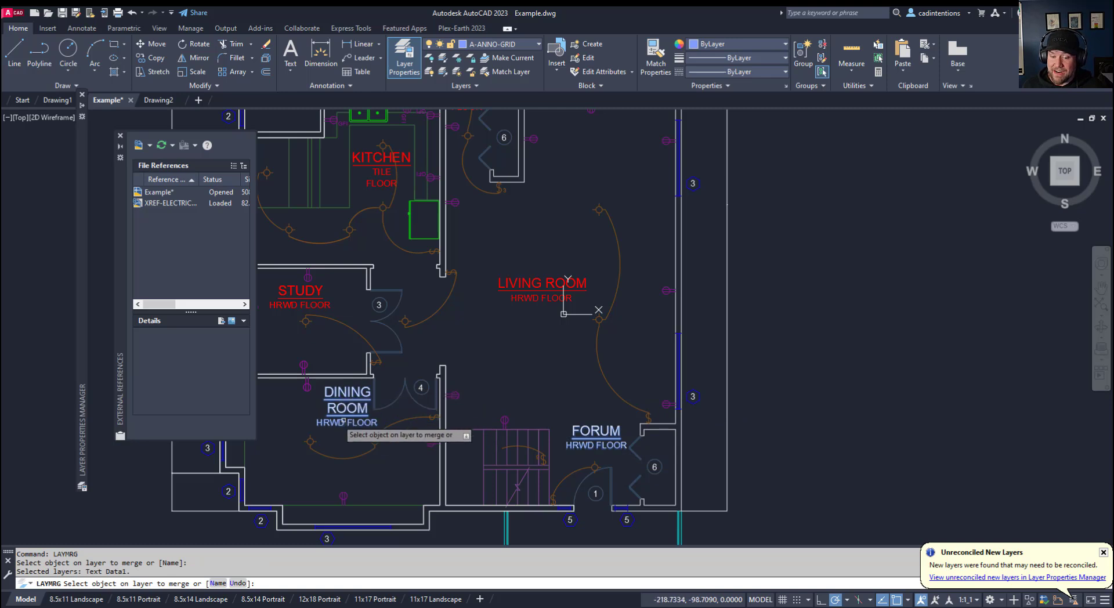
mouse_move(453, 446)
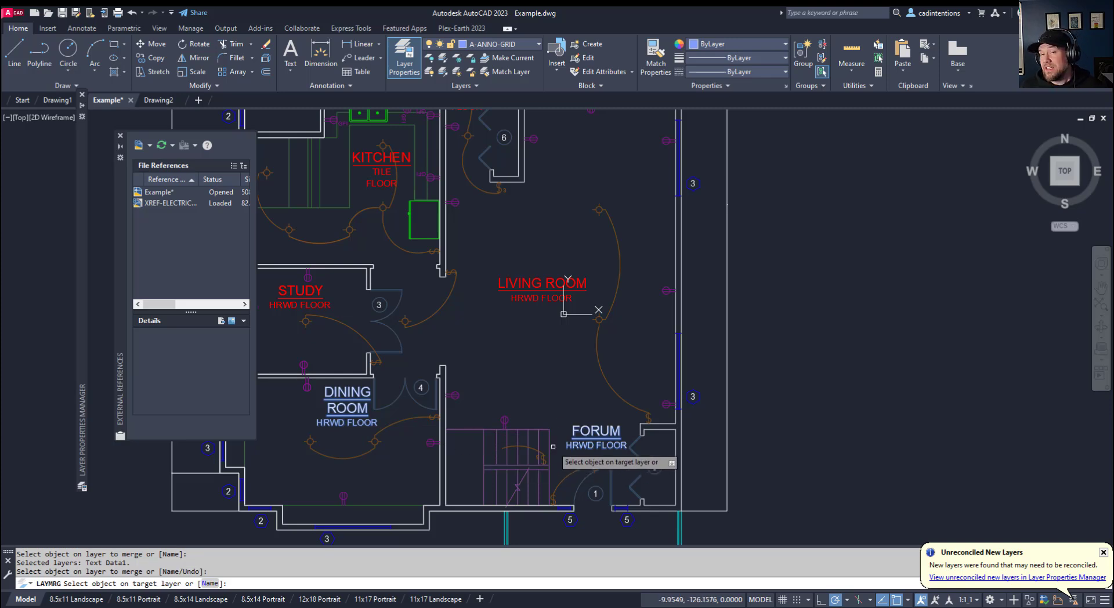
mouse_move(571, 364)
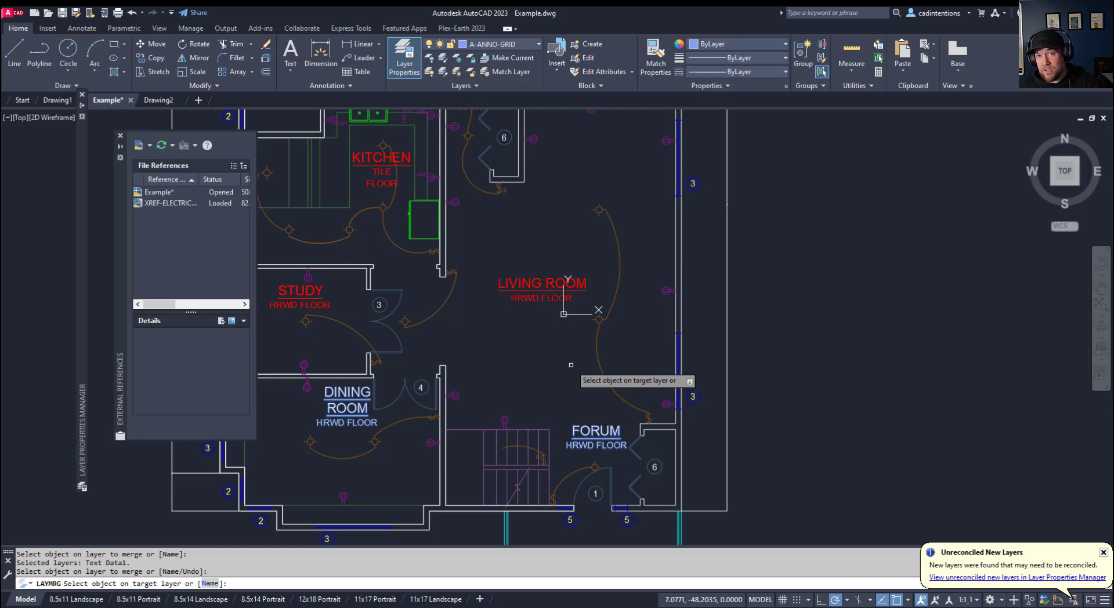
mouse_move(537, 347)
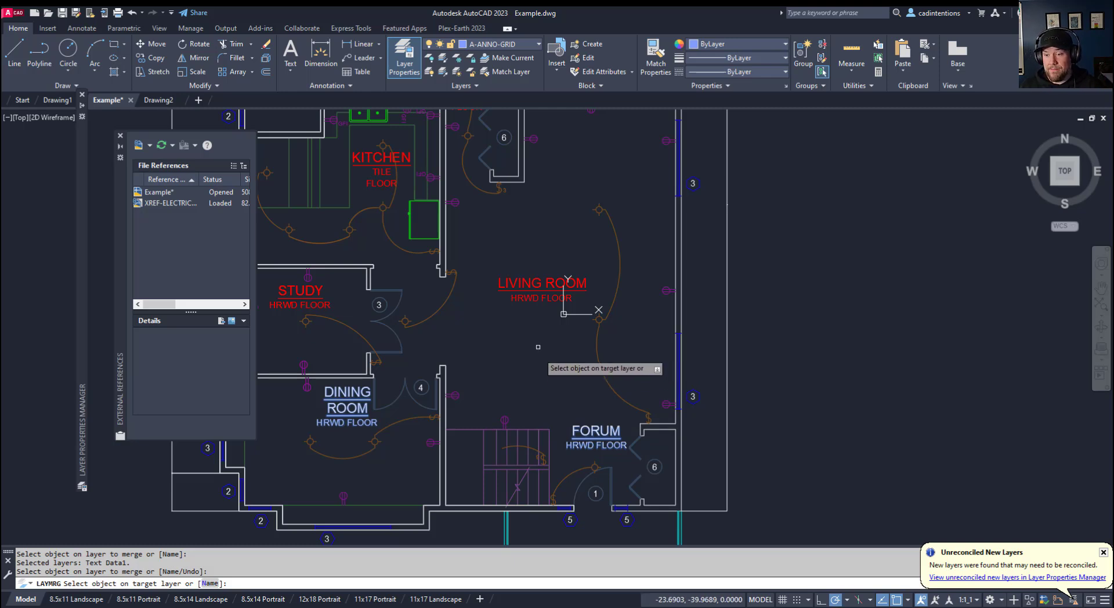
mouse_move(513, 285)
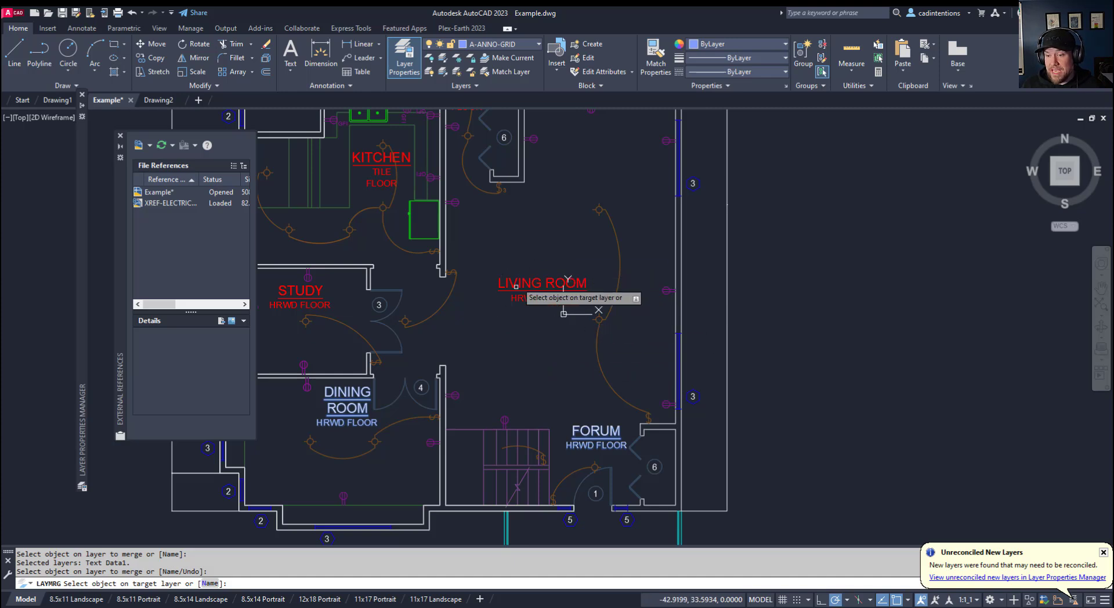
Step: Pick the LIVING ROOM text as the target so Text Data1 merges into the Text layer
click(542, 297)
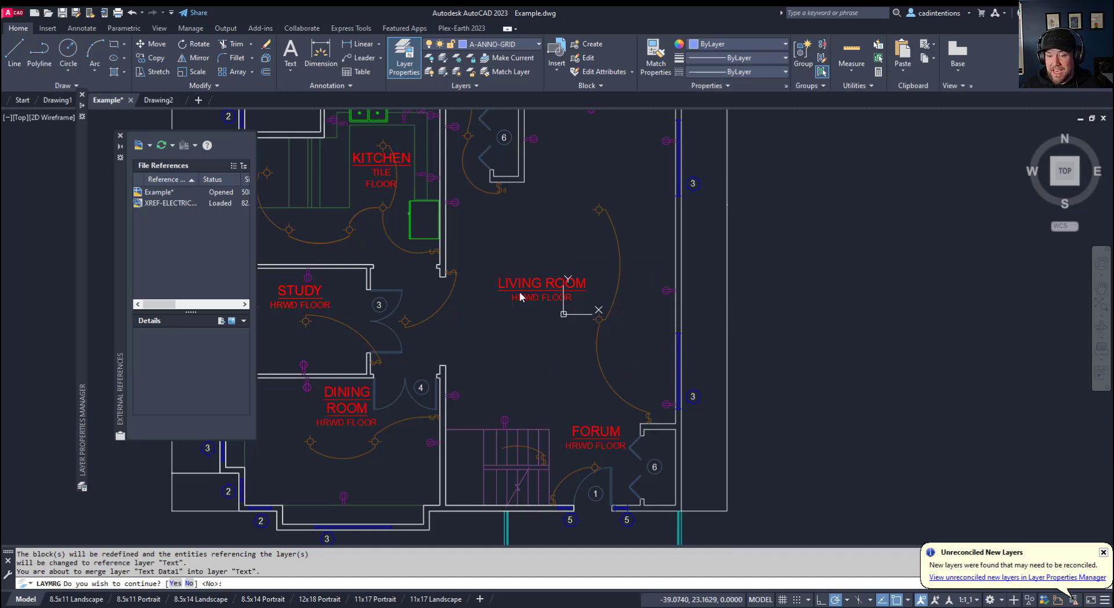
mouse_move(553, 460)
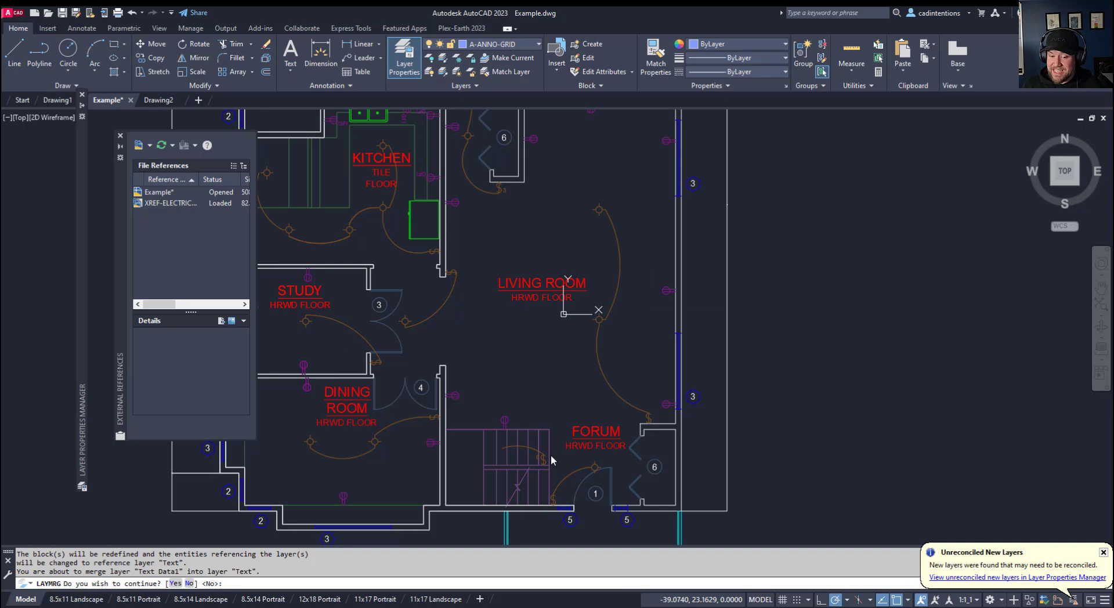
mouse_move(565, 425)
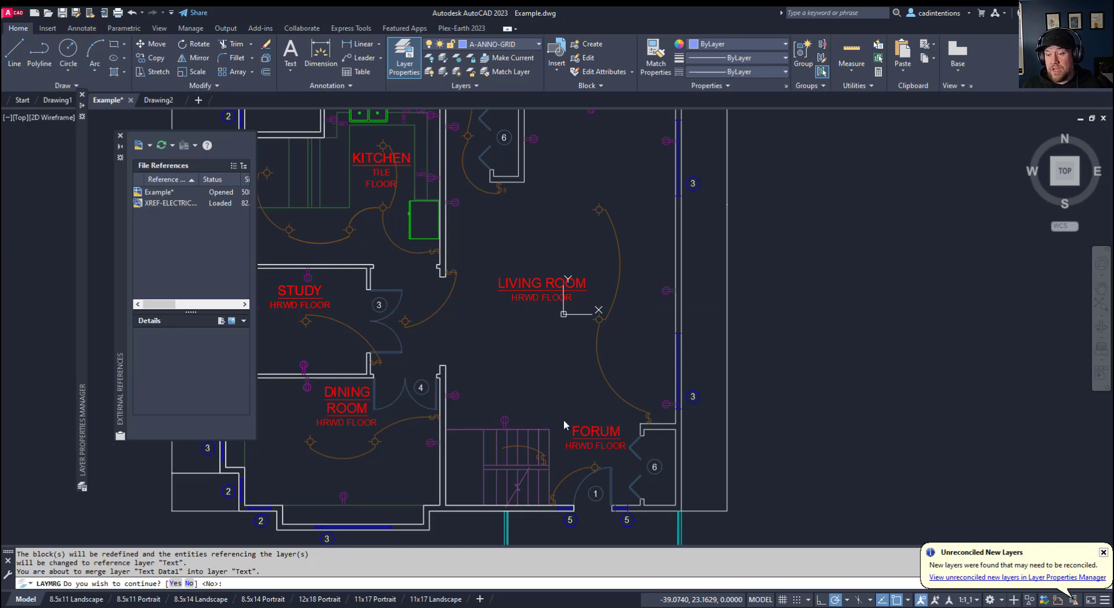
mouse_move(385, 432)
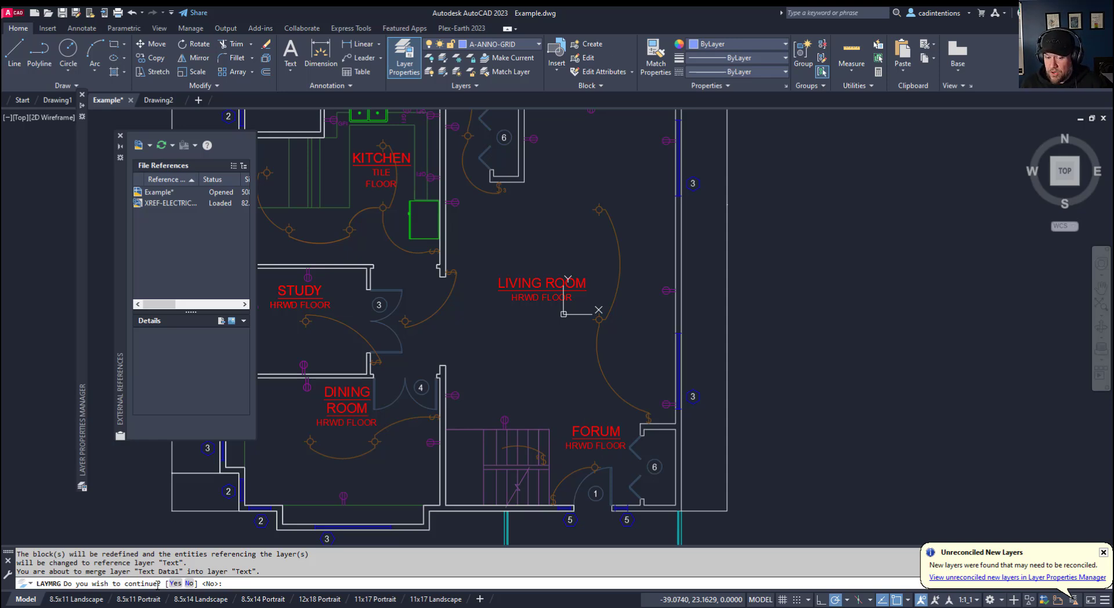
mouse_move(474, 332)
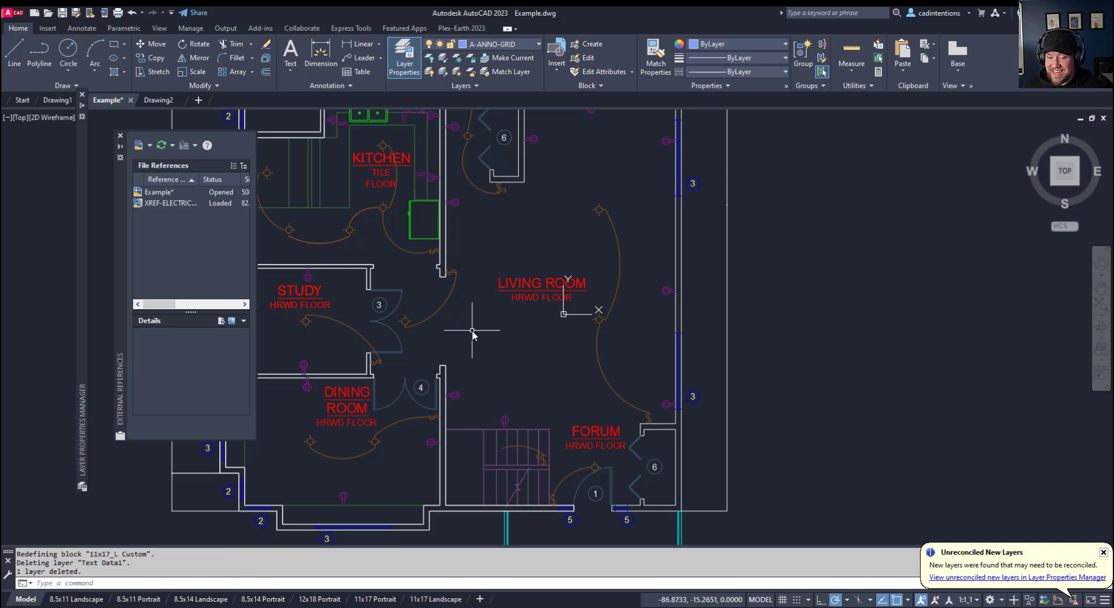
mouse_move(618, 302)
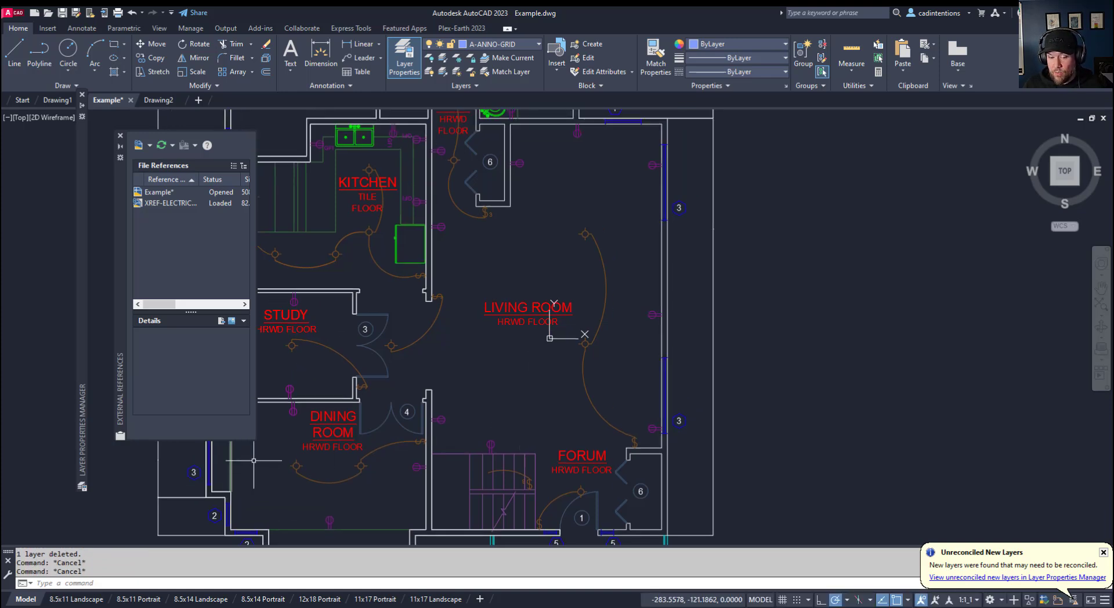
mouse_move(535, 377)
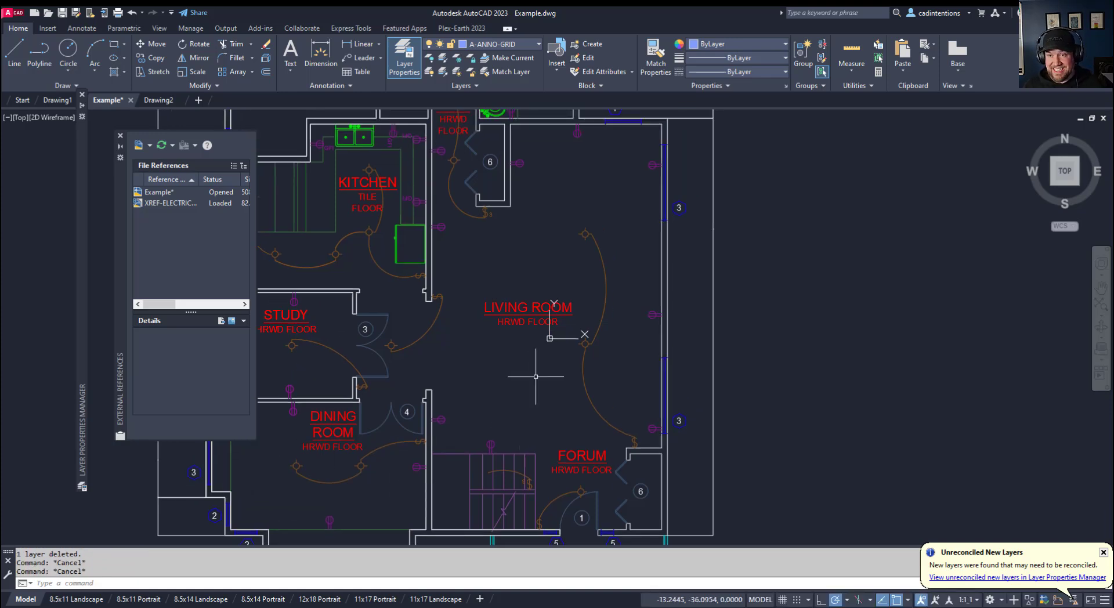
mouse_move(551, 398)
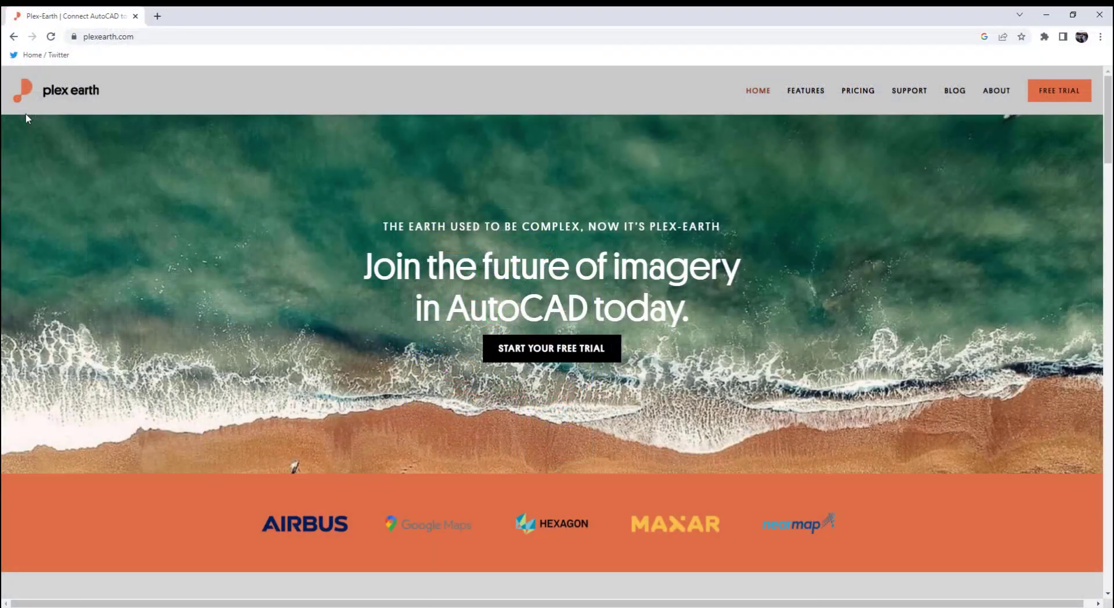
mouse_move(589, 284)
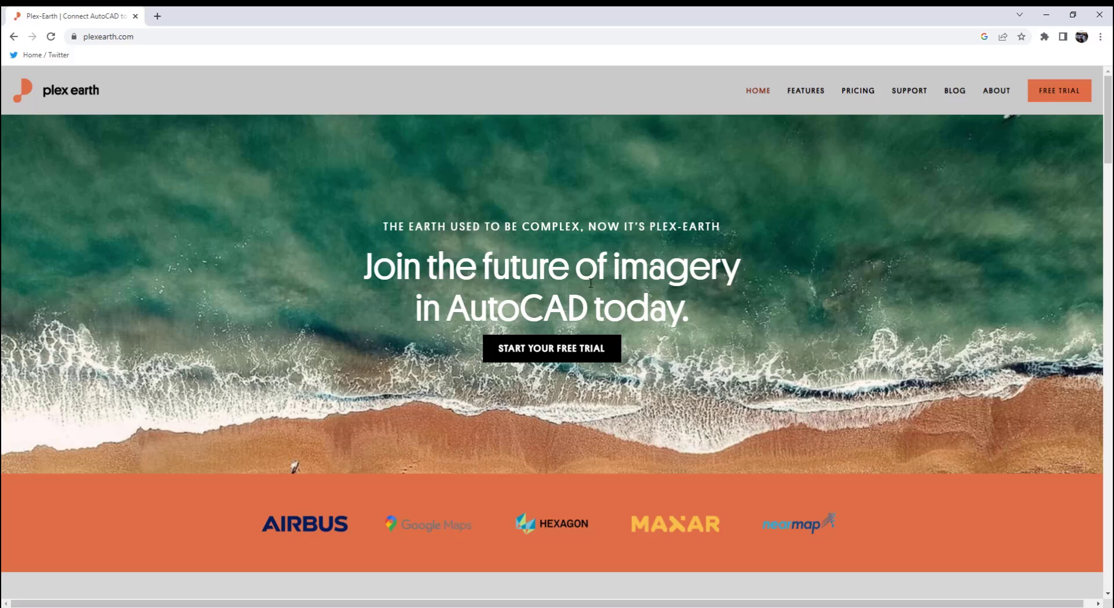
Step: Scroll through the Plex-Earth features page covering imagery, timeline and terrain
click(806, 90)
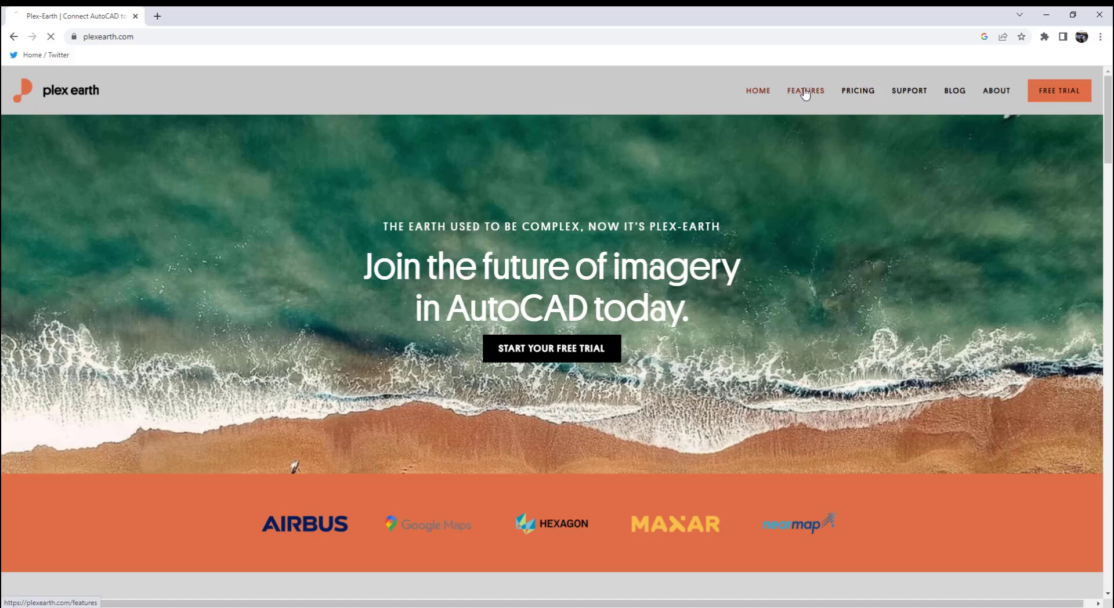
click(805, 90)
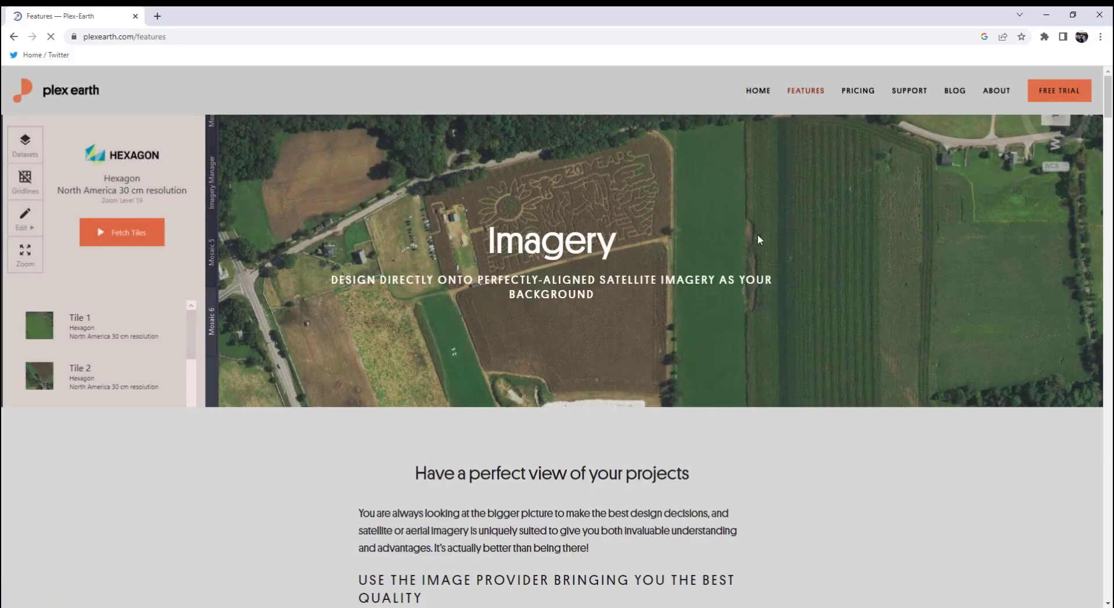
scroll(down, 3)
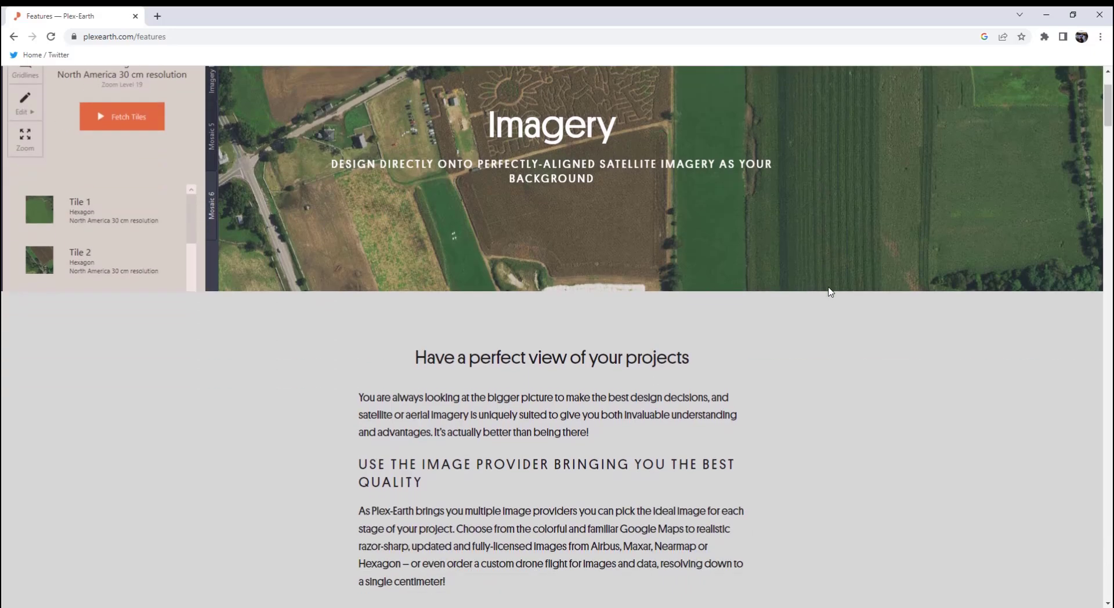
scroll(down, 3)
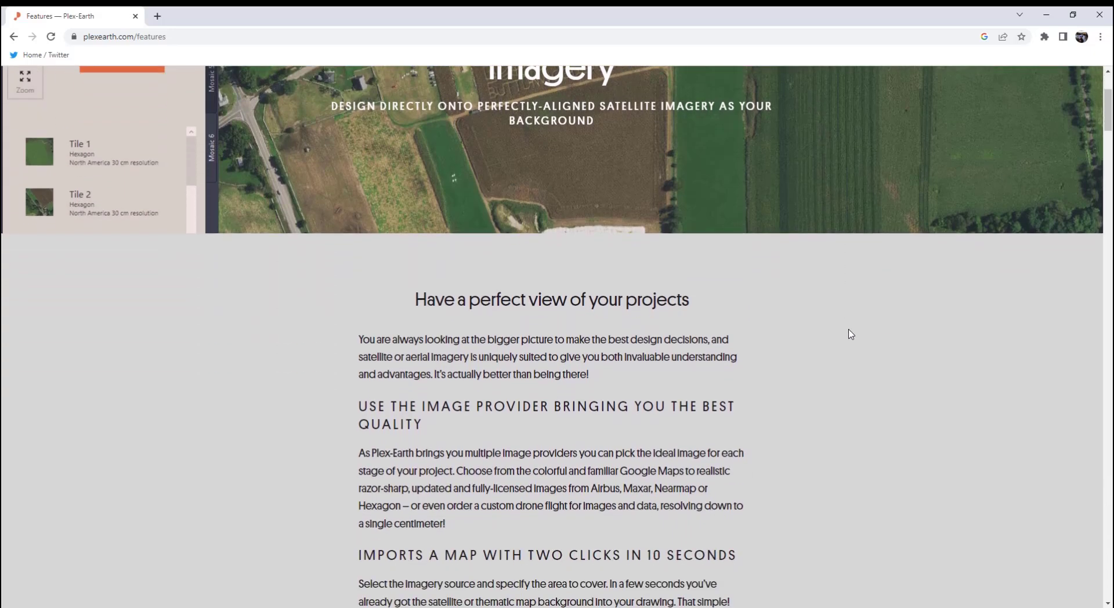
scroll(down, 3)
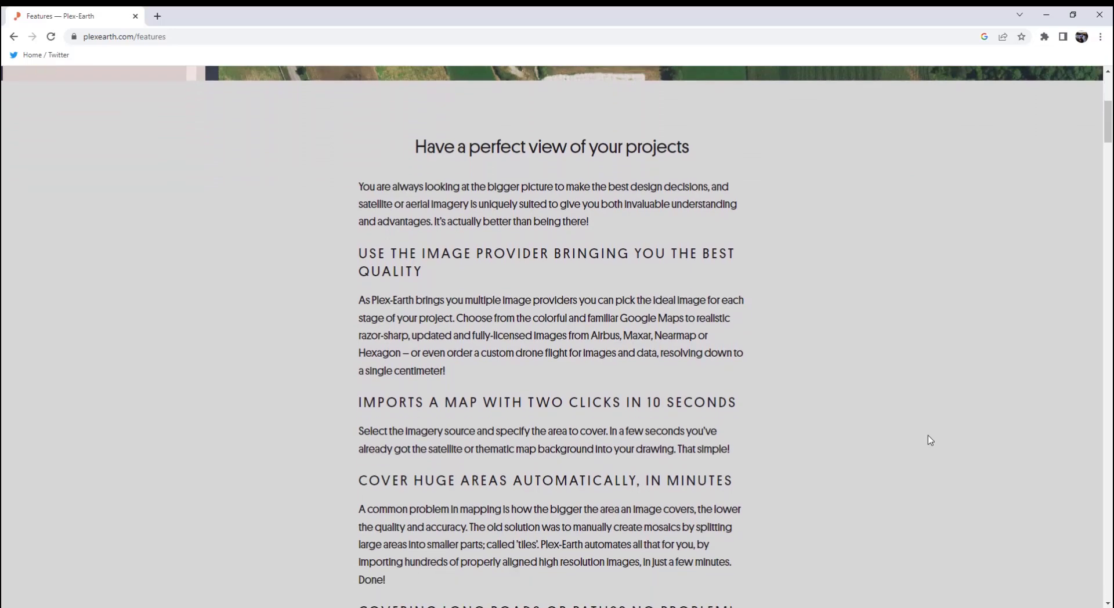
scroll(down, 3)
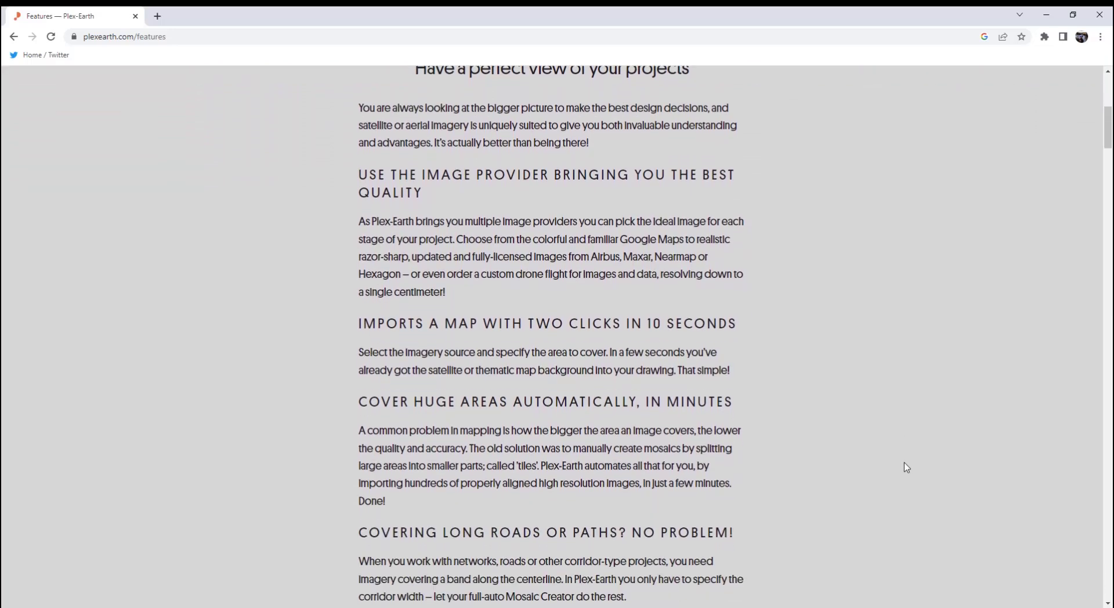
scroll(down, 3)
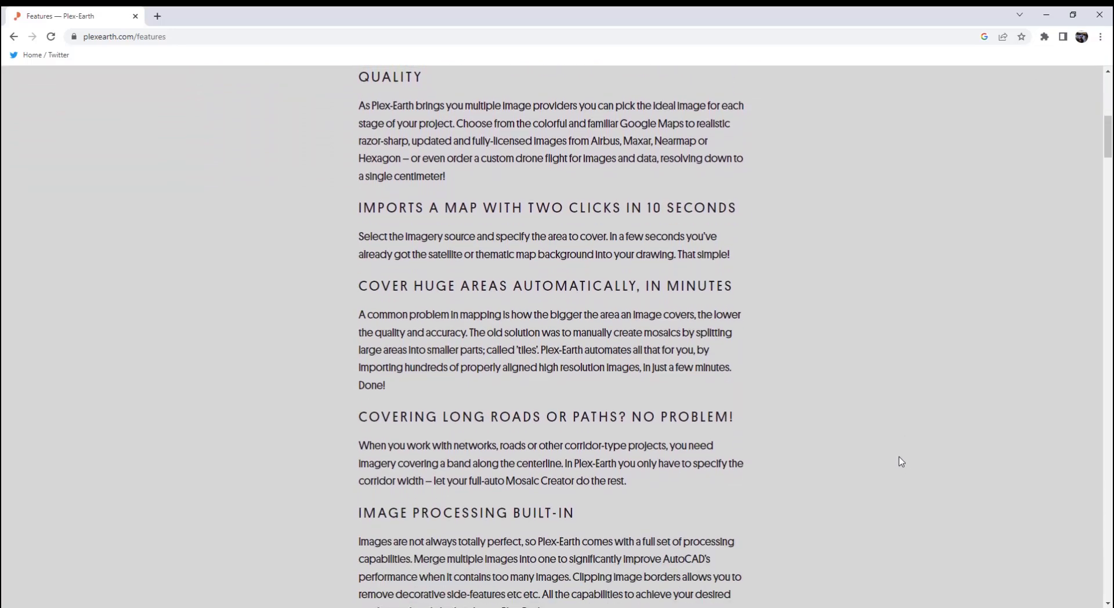
scroll(up, 3)
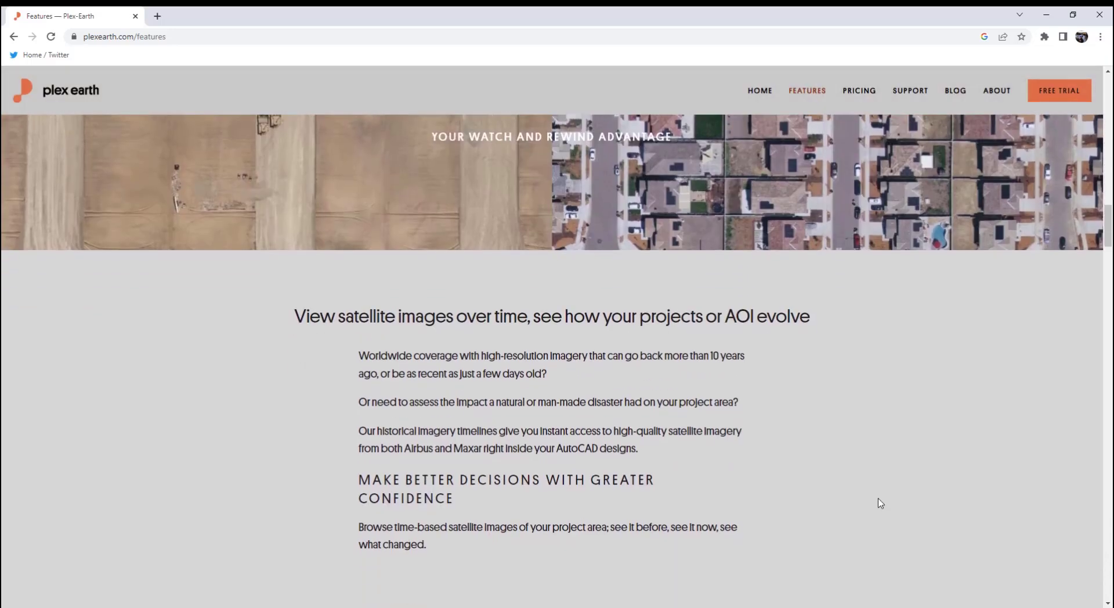
scroll(down, 3)
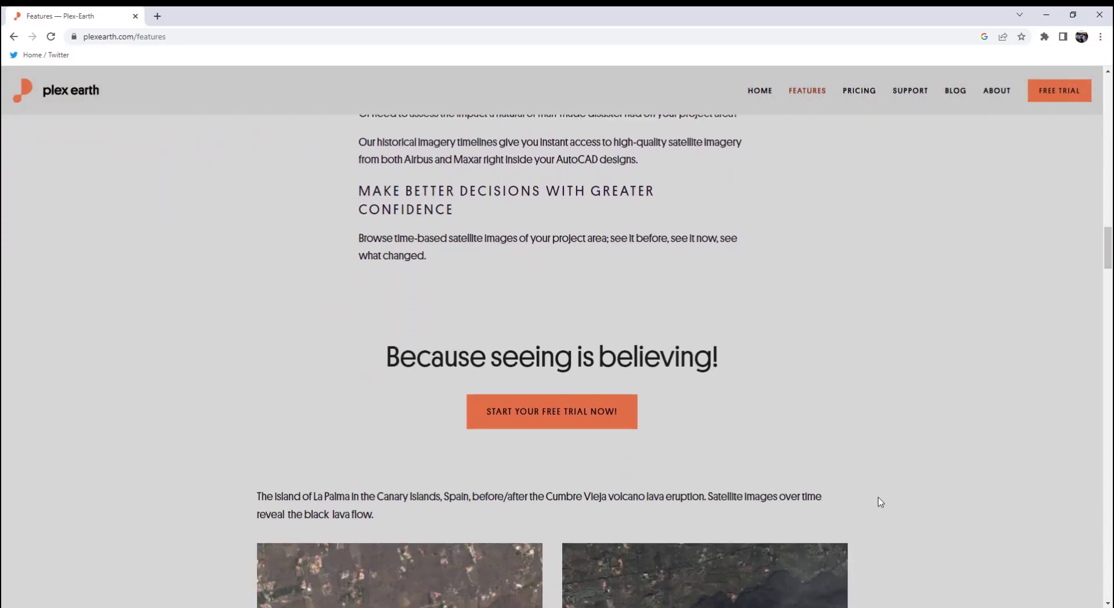
scroll(down, 3)
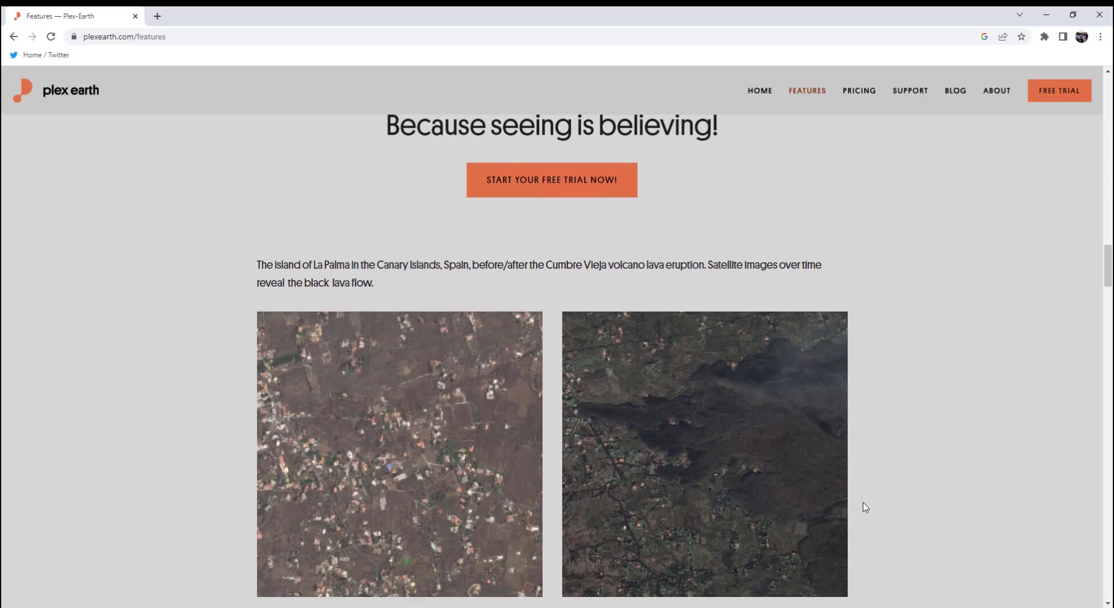
scroll(down, 3)
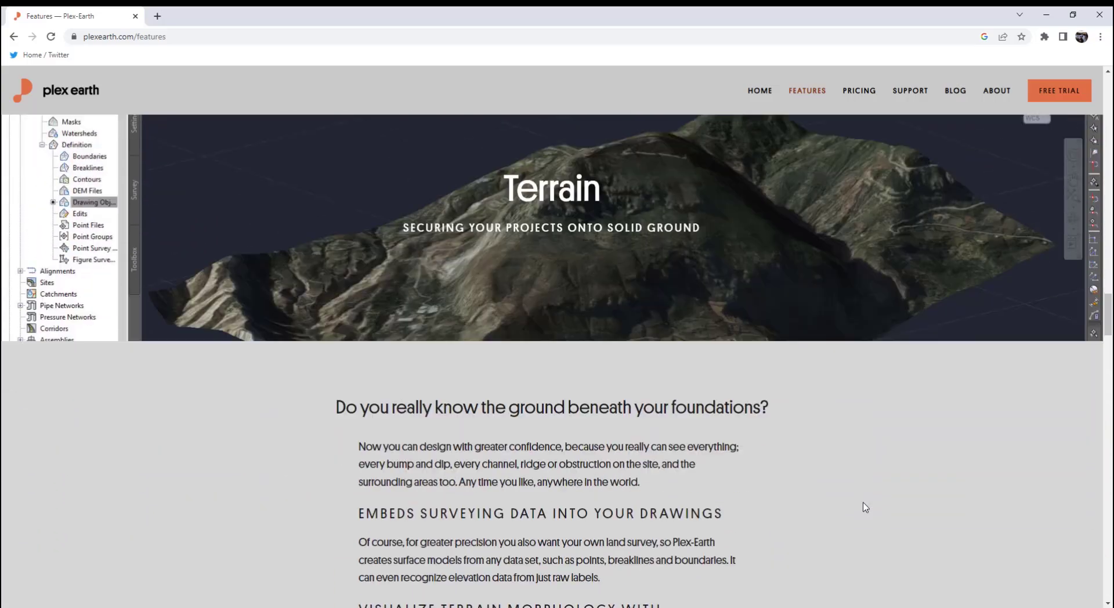
scroll(down, 3)
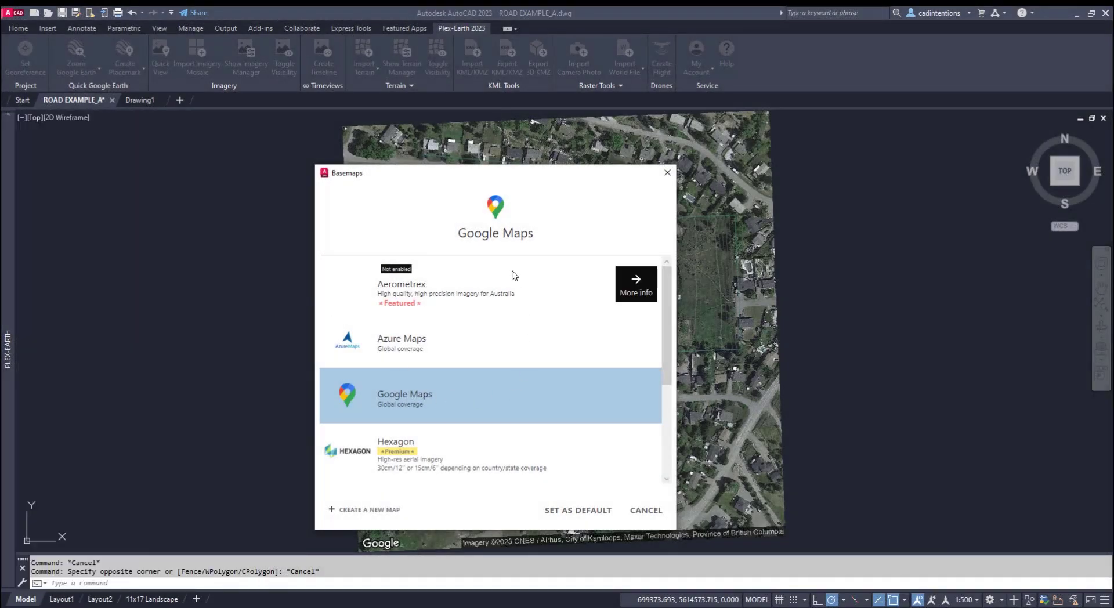
mouse_move(468, 355)
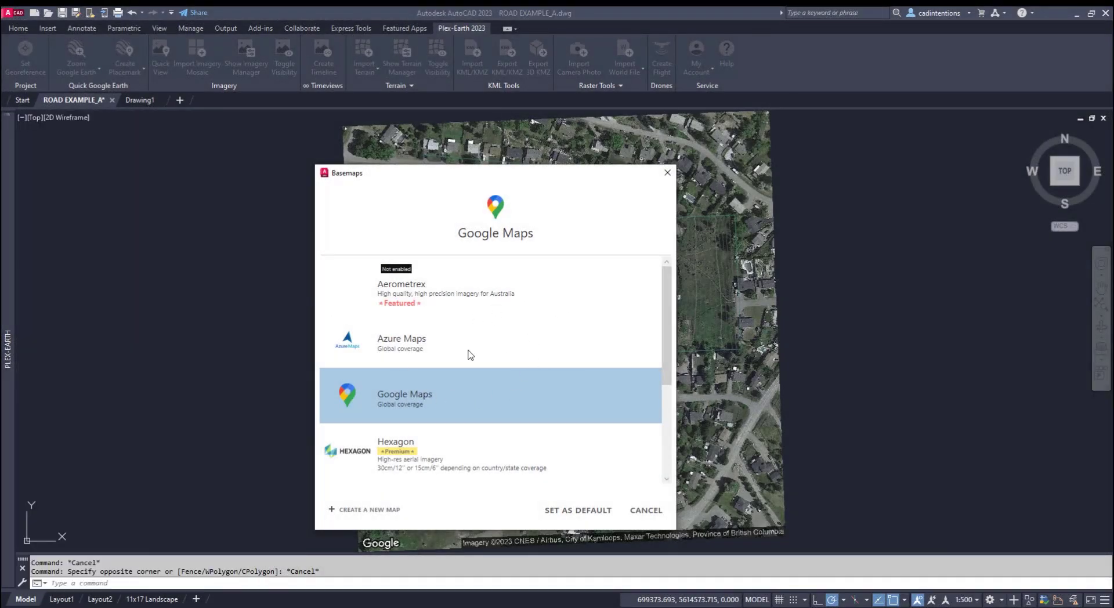
Step: Keep Google Maps as basemap and import a 16-tile satellite imagery mosaic over the road drawing
click(644, 511)
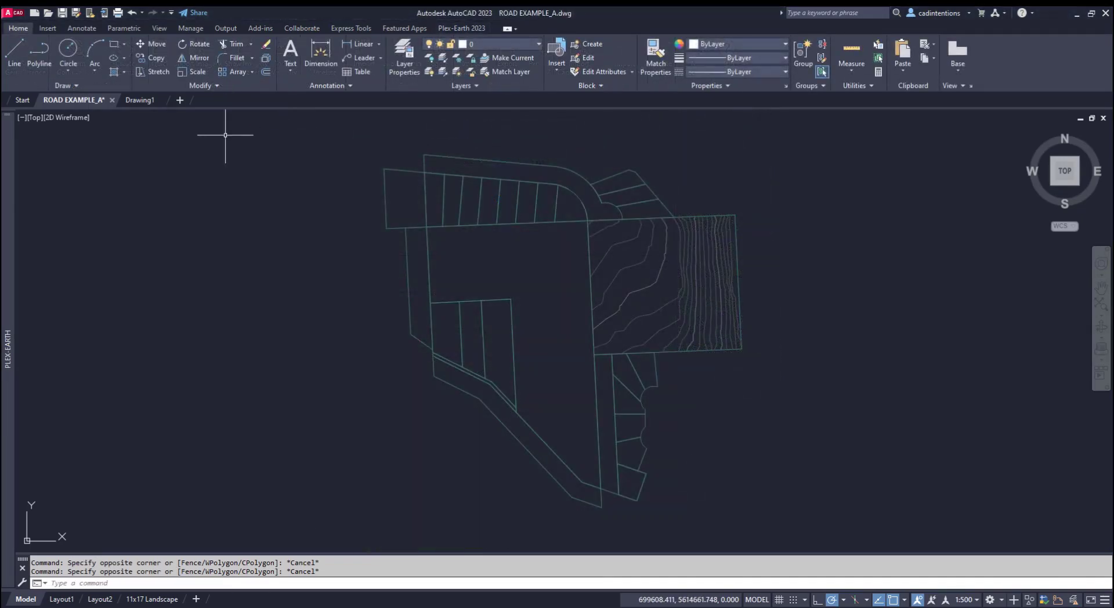
click(461, 28)
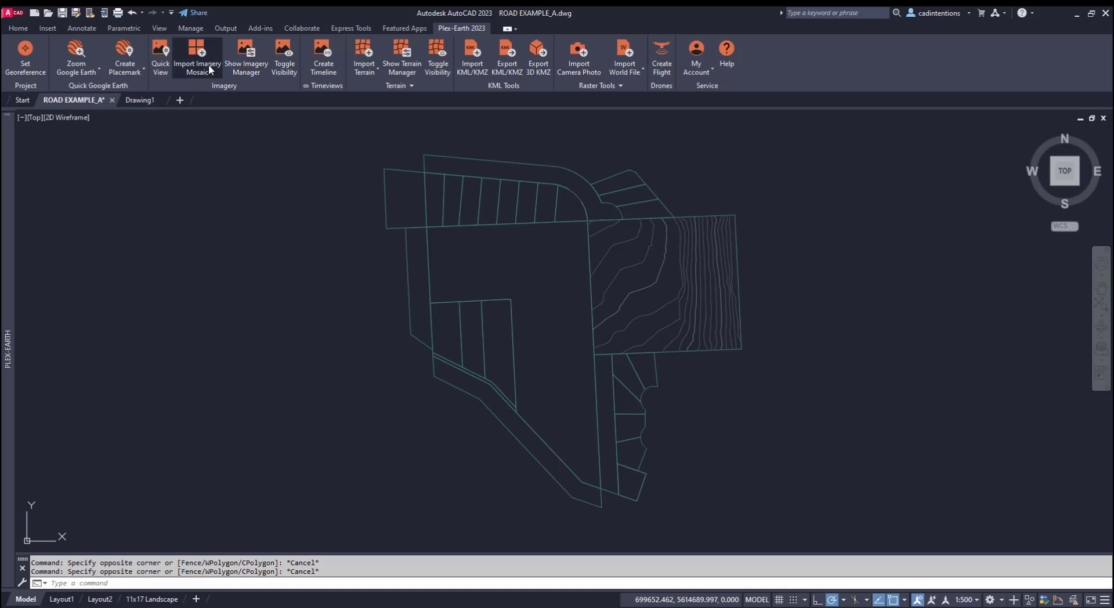
click(198, 57)
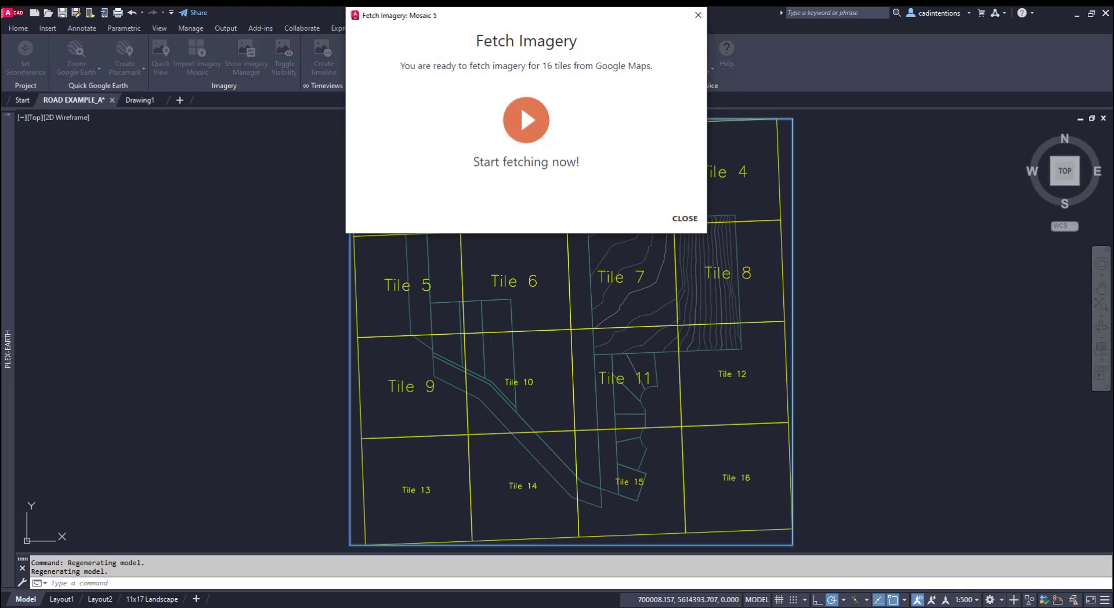
mouse_move(537, 129)
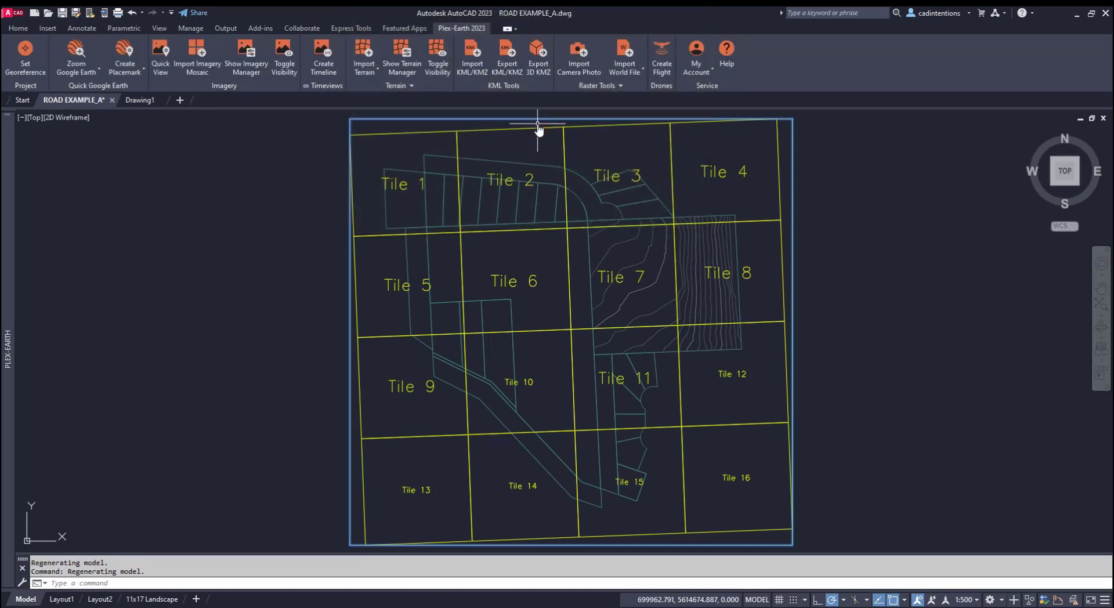
click(197, 57)
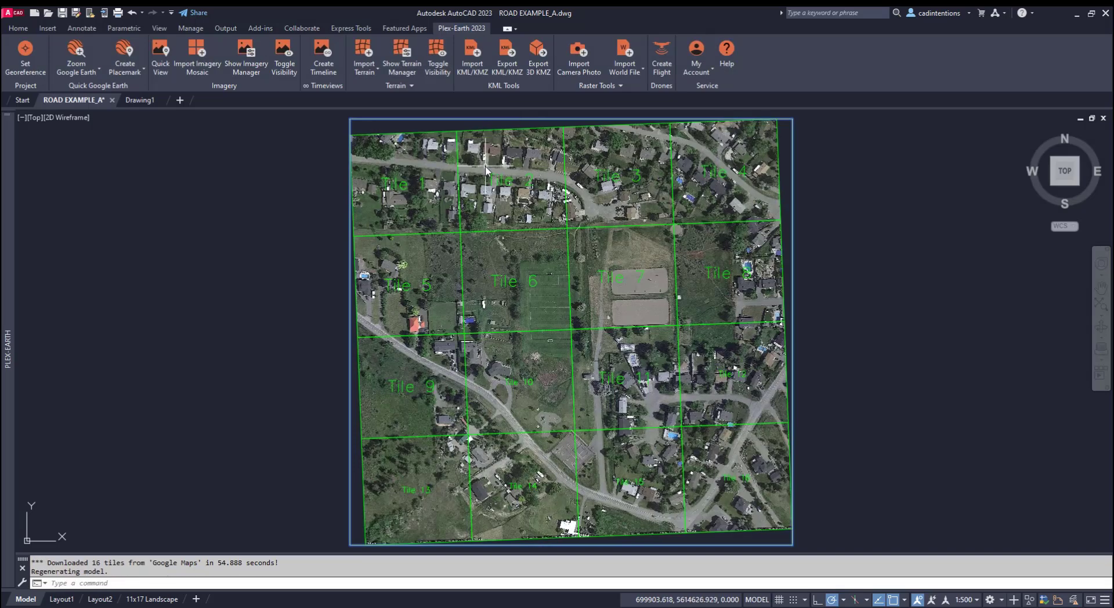
mouse_move(312, 408)
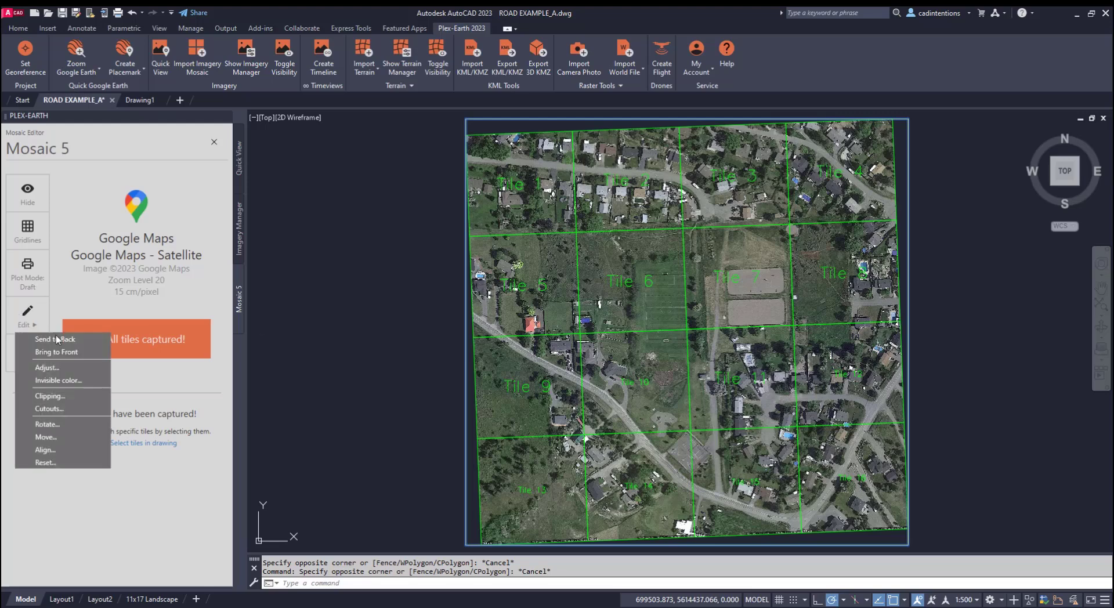
mouse_move(50, 396)
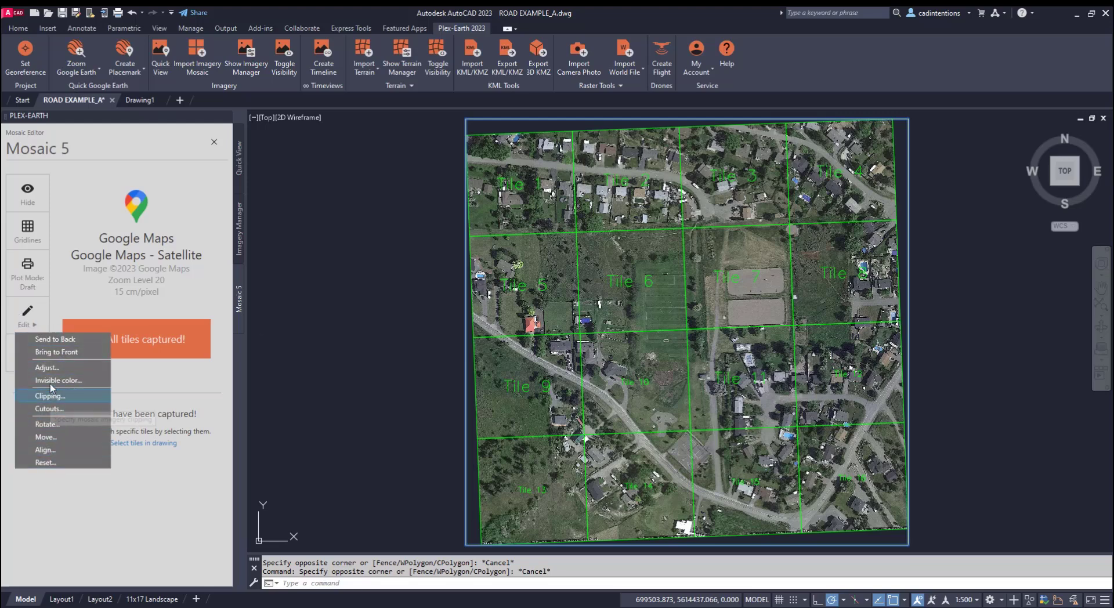
Step: Adjust the mosaic imagery brightness to -9 and confirm
click(46, 366)
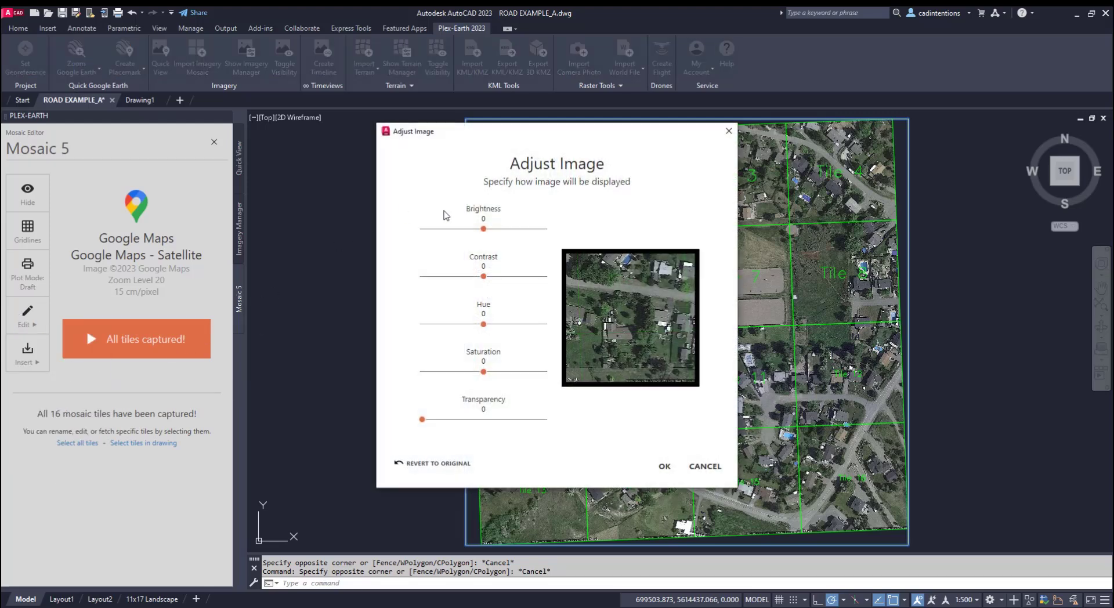
drag(483, 229, 501, 229)
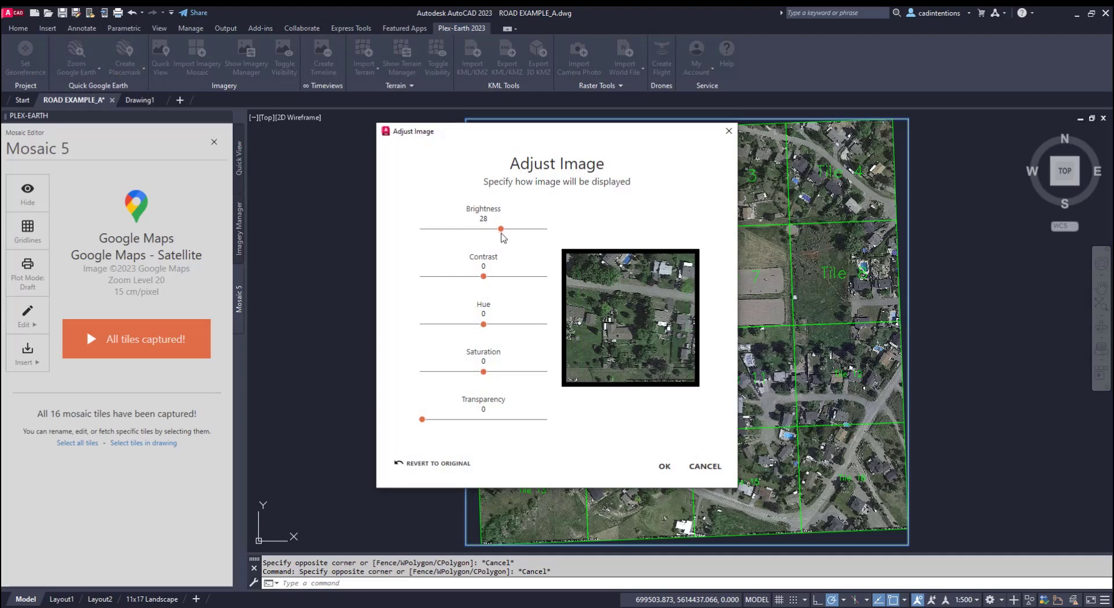
drag(501, 229, 477, 228)
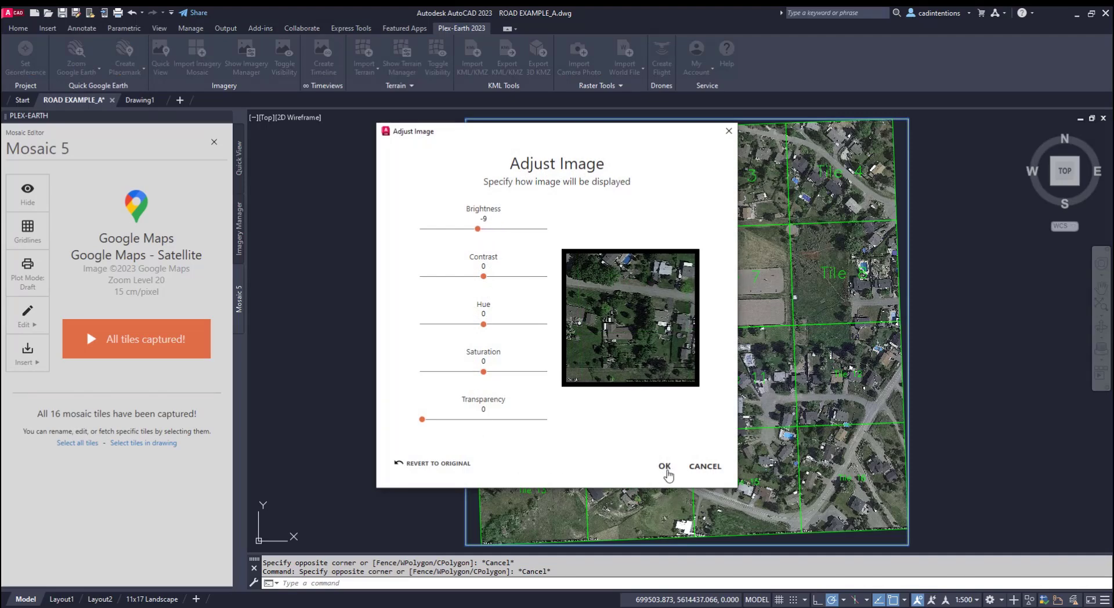
click(664, 467)
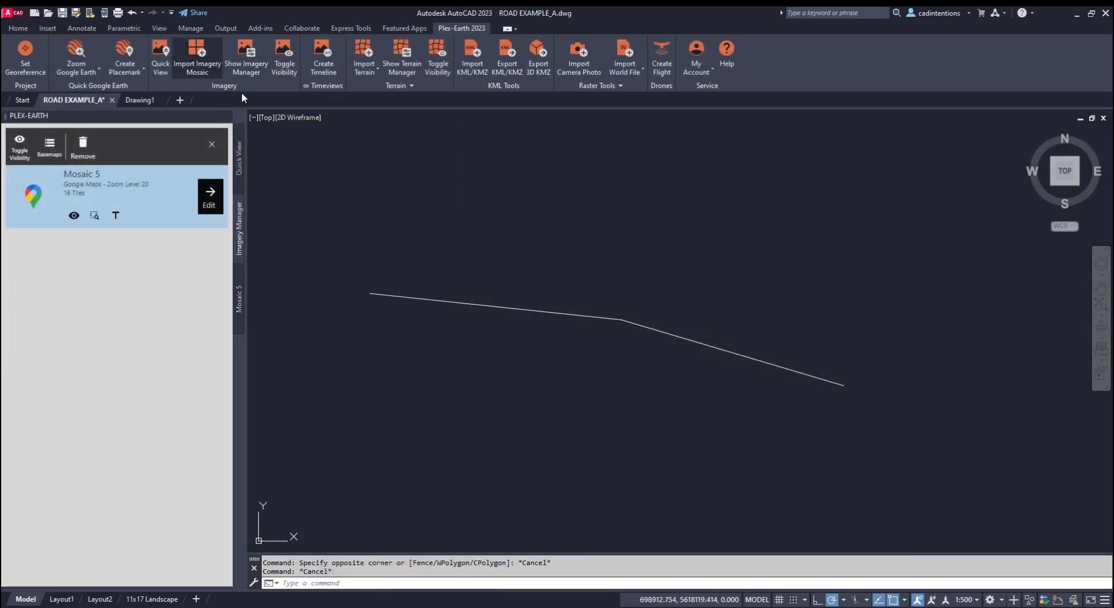
Step: Import a second 23-tile Google Maps mosaic over an area specified around the road polyline
click(197, 57)
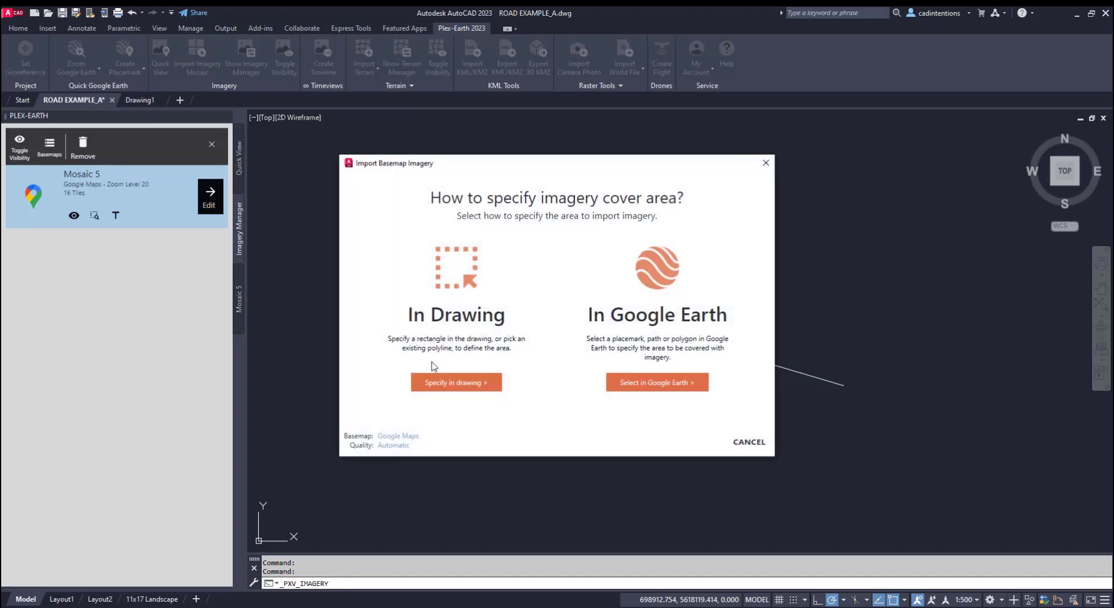
click(455, 382)
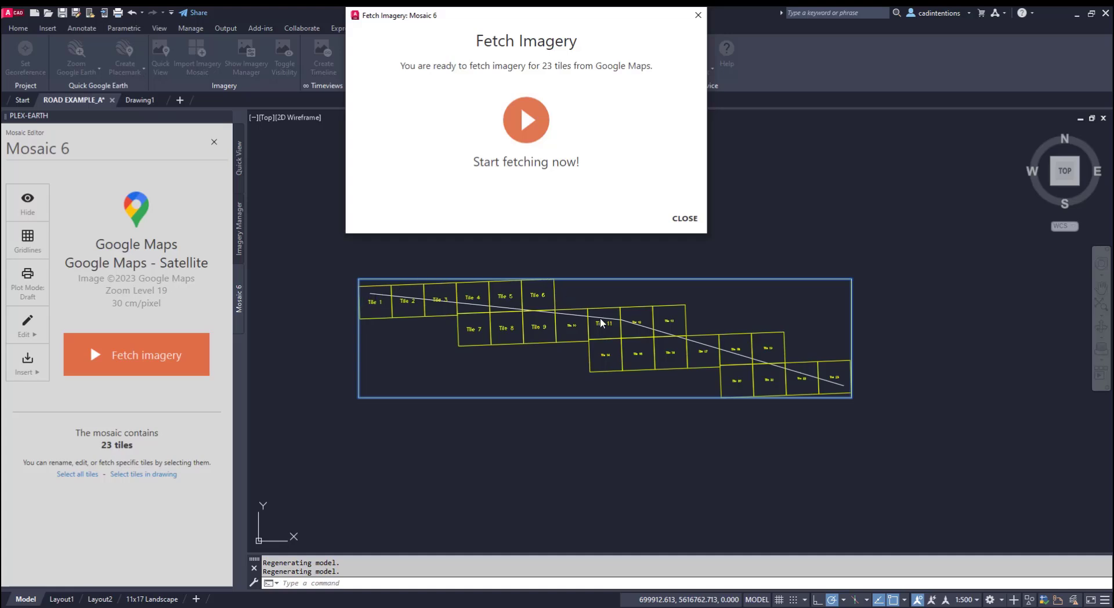
mouse_move(821, 386)
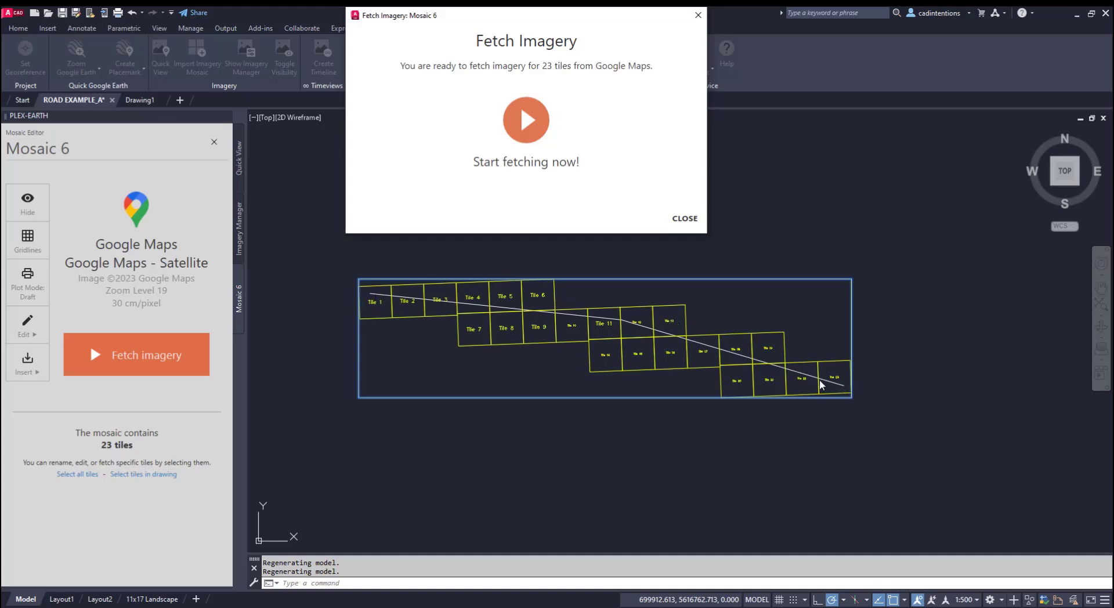
mouse_move(526, 119)
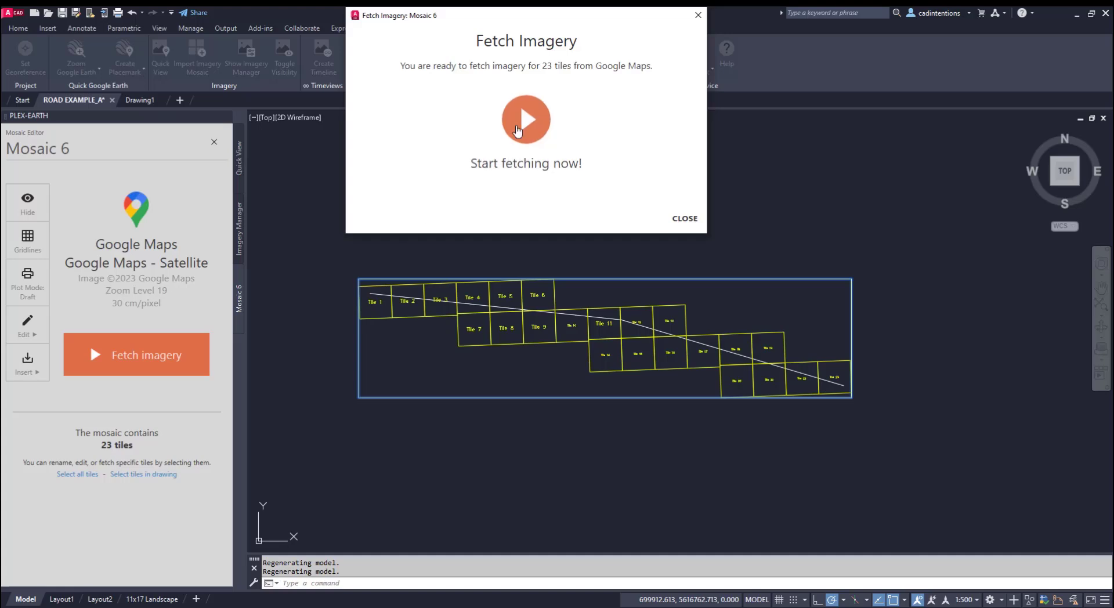
click(683, 218)
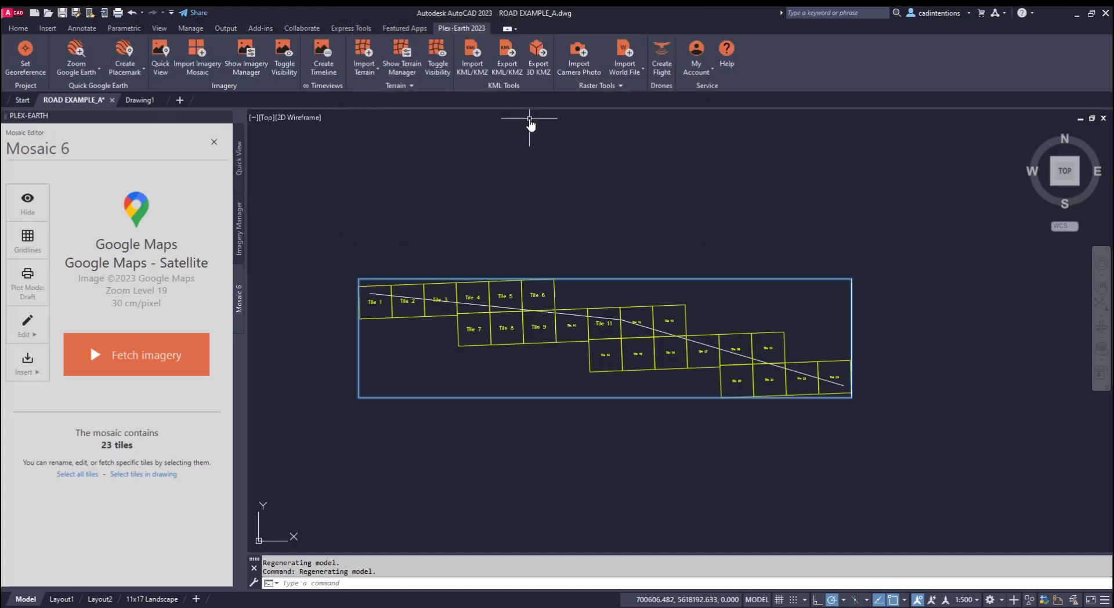
click(136, 354)
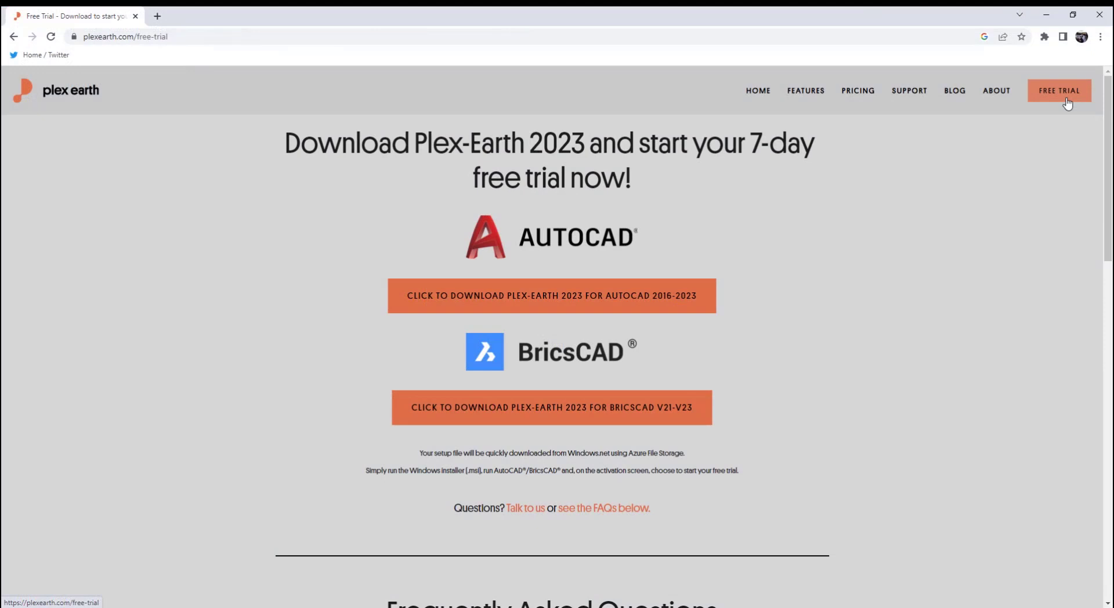
mouse_move(585, 155)
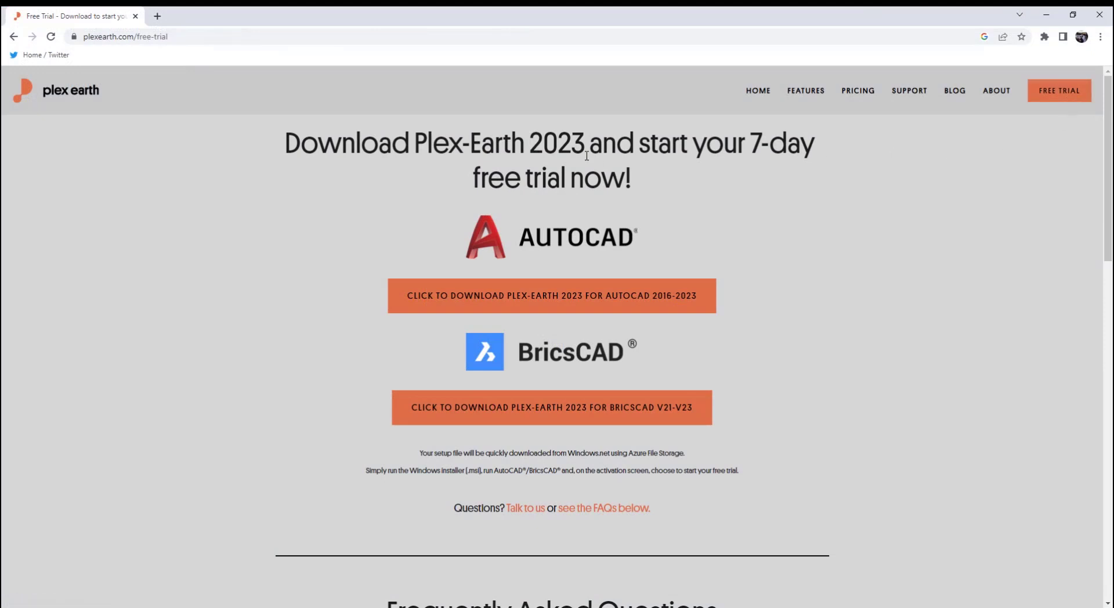
mouse_move(867, 518)
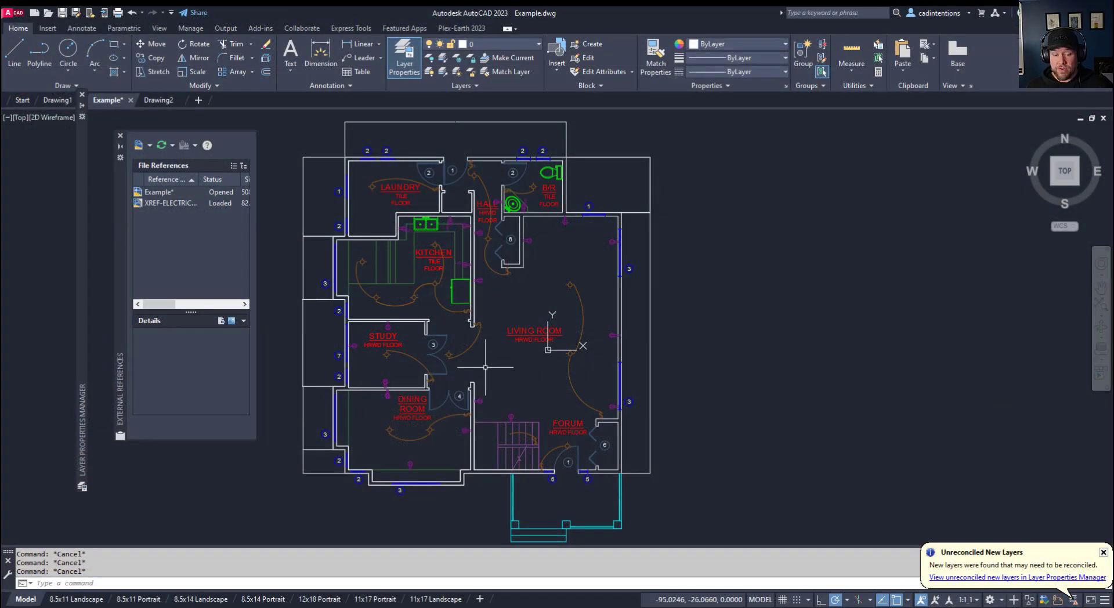
Step: Run OVERKILL and select ALL 195 objects of the floor plan for duplicate removal
text(OVERKILL)
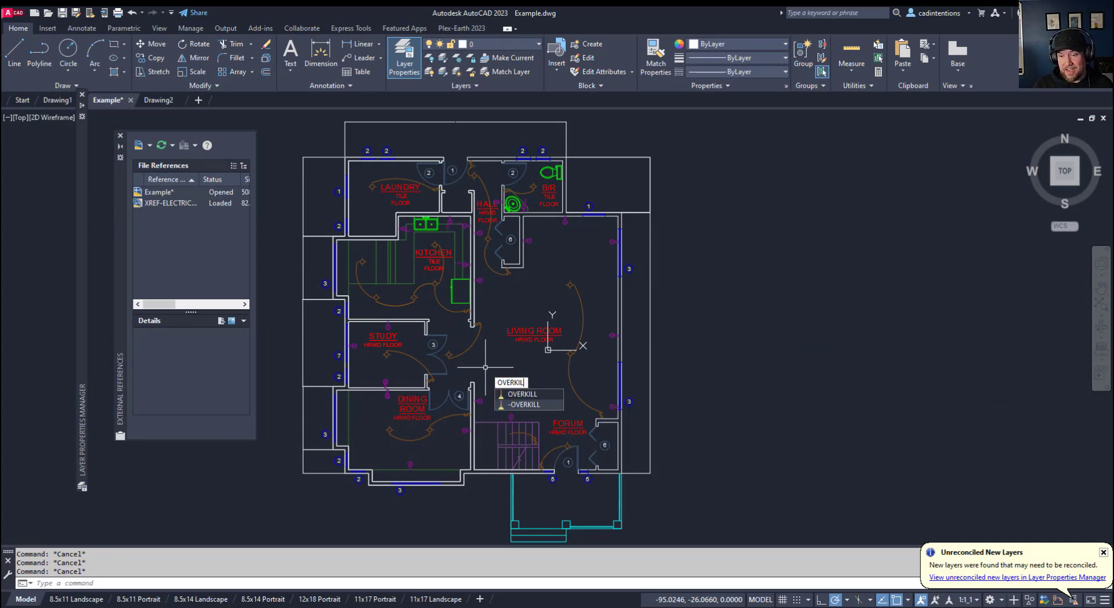
click(522, 393)
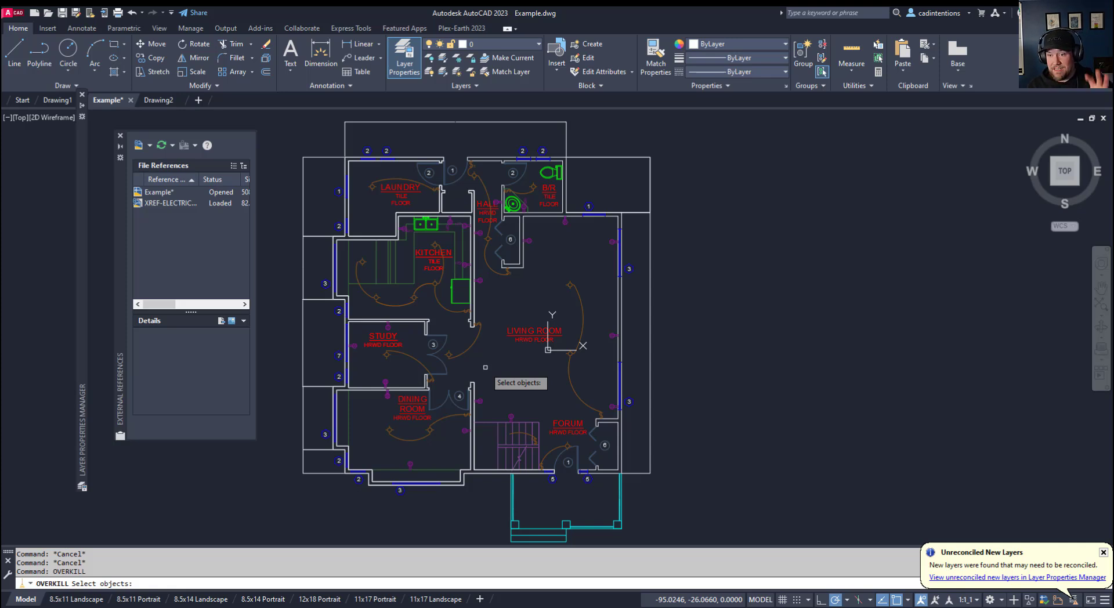
scroll(down, 3)
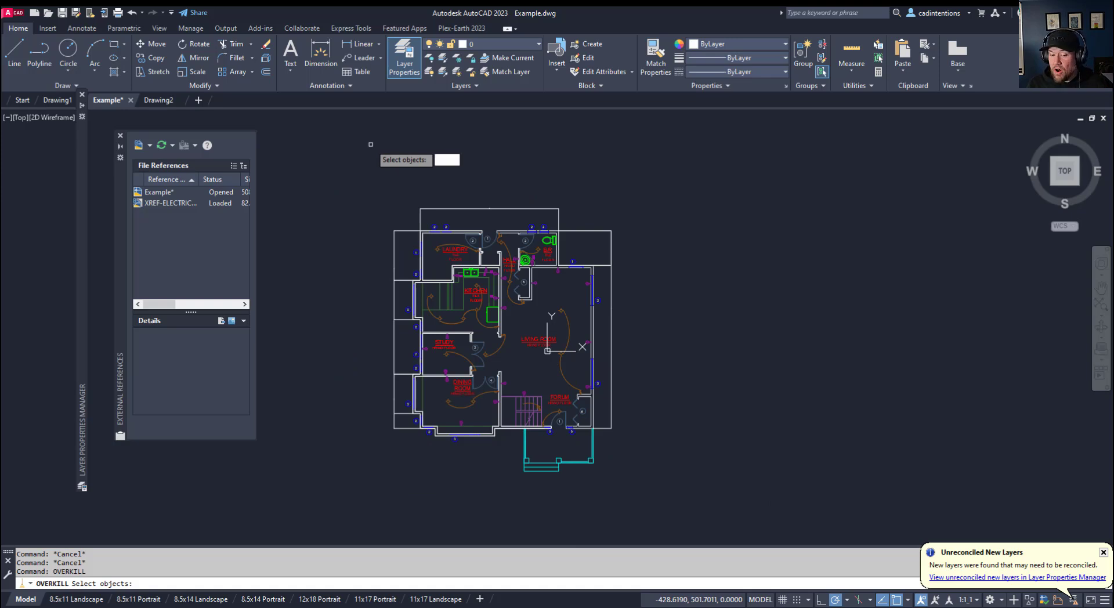
text(ALL)
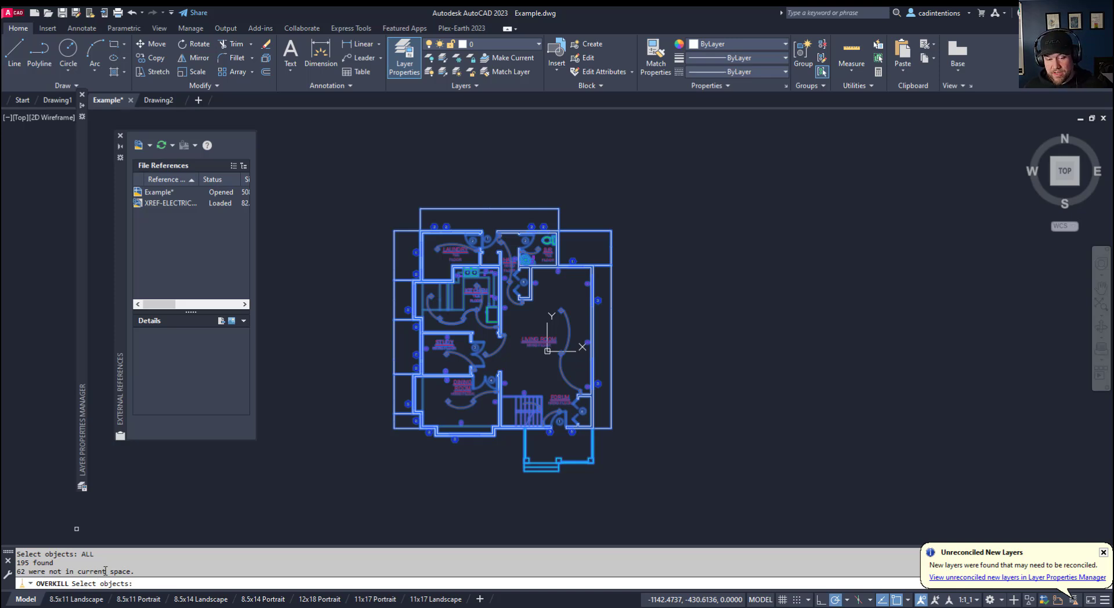
mouse_move(326, 505)
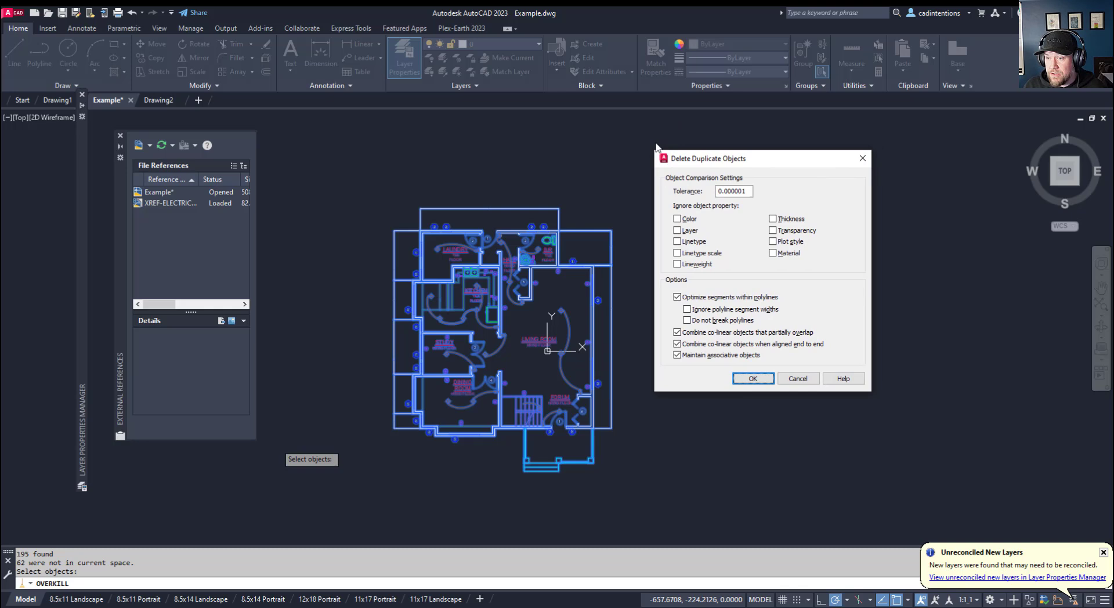
mouse_move(675, 185)
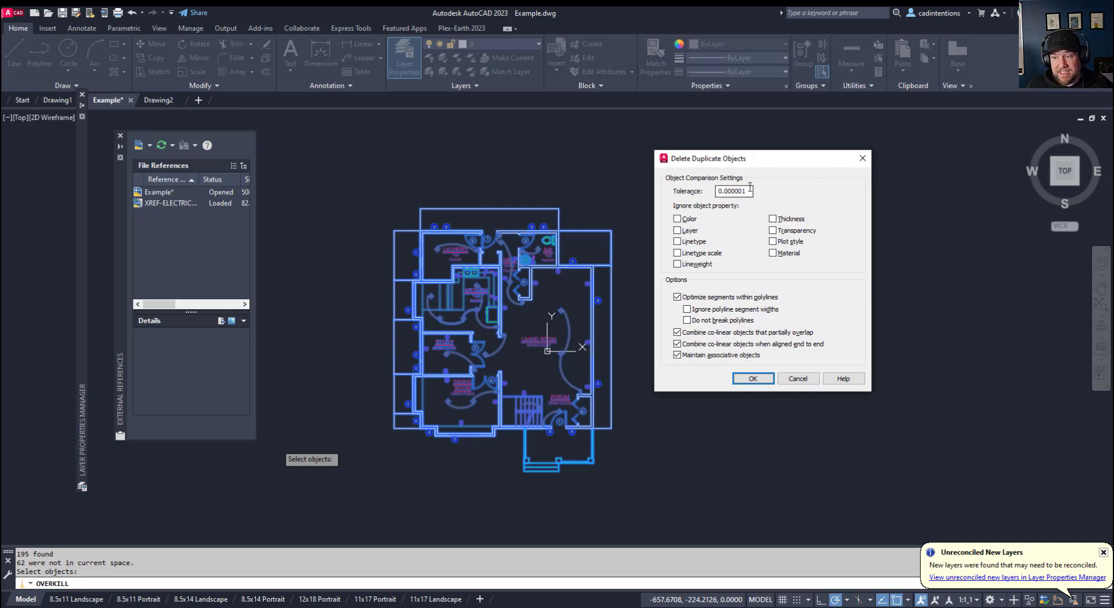
mouse_move(752, 205)
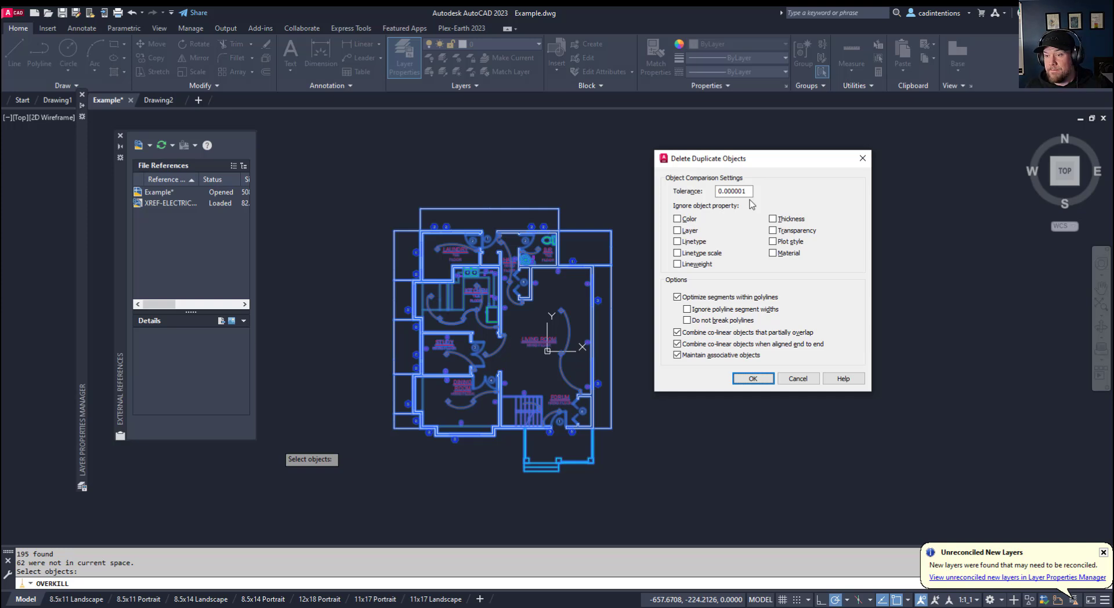
mouse_move(800, 240)
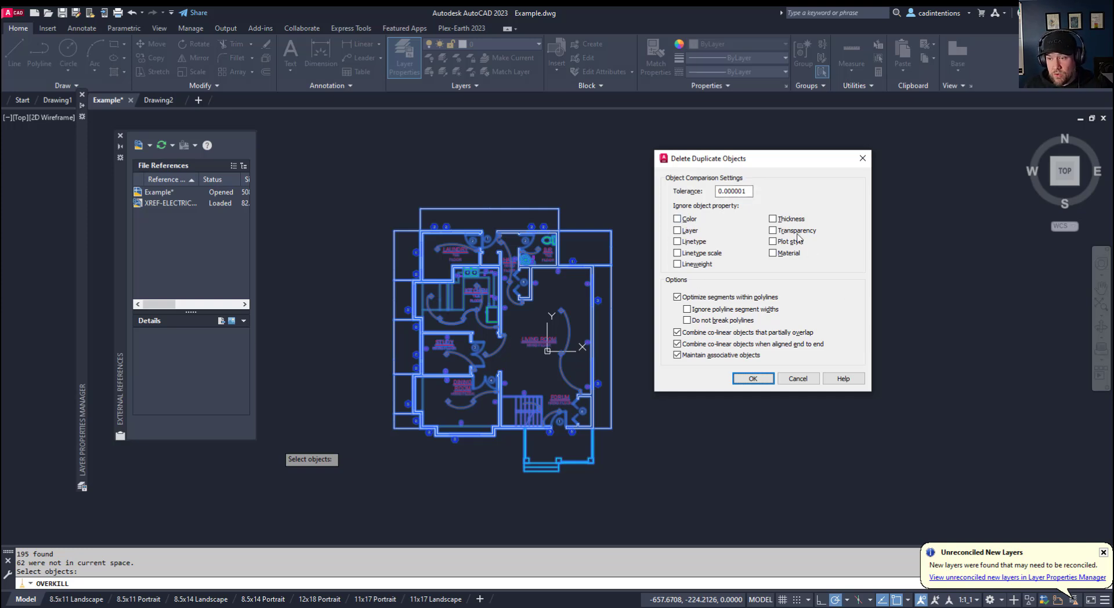
mouse_move(748, 318)
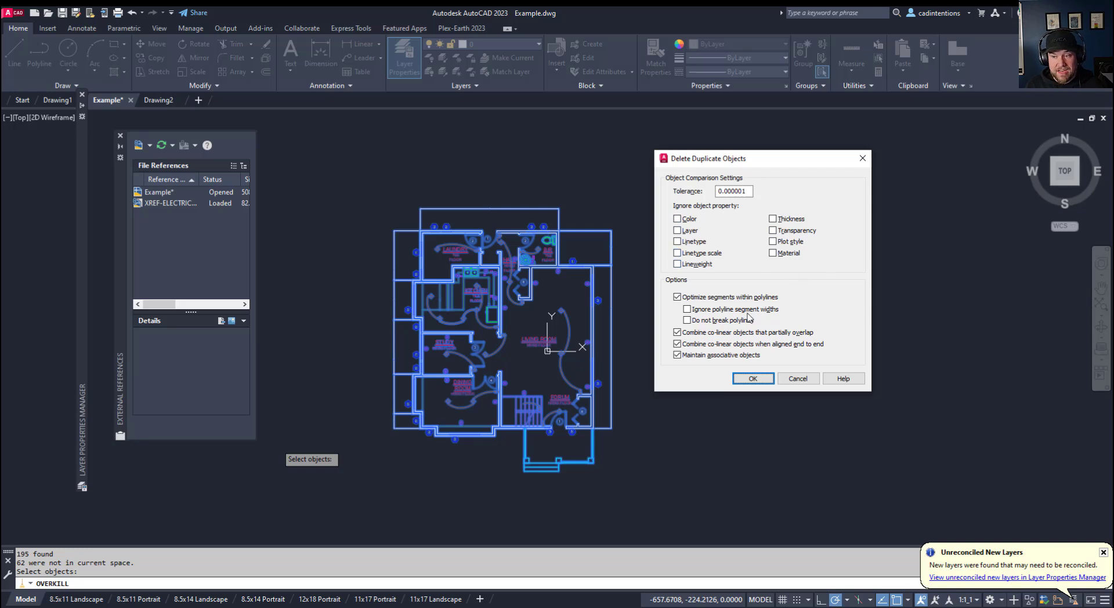
mouse_move(677, 369)
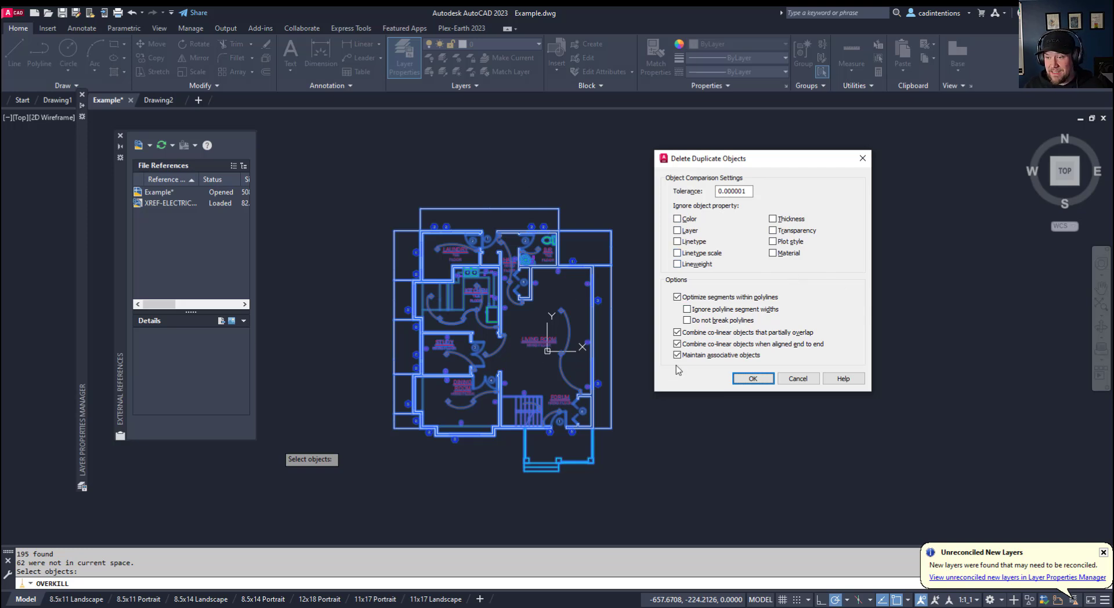
mouse_move(890, 338)
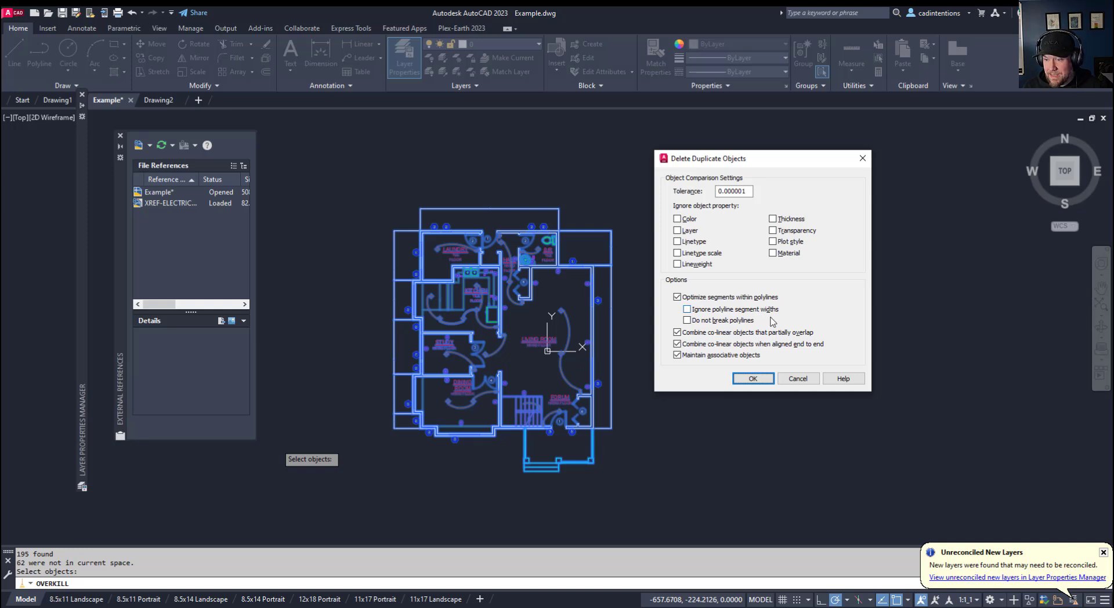
mouse_move(814, 348)
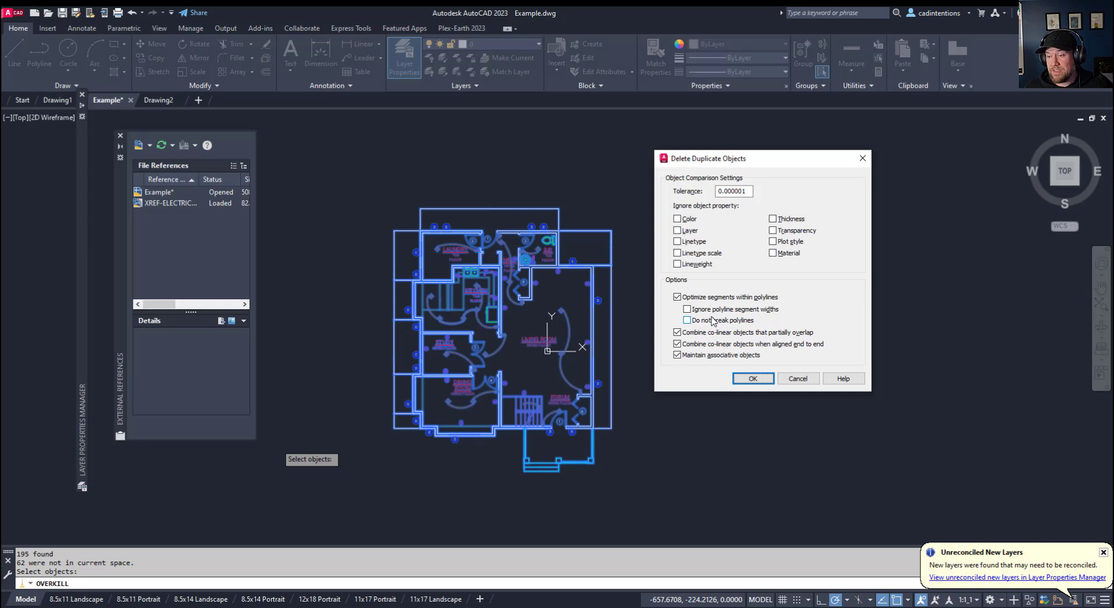
mouse_move(830, 344)
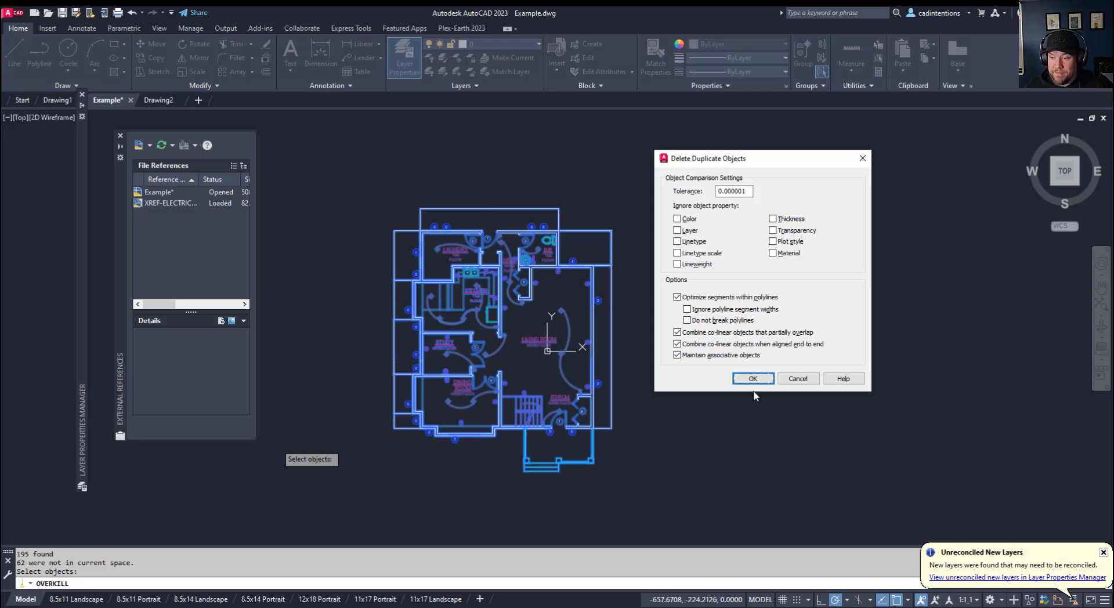
Step: Delete the duplicates with default settings, removing 8 duplicate and 3 overlapping objects
click(752, 379)
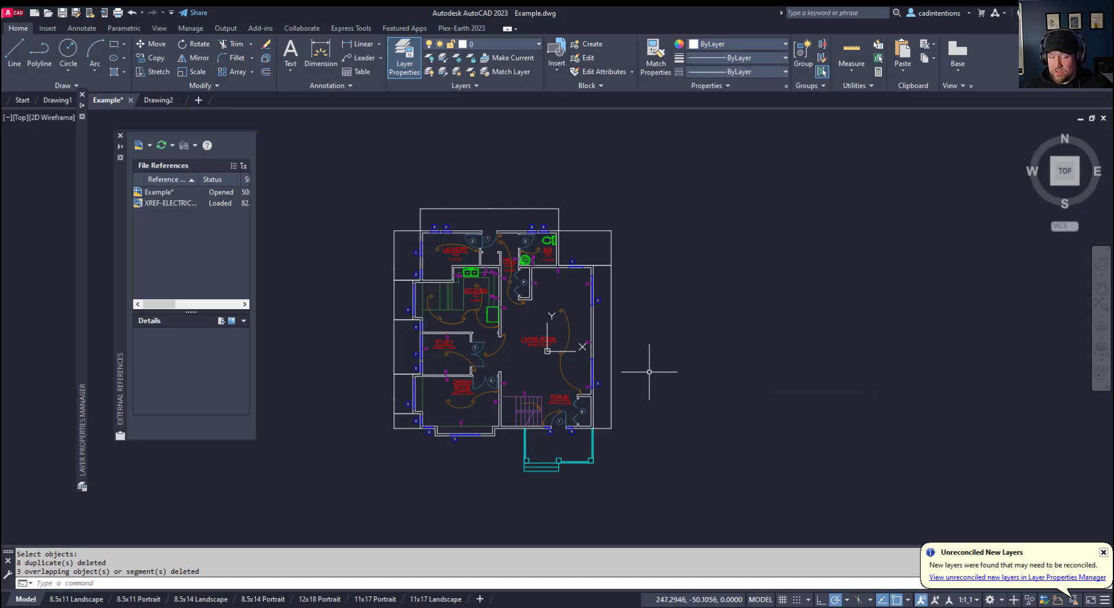
mouse_move(88, 529)
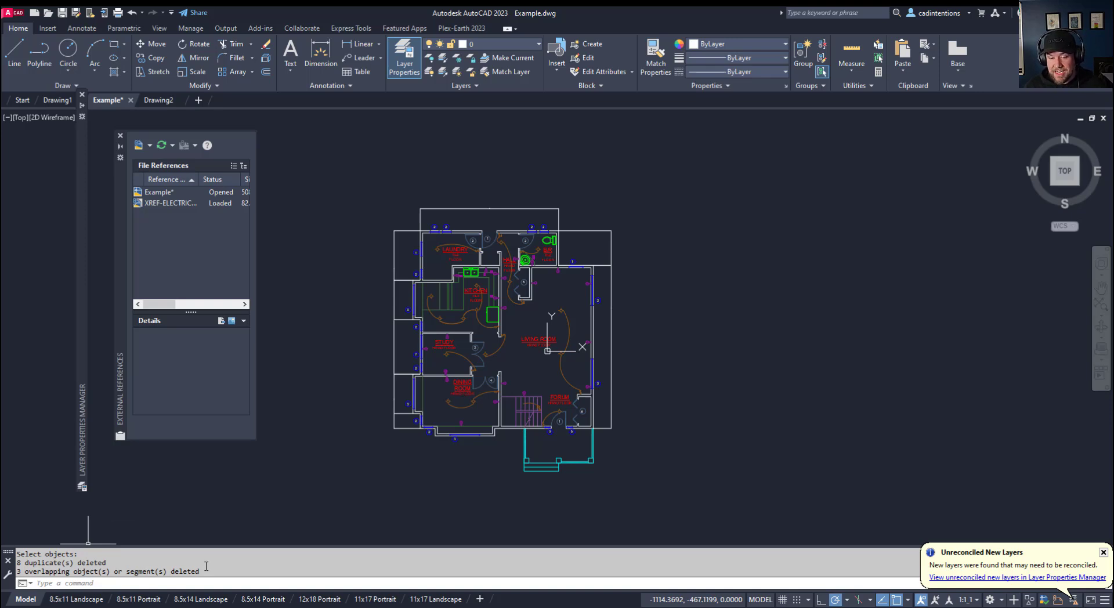
mouse_move(189, 530)
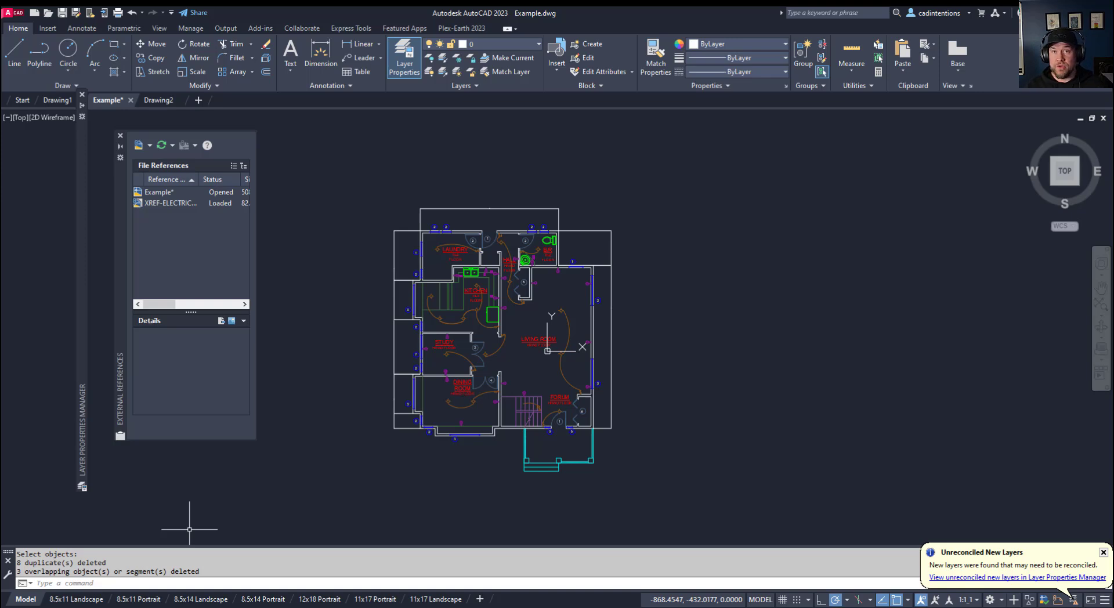
mouse_move(298, 495)
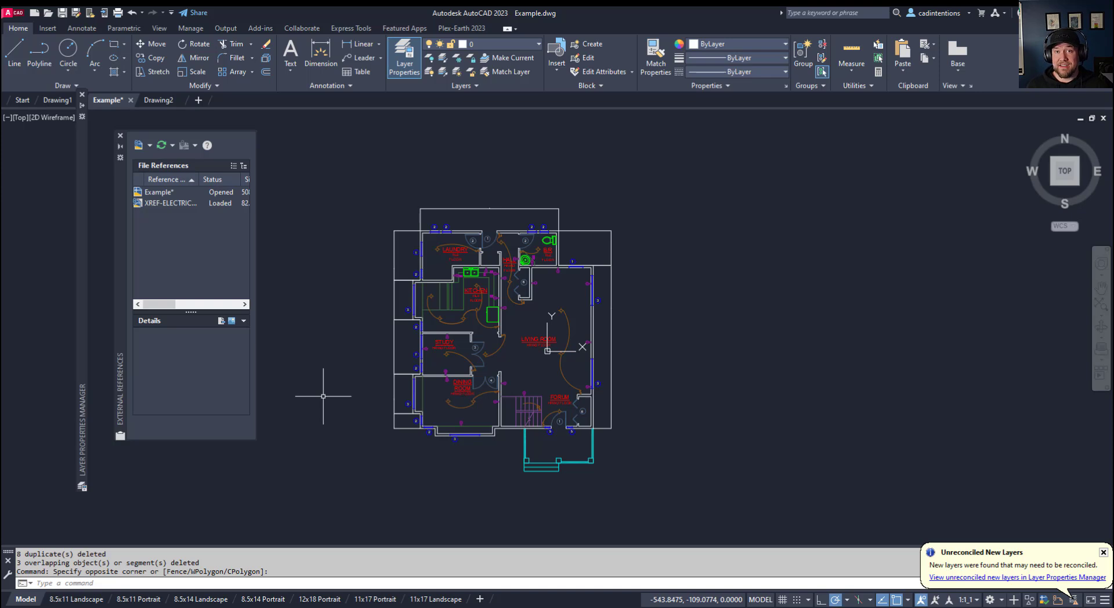
mouse_move(328, 312)
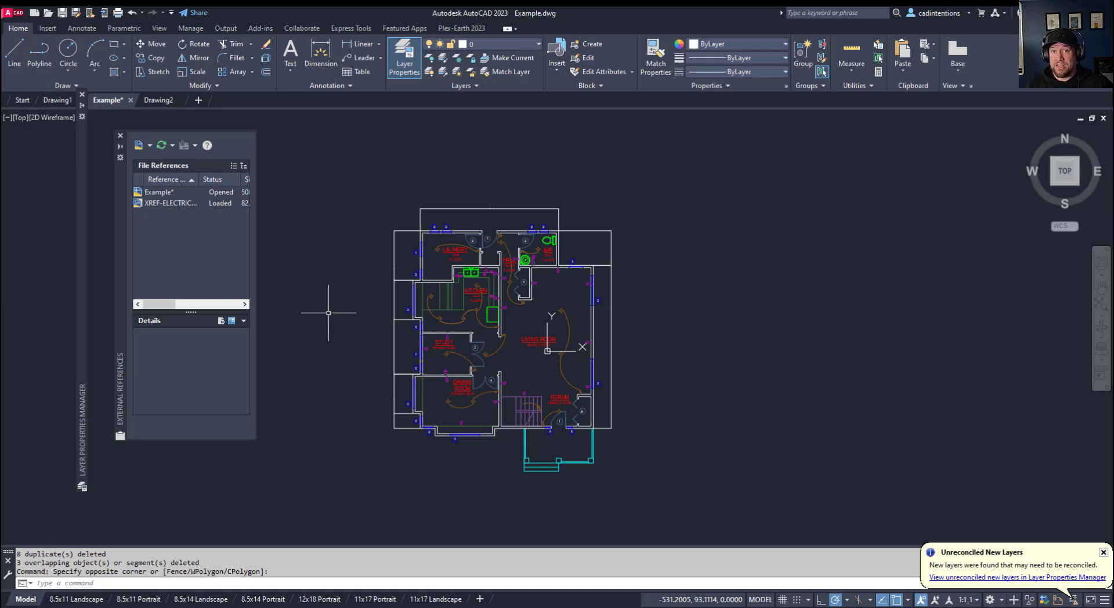
mouse_move(461, 372)
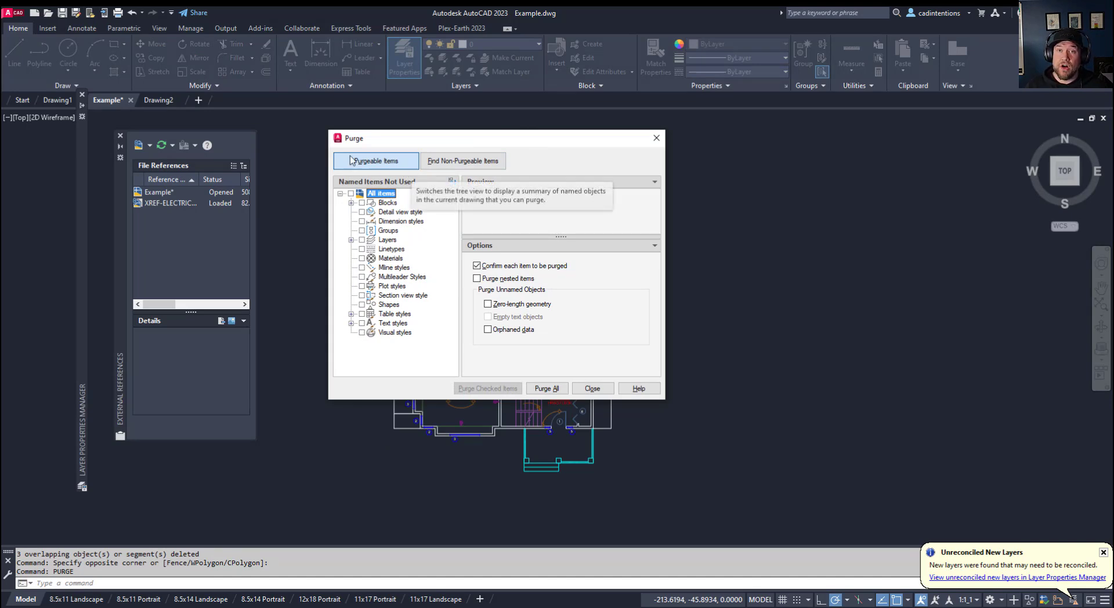
mouse_move(340, 219)
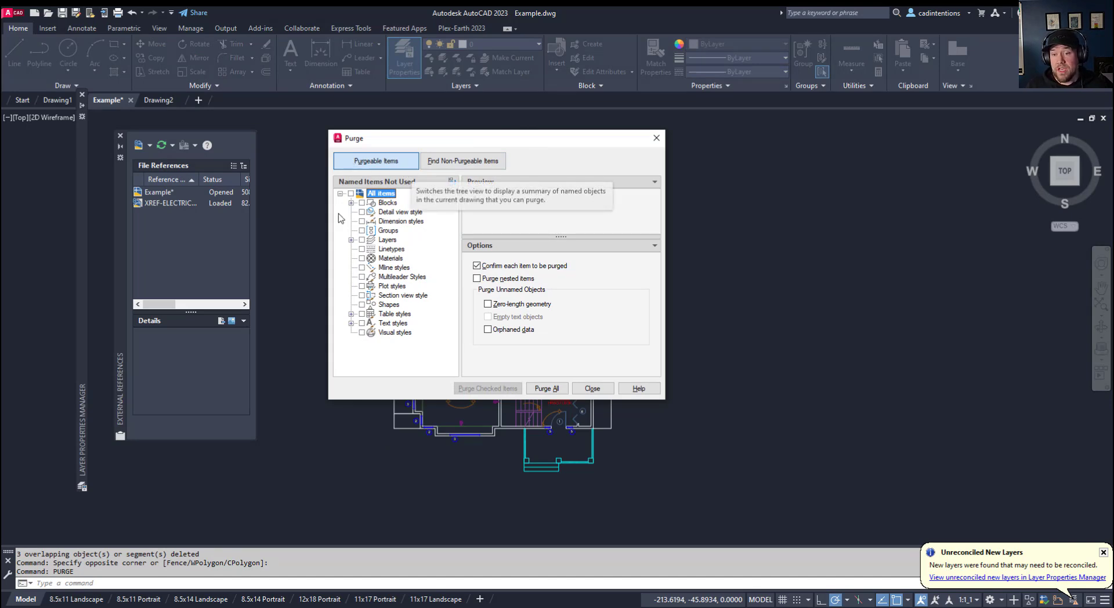
Step: Review the lists of unused blocks and layers in the Purge dialog
click(352, 202)
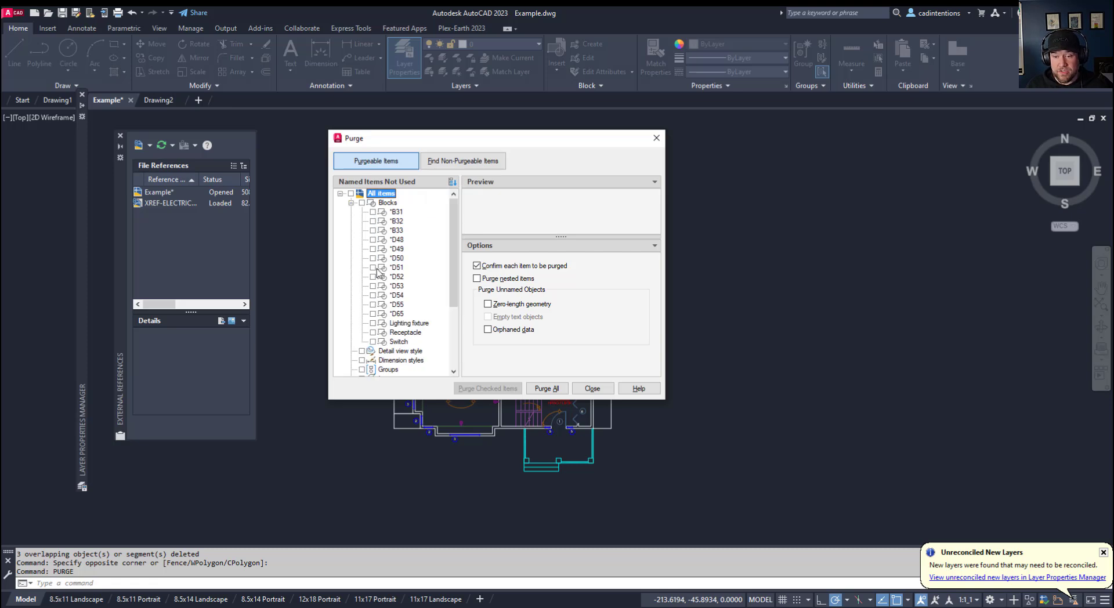
scroll(down, 3)
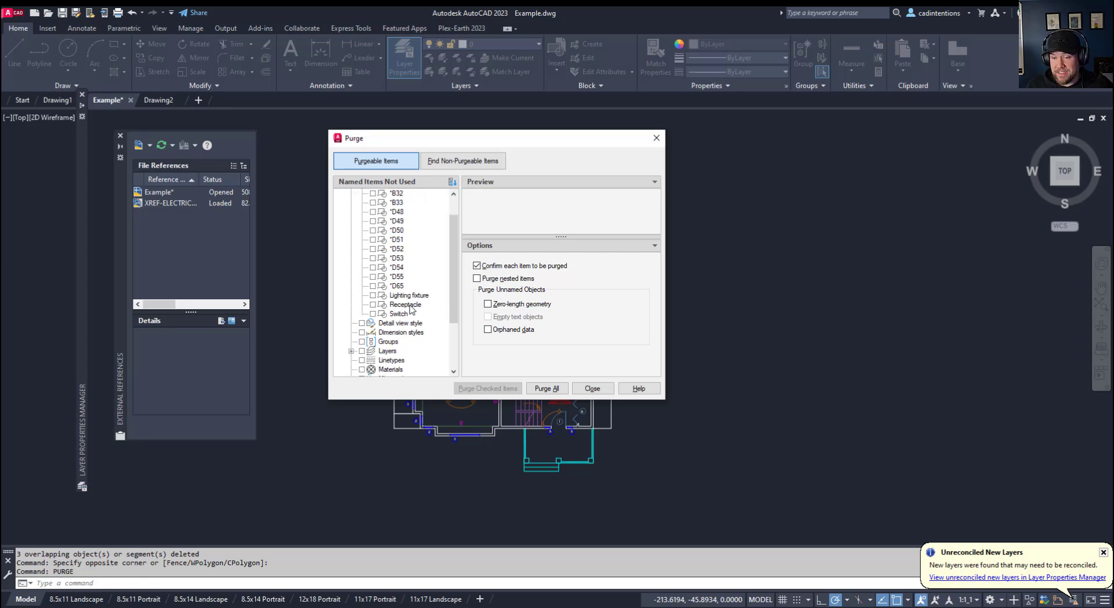
scroll(down, 3)
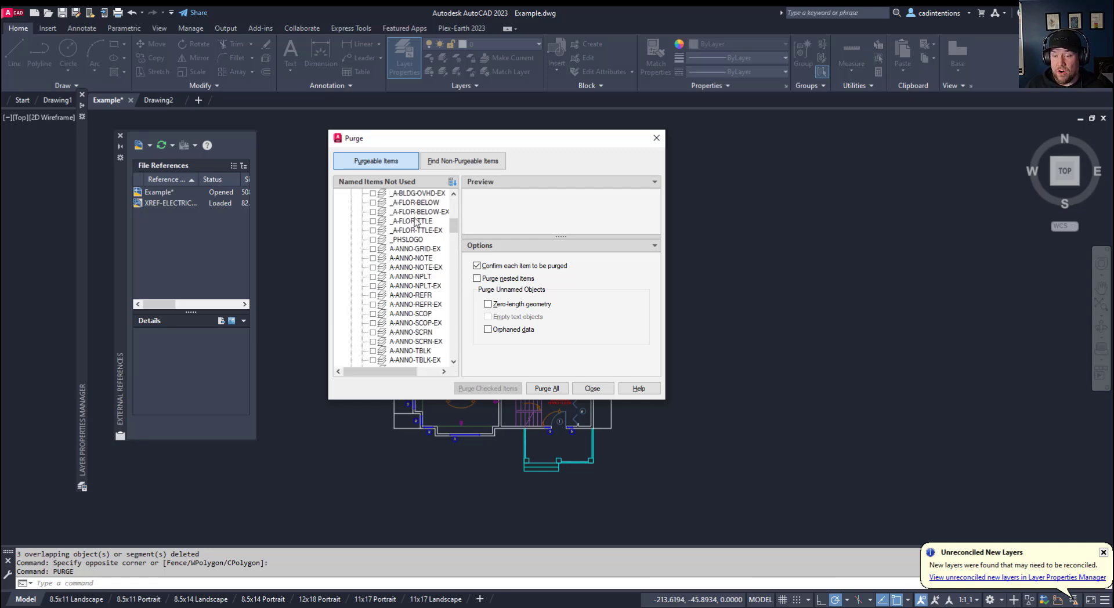
scroll(down, 3)
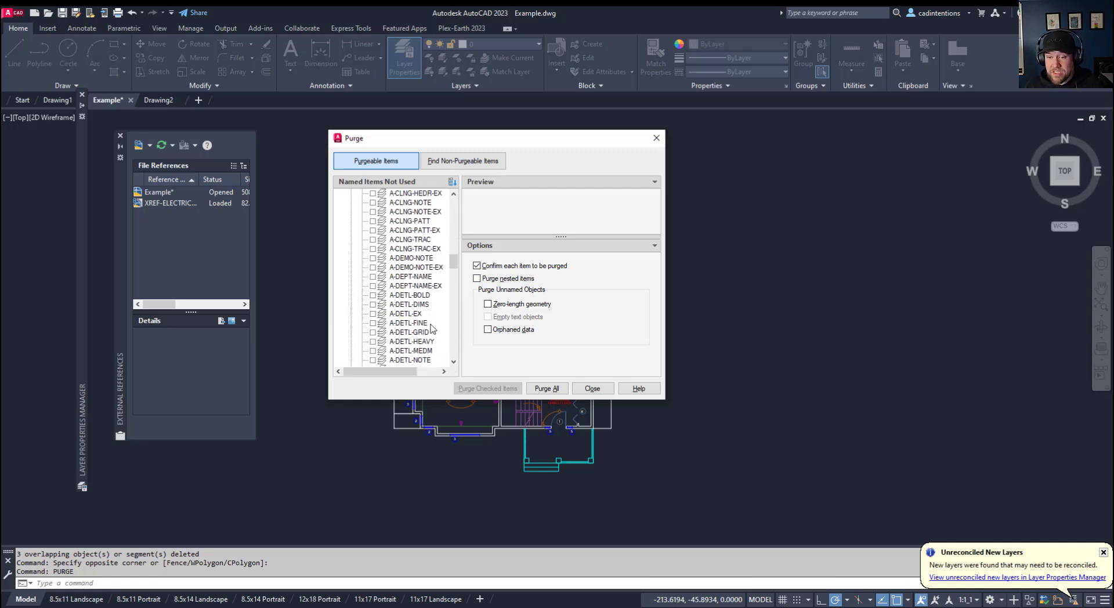
scroll(down, 3)
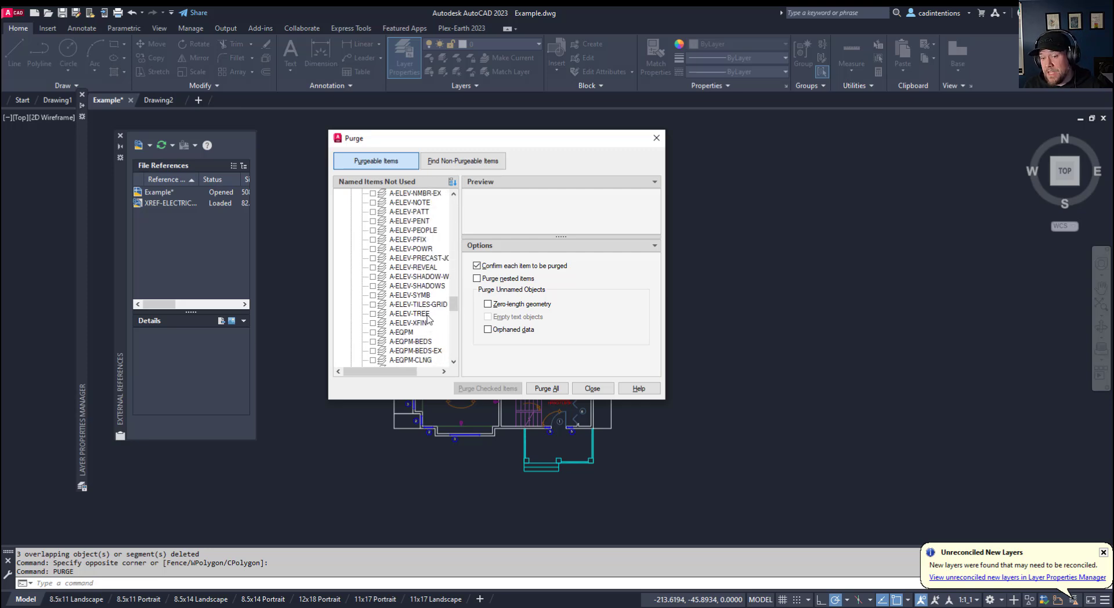
scroll(down, 3)
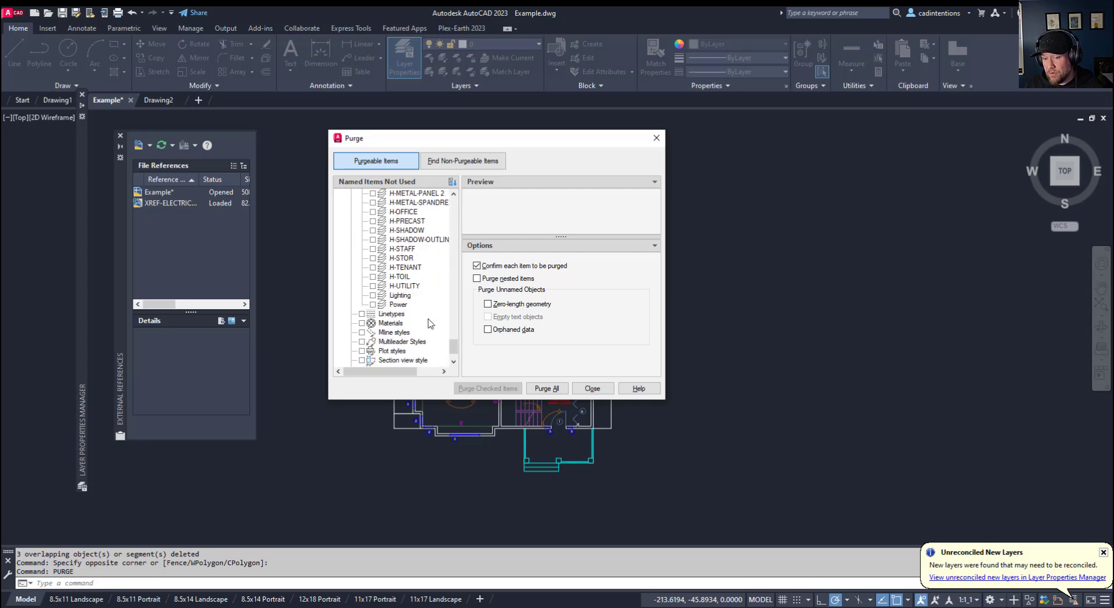
scroll(down, 3)
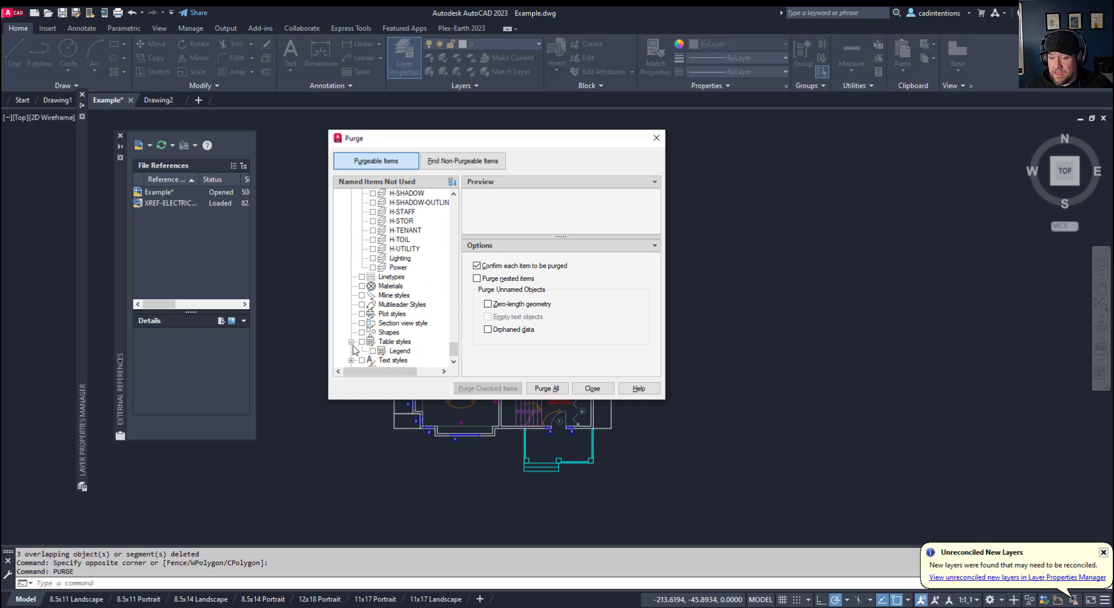
click(351, 360)
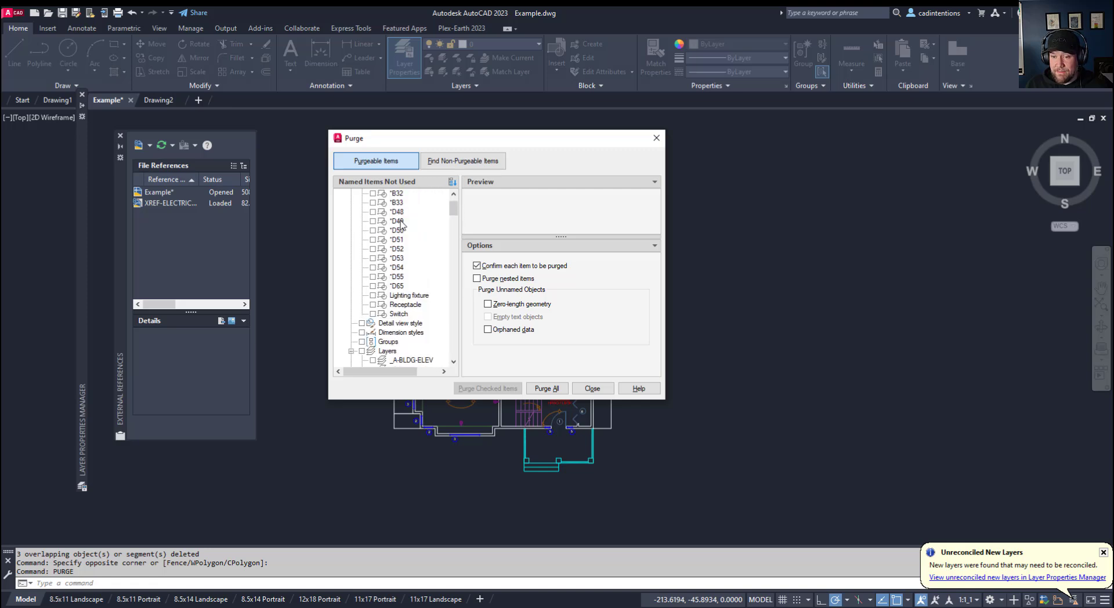
Step: Collapse the tree and check All items so every unused category is marked for purging
click(340, 194)
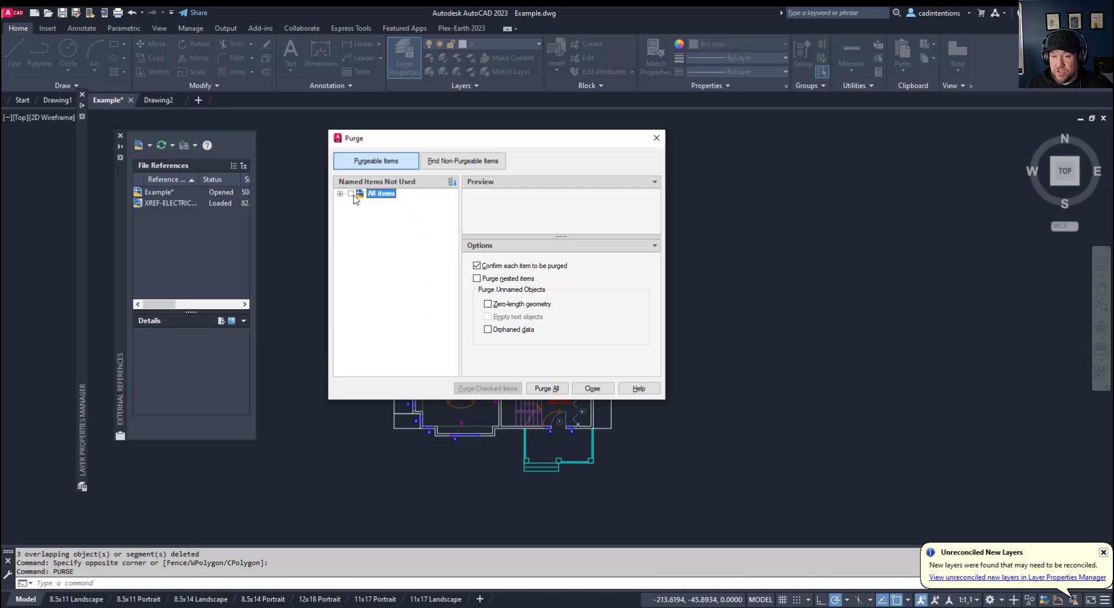
click(359, 194)
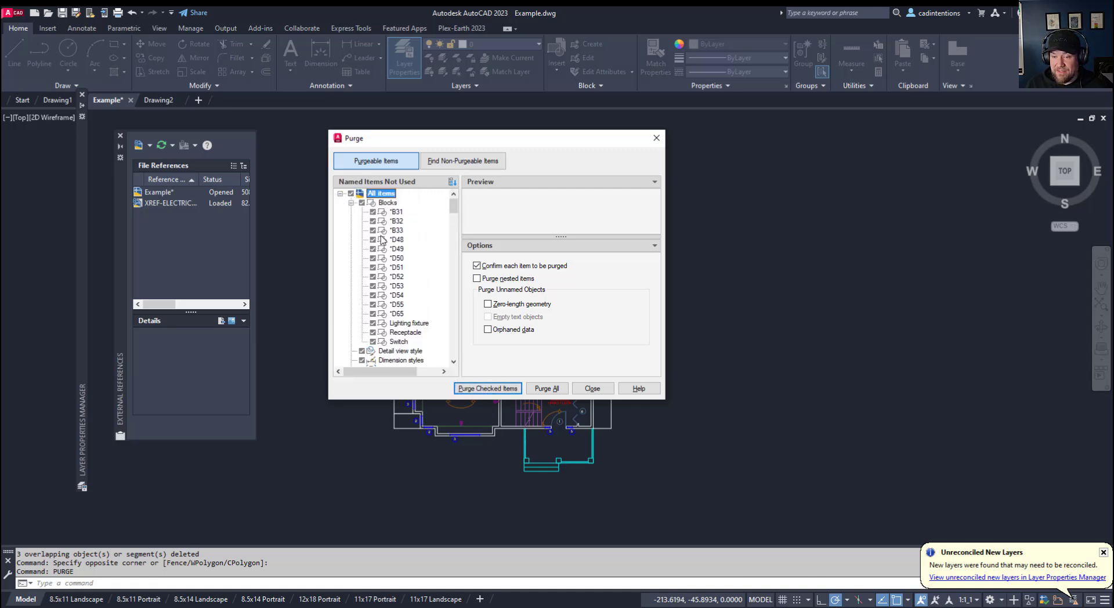
click(353, 202)
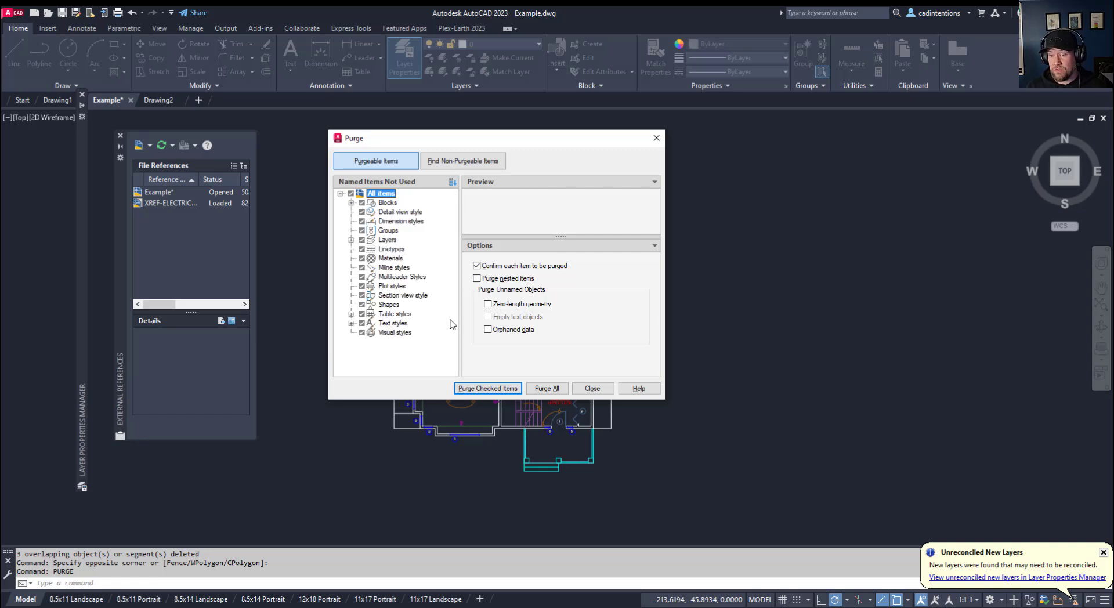
mouse_move(547, 388)
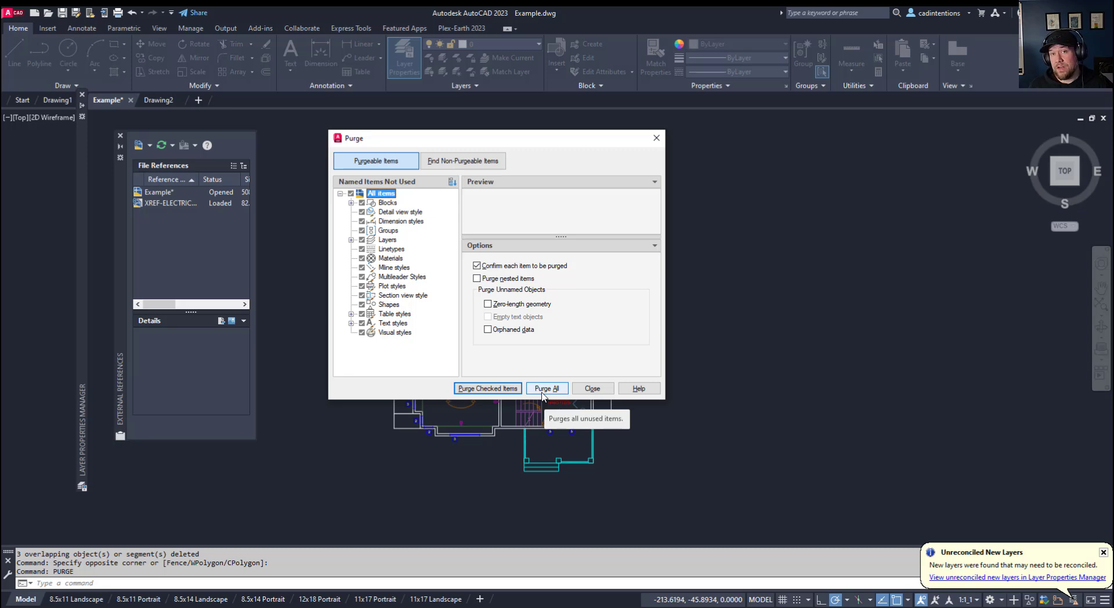
mouse_move(398, 221)
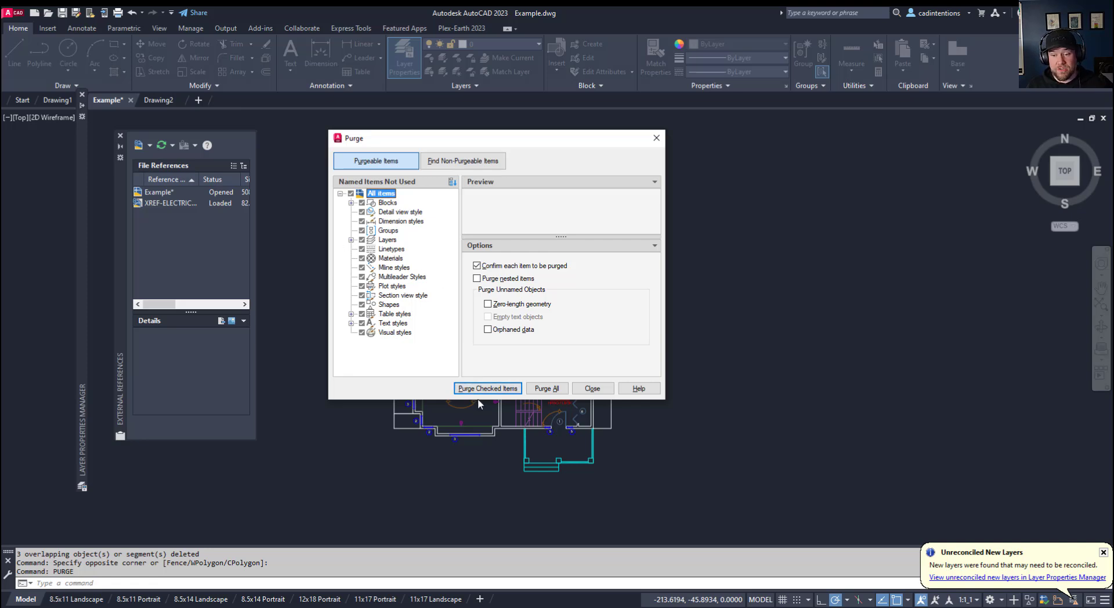
mouse_move(487, 389)
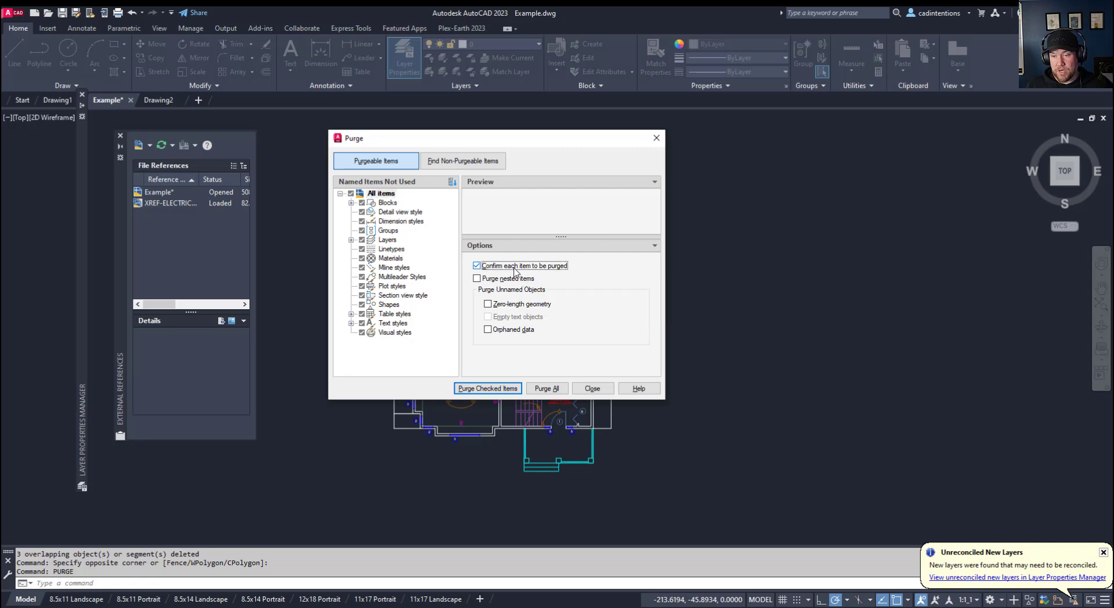
Step: Purge everything without per-item confirmation, including nested items and zero-length geometry, then close
click(477, 264)
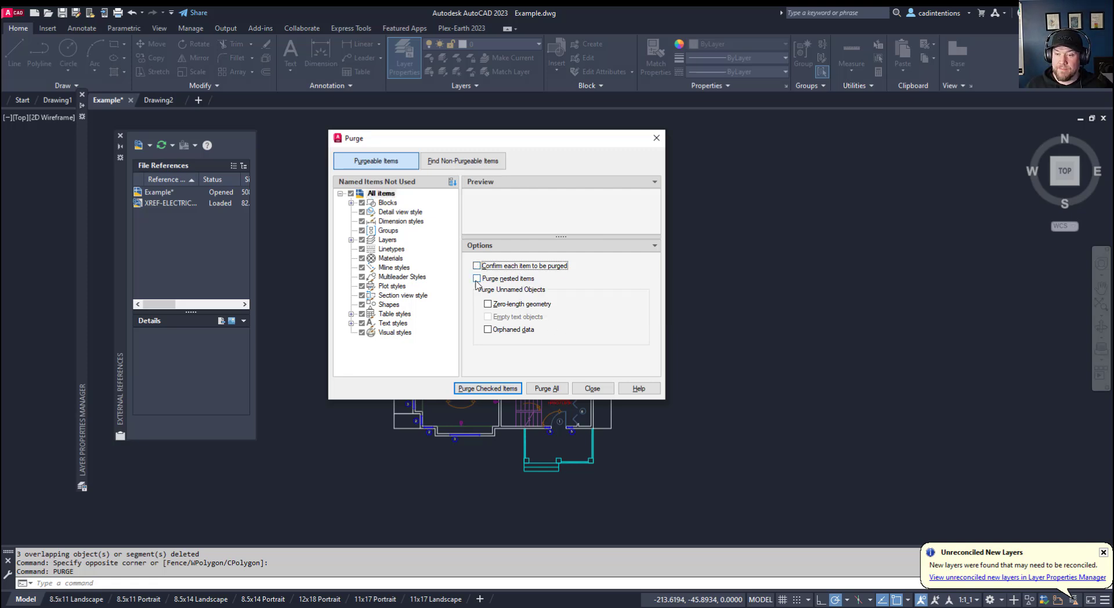
click(477, 278)
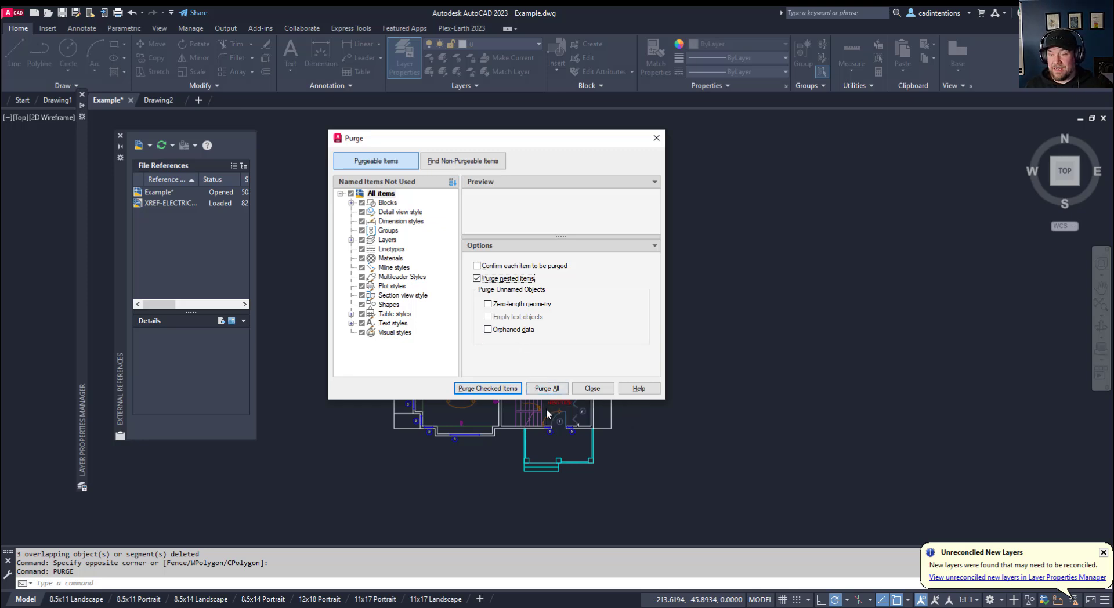
click(488, 303)
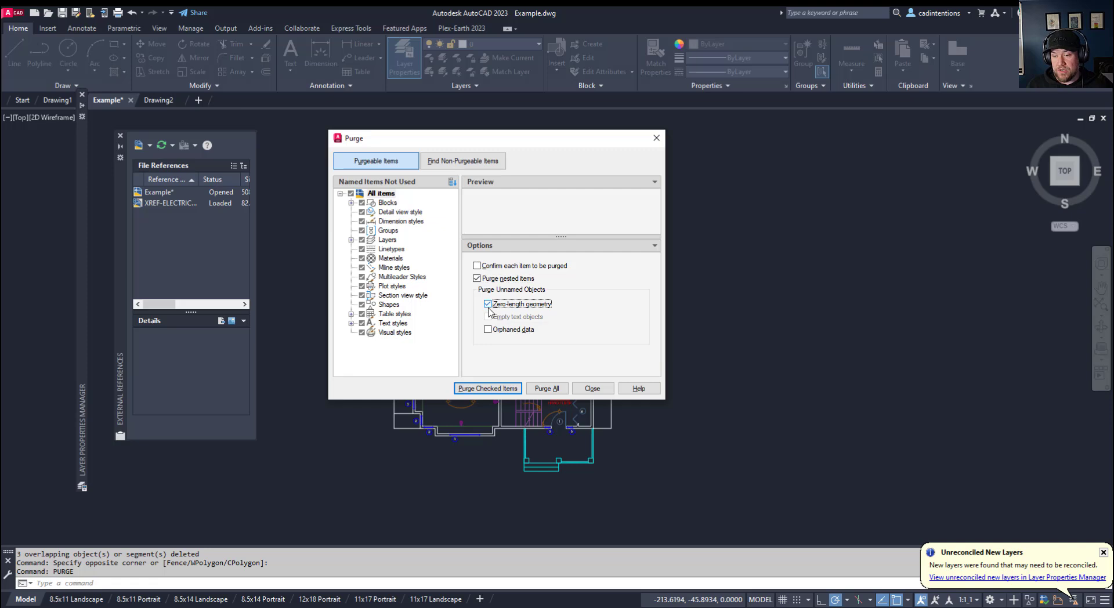
mouse_move(527, 348)
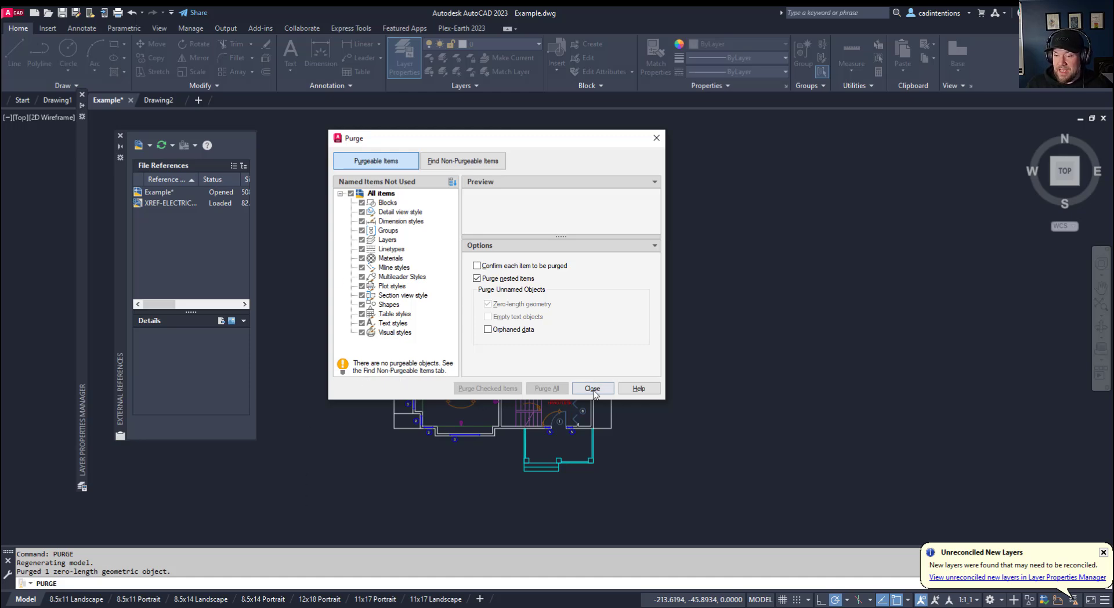
click(592, 388)
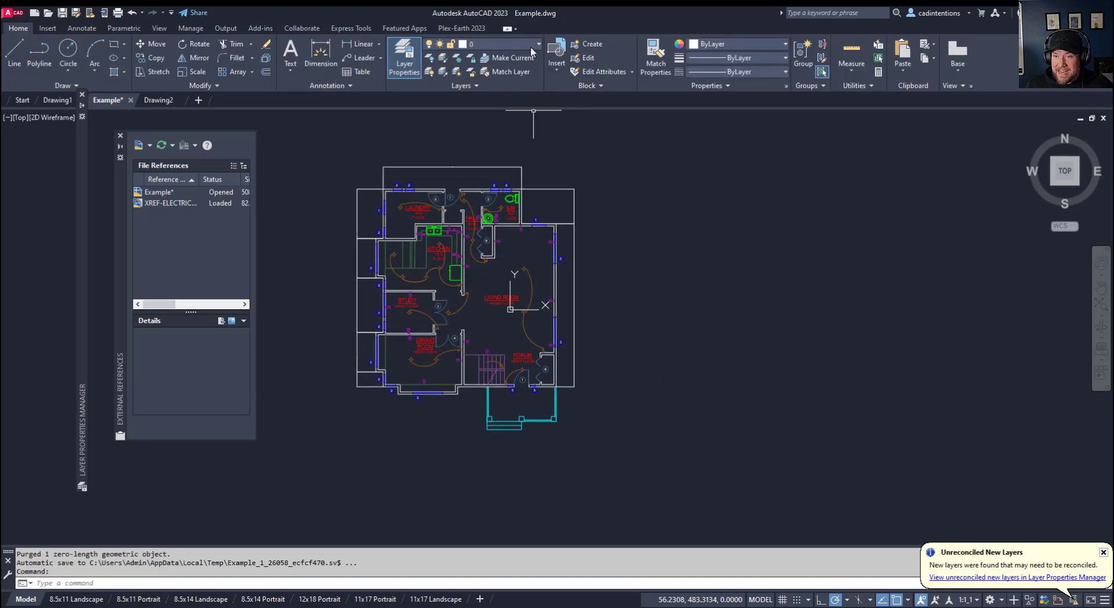
Step: Review the remaining layers, including three XREF-ELECTRICAL layers, in the Layer dropdown
click(531, 45)
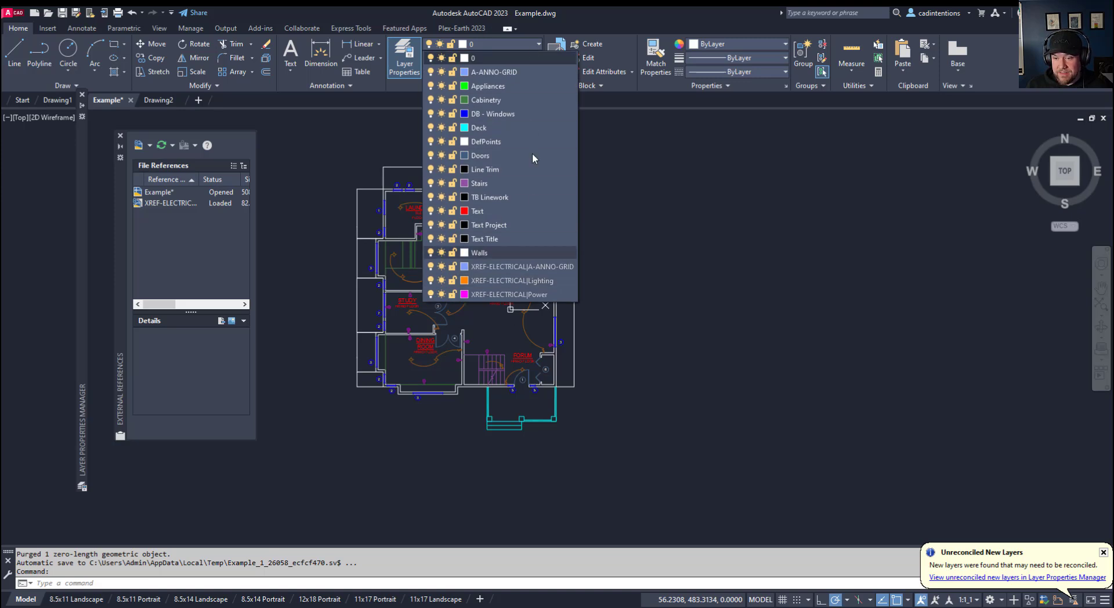
mouse_move(527, 109)
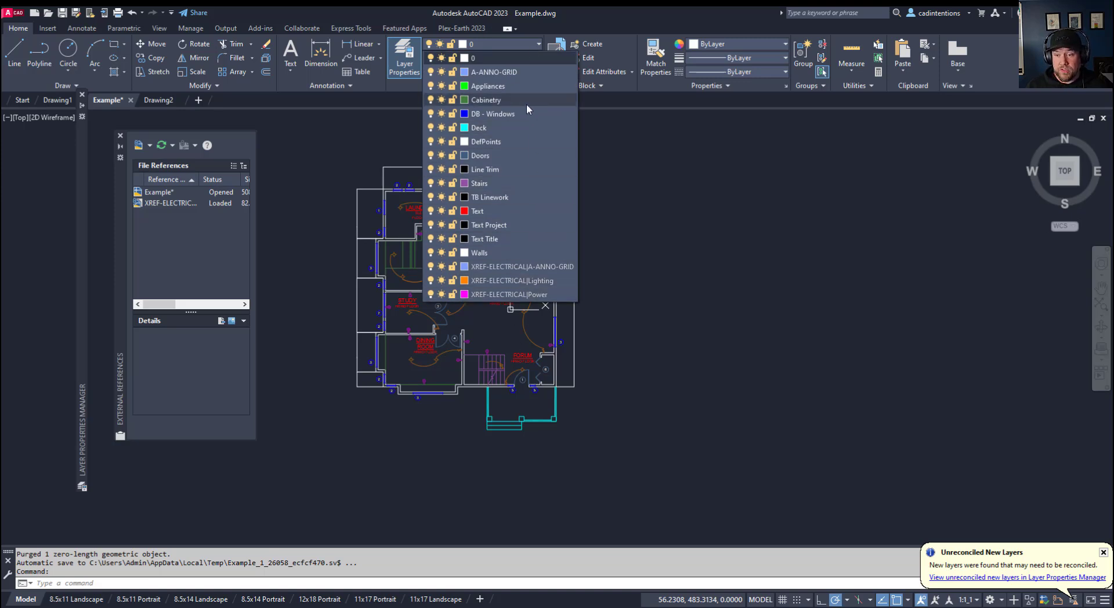
mouse_move(452, 267)
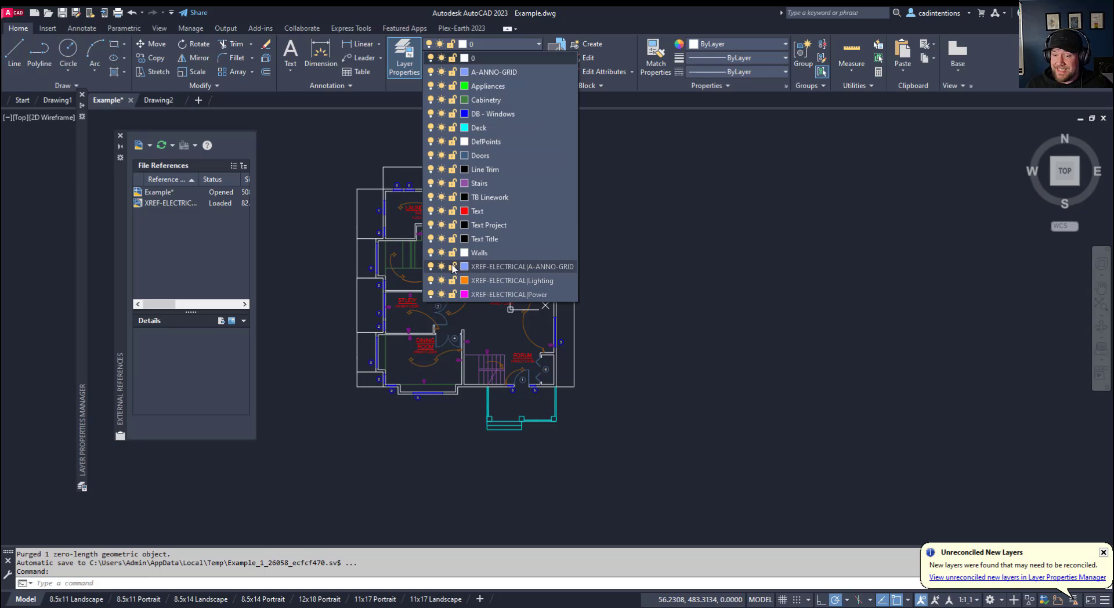
mouse_move(510, 256)
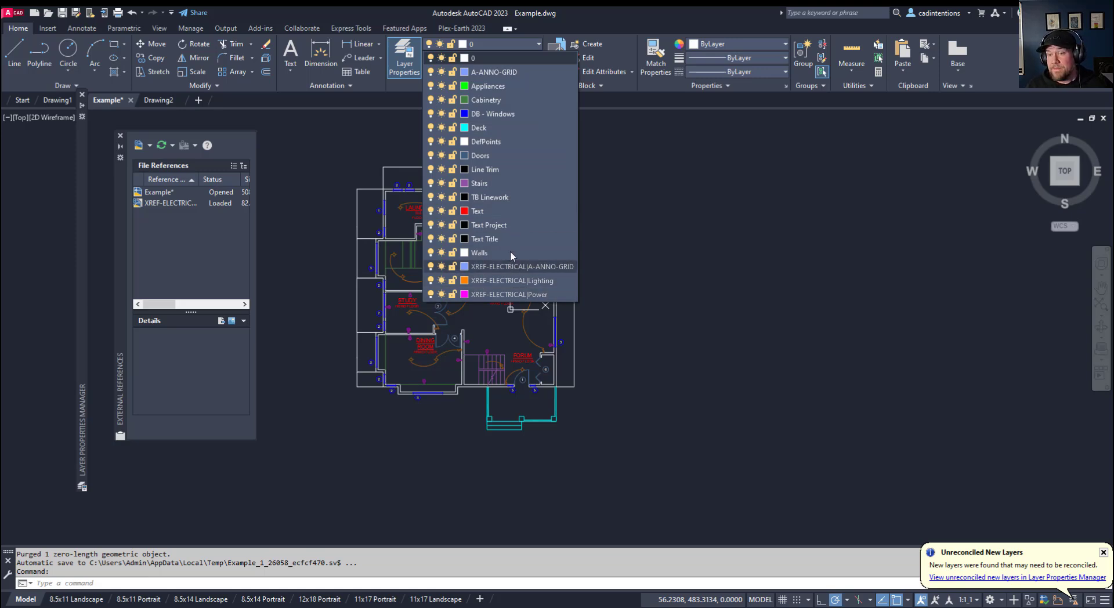
mouse_move(488, 224)
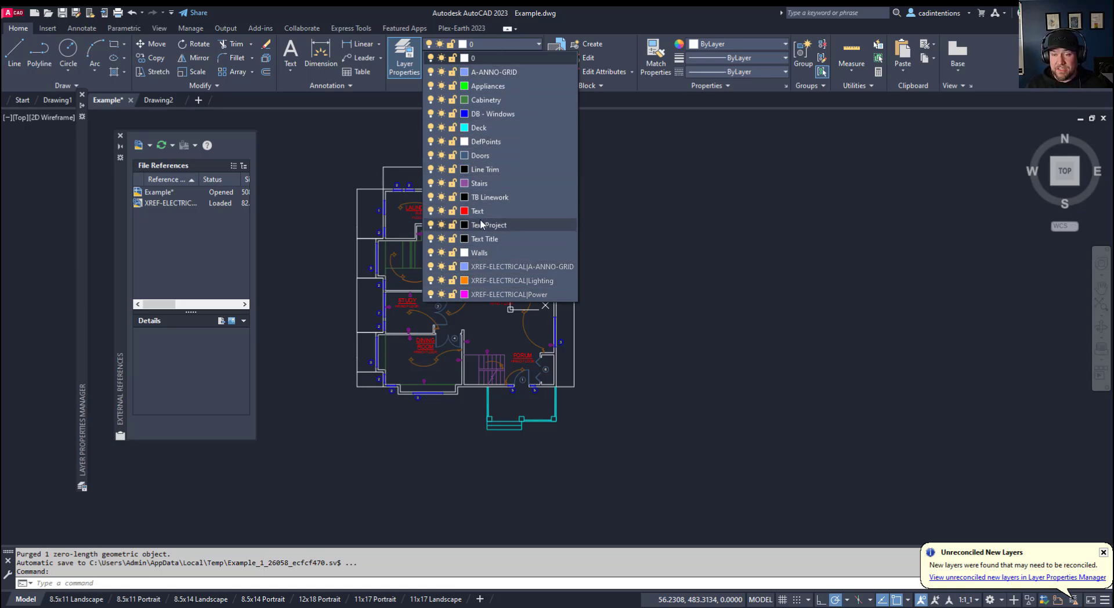
mouse_move(543, 190)
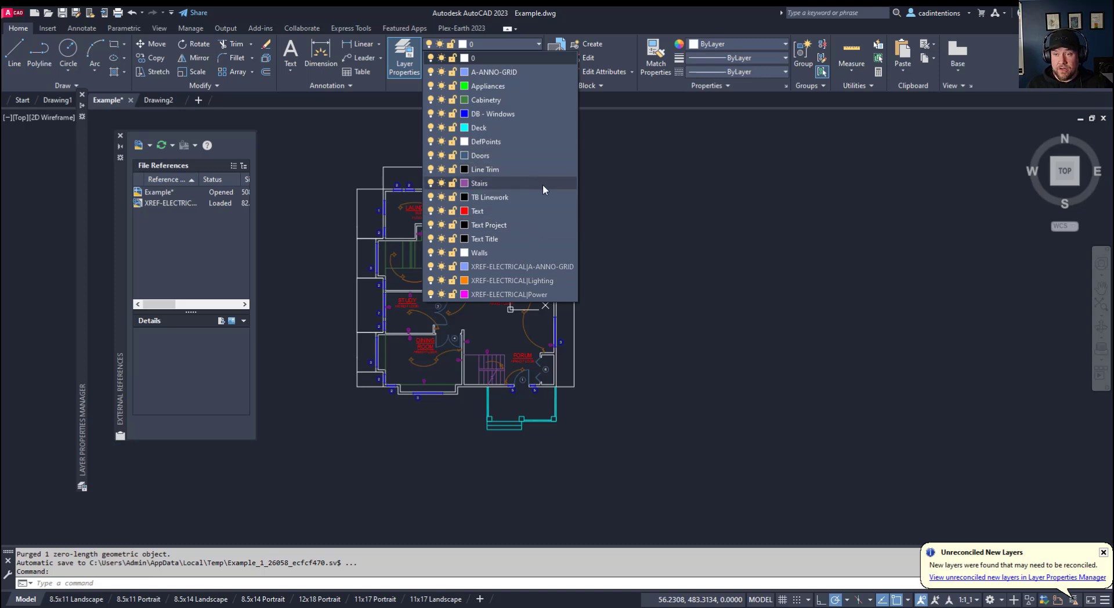
mouse_move(511, 202)
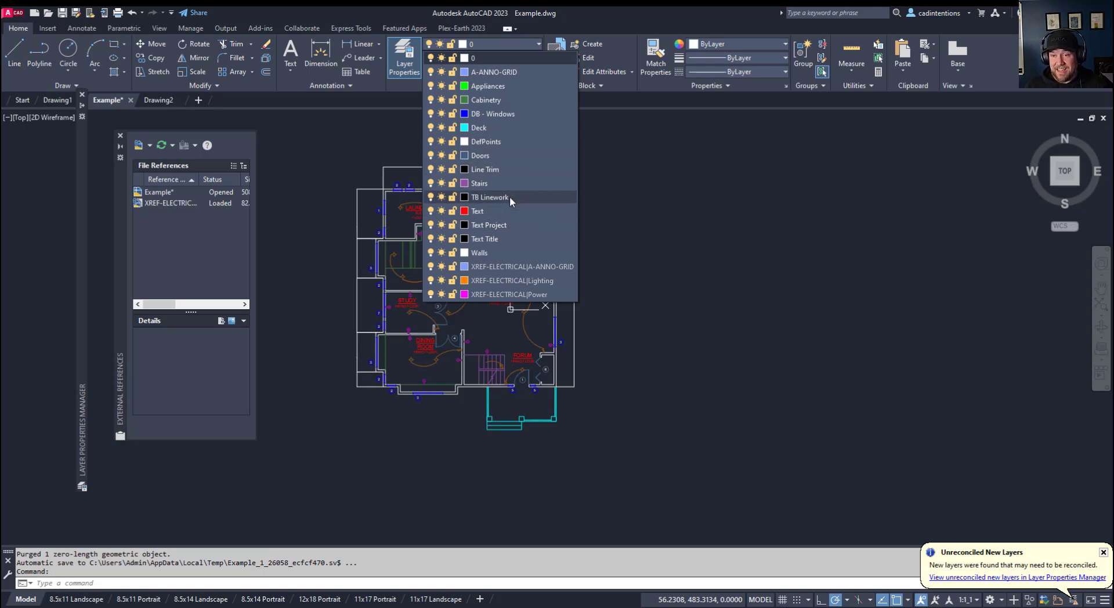
mouse_move(490, 197)
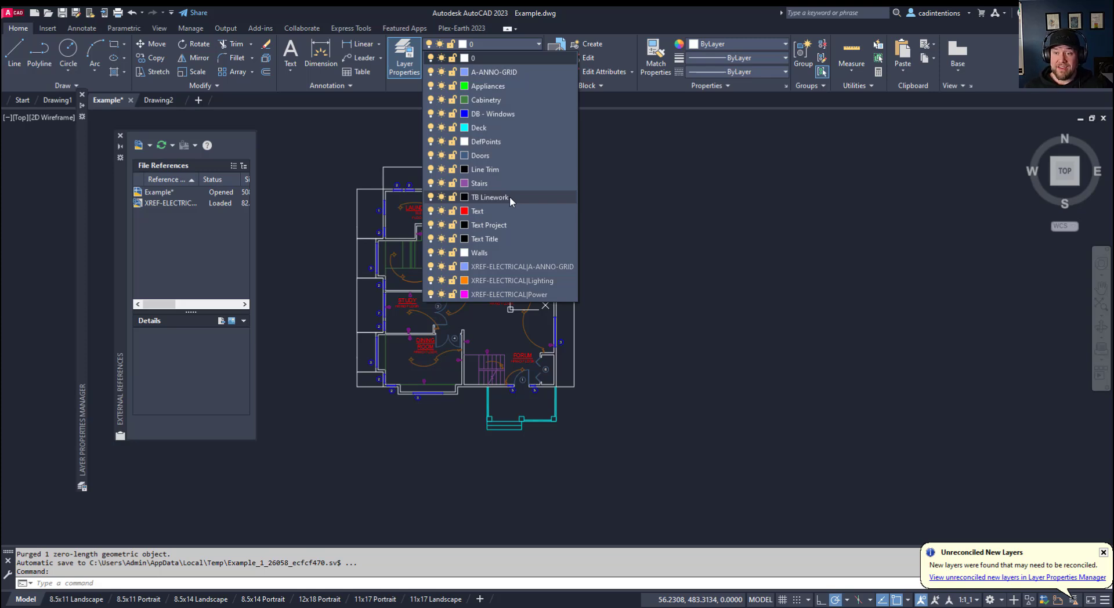
mouse_move(531, 72)
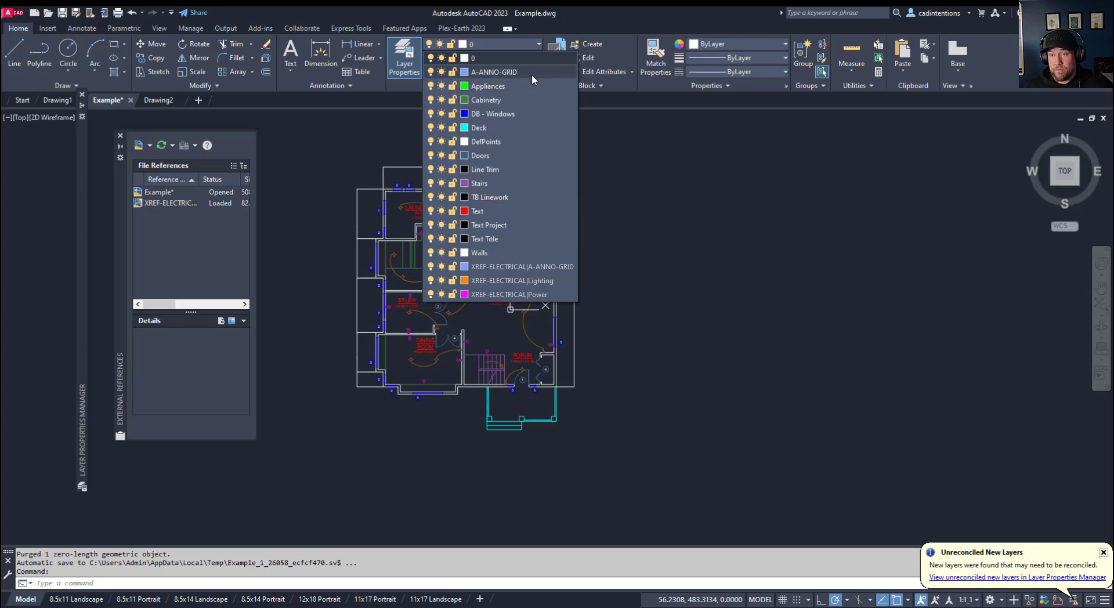
mouse_move(521, 128)
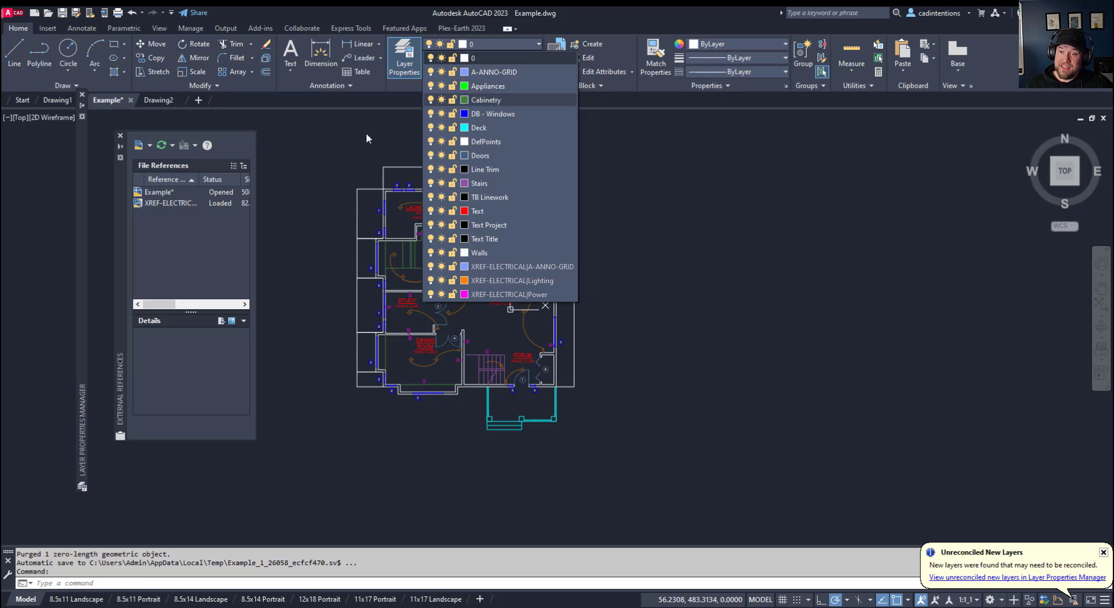
click(369, 137)
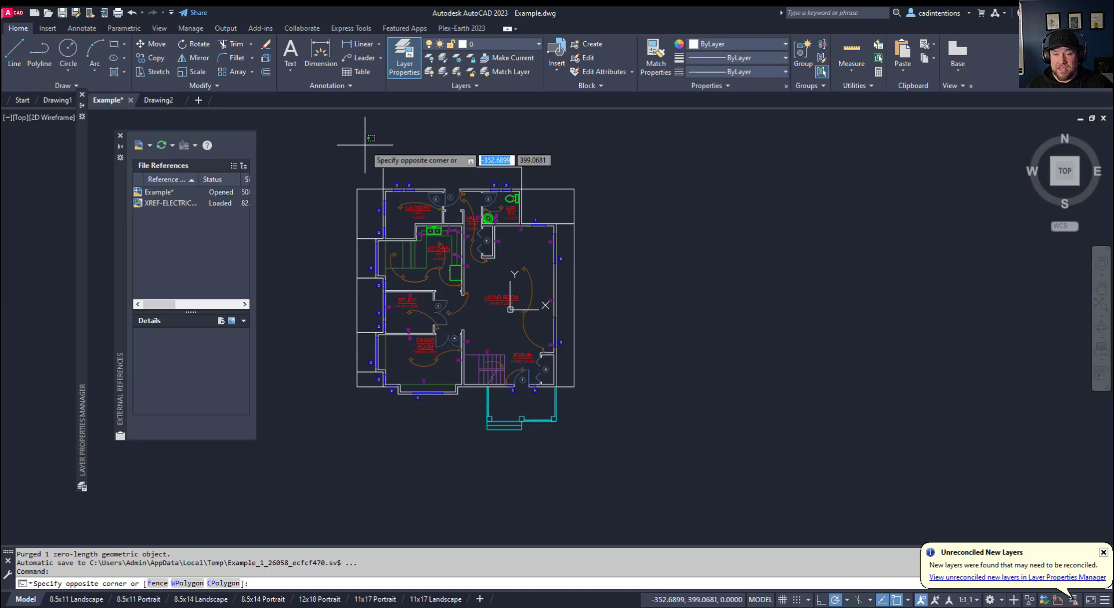
Step: Cancel the stray selection and reopen the layer list before running LAYDEL
key(Escape)
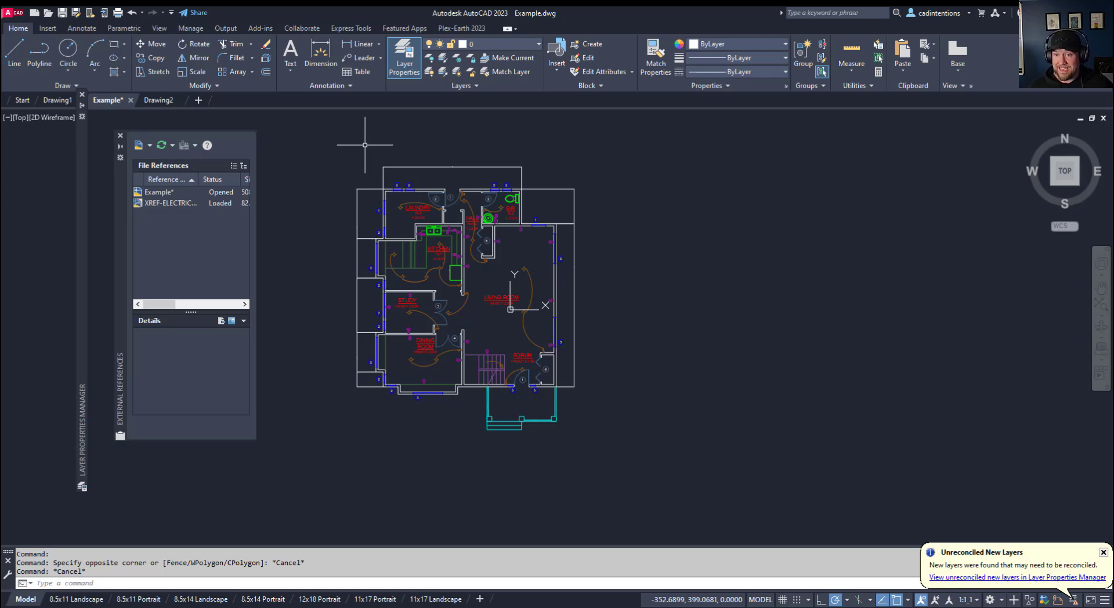
click(533, 44)
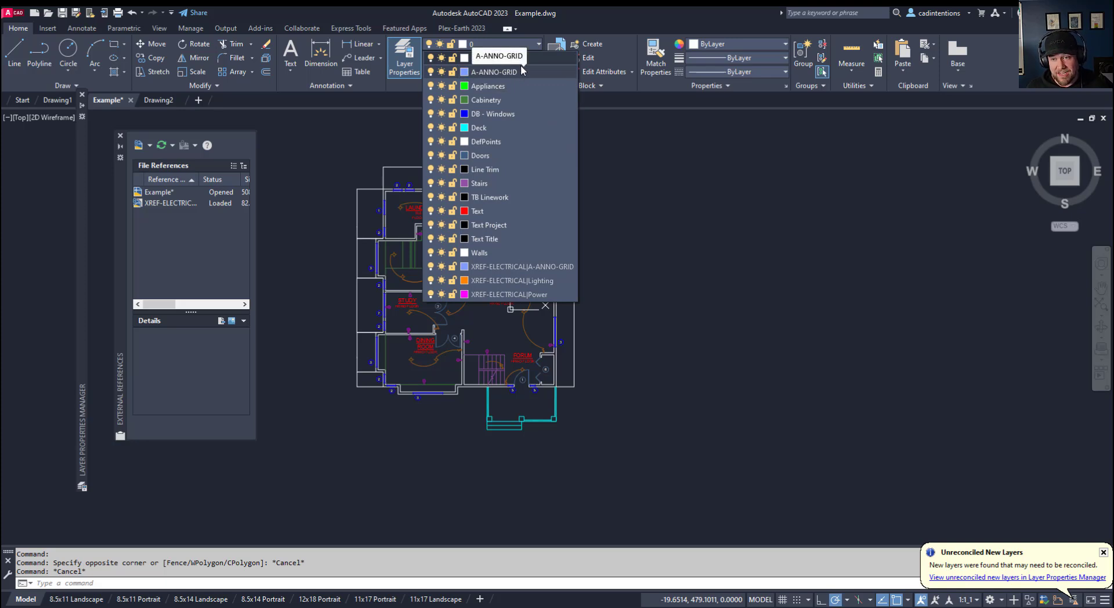
mouse_move(522, 72)
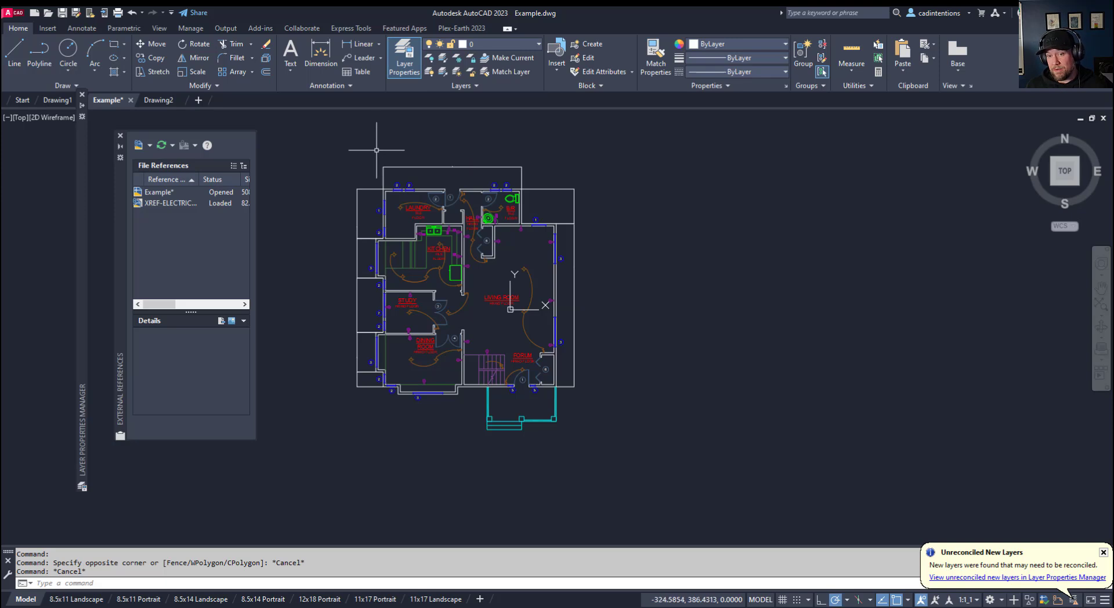
mouse_move(358, 150)
text(LAYDEL)
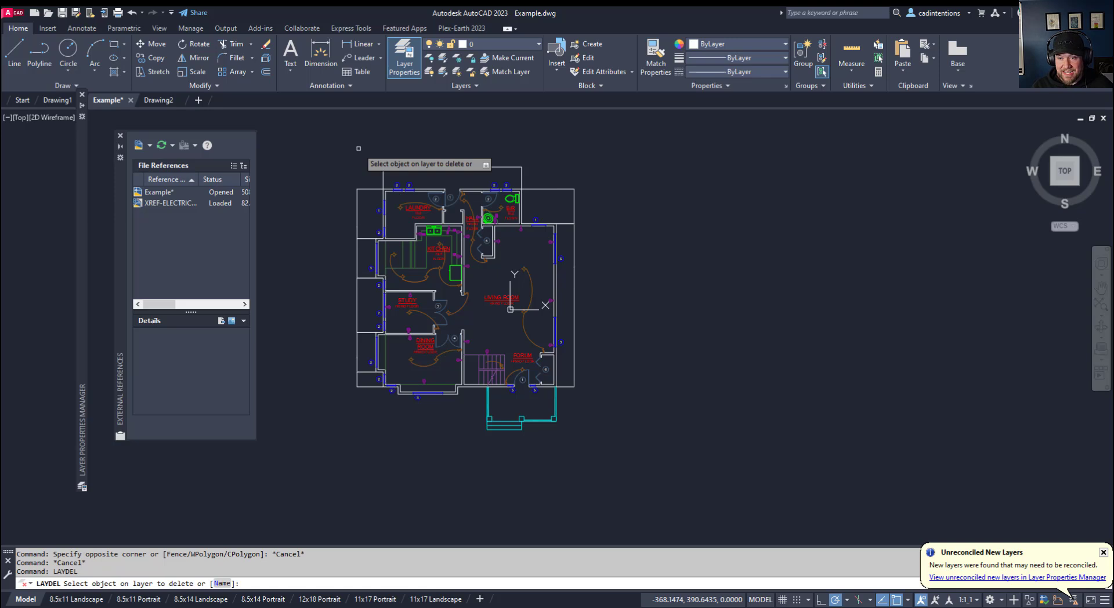
mouse_move(177, 575)
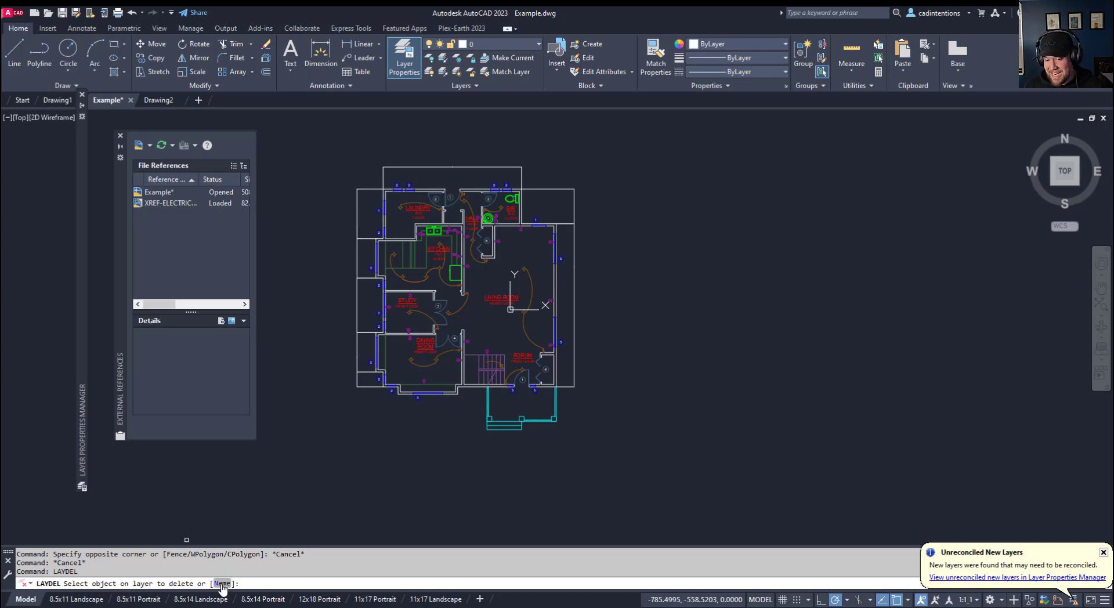
Step: Select A-ANNO-GRID by Name in the Delete Layers dialog and approve deleting it with its objects
text(N)
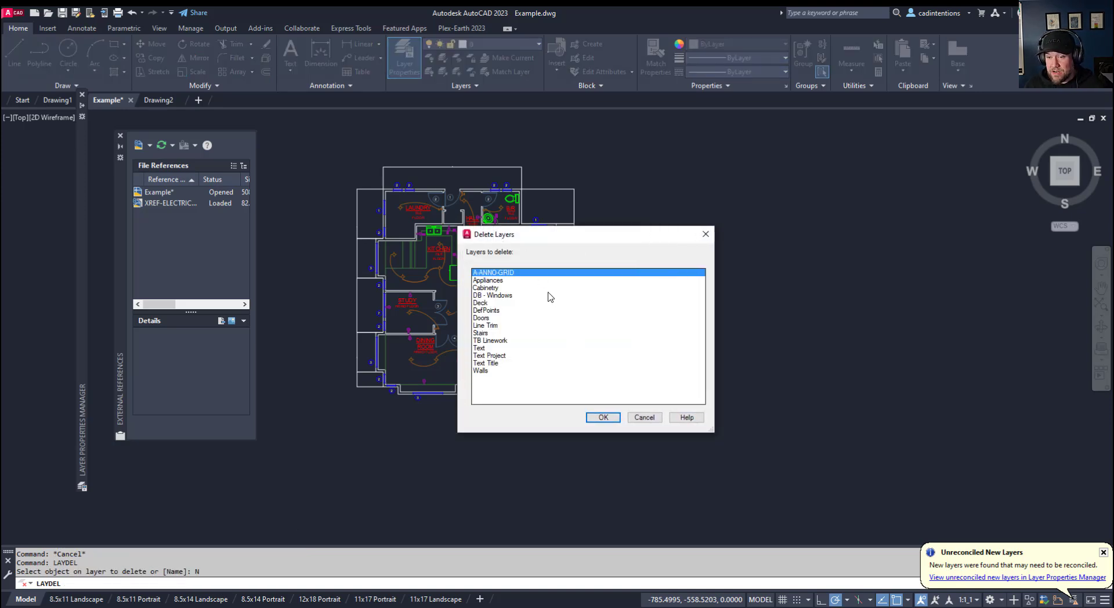
mouse_move(511, 281)
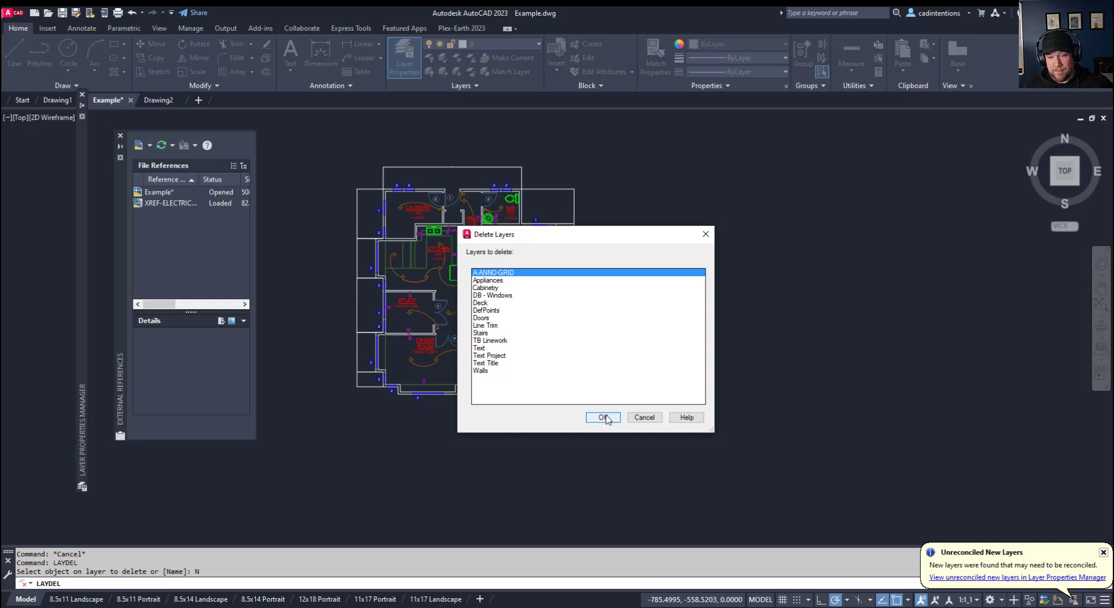
click(603, 417)
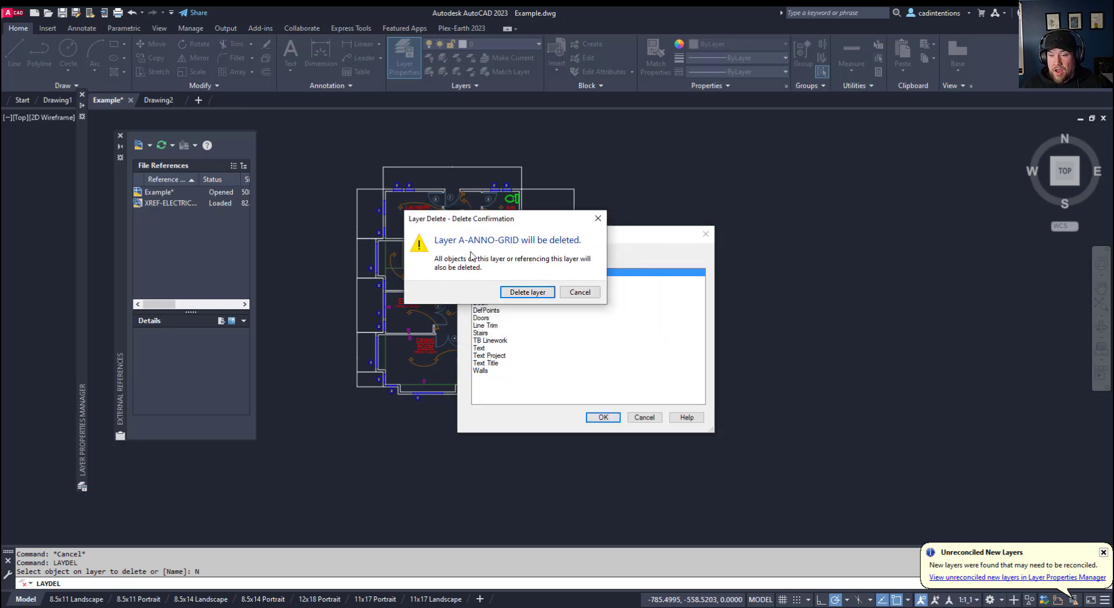
mouse_move(596, 267)
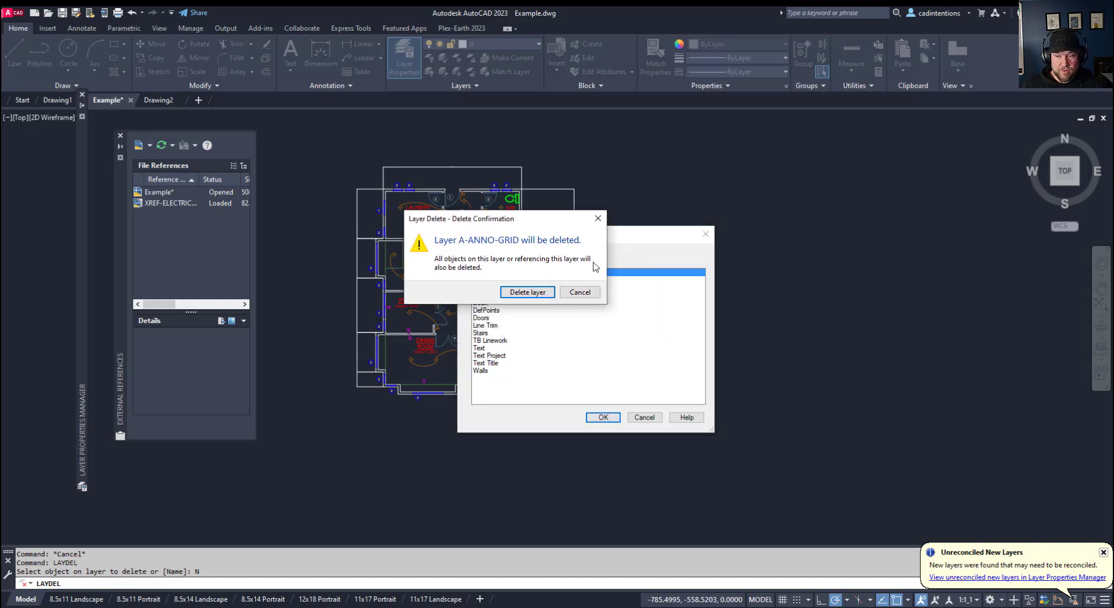
mouse_move(533, 274)
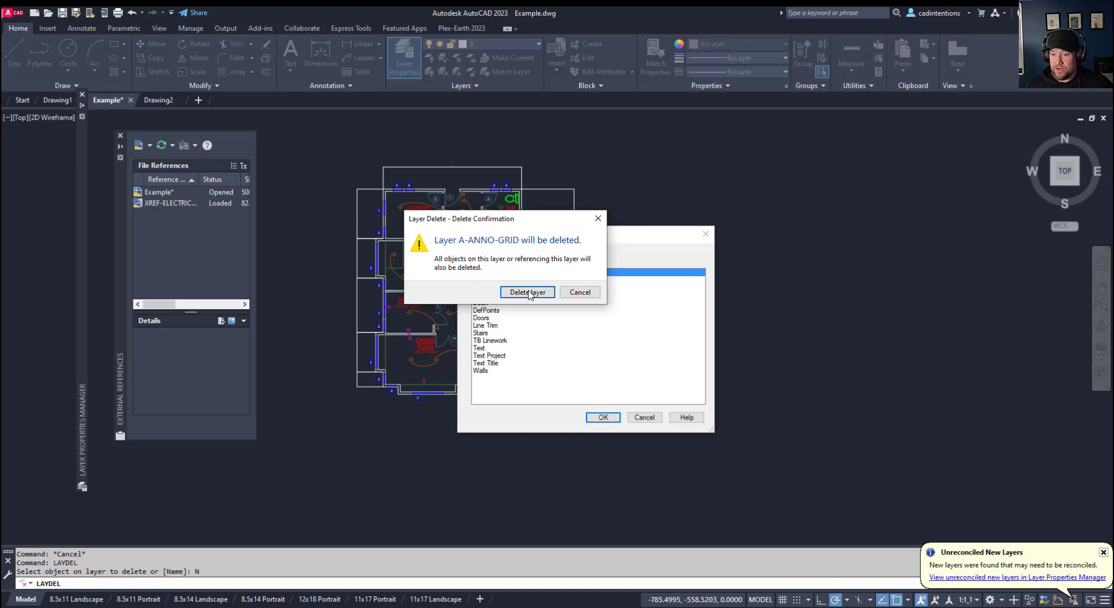
click(527, 292)
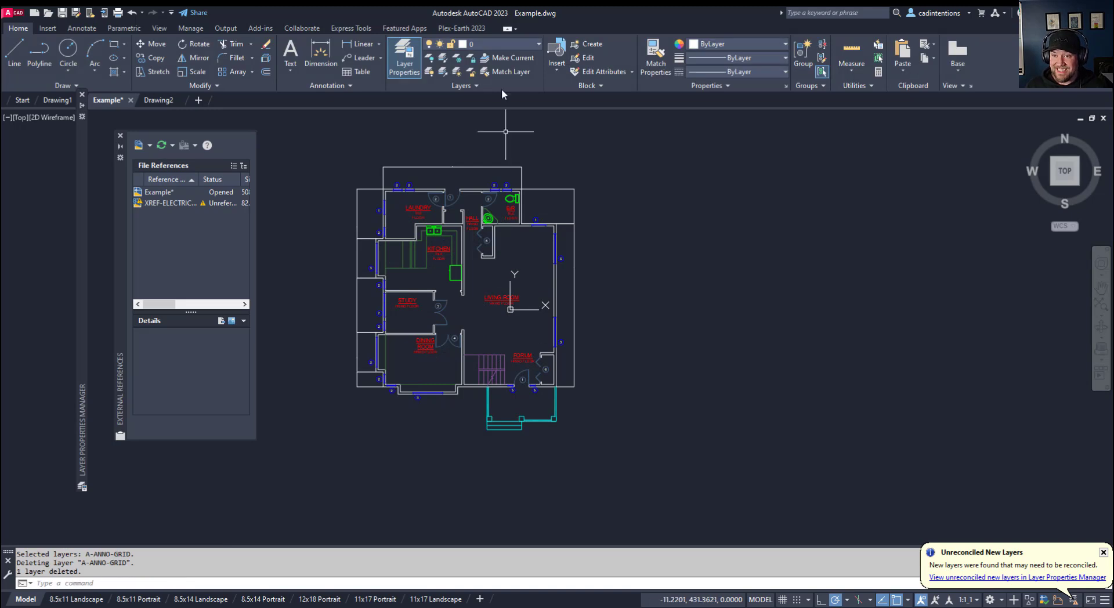
Step: Start the AUDIT command to reach the 'Fix any errors detected?' prompt
click(537, 44)
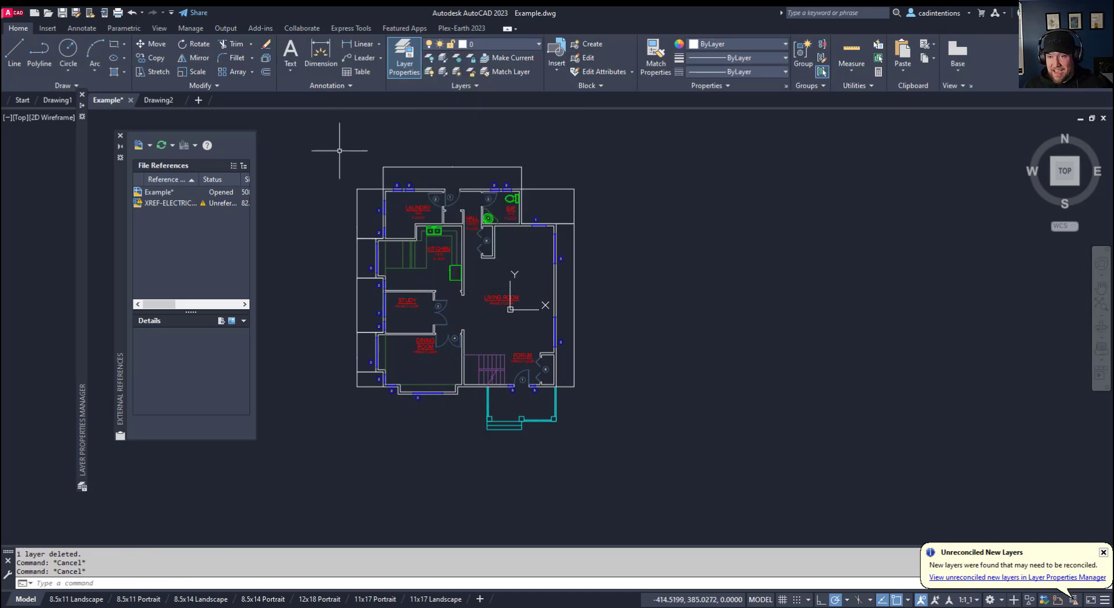
mouse_move(401, 122)
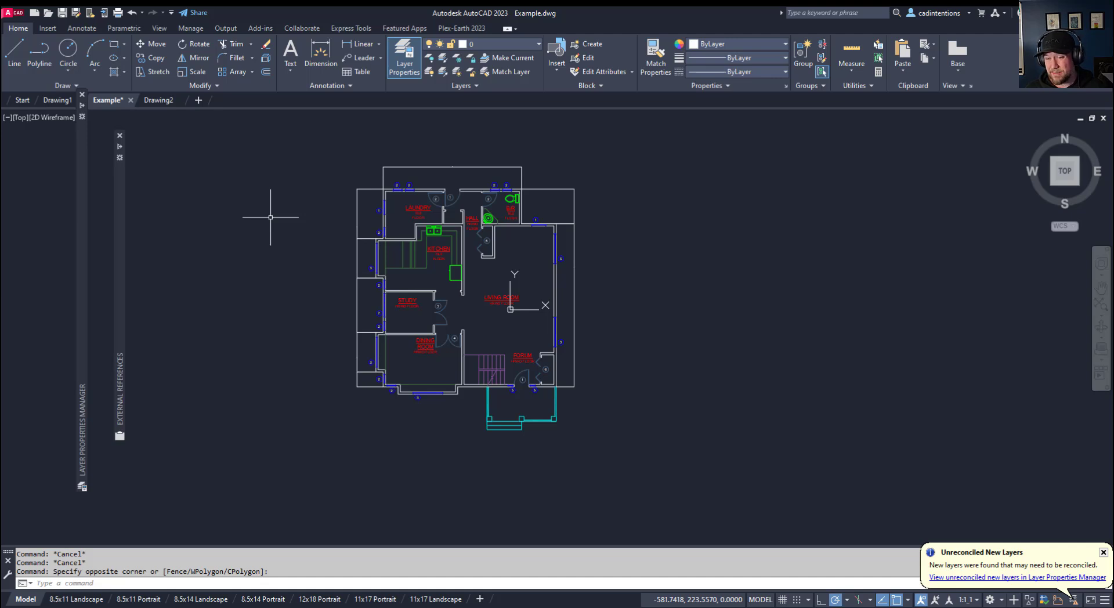
mouse_move(288, 257)
text(AUDIT)
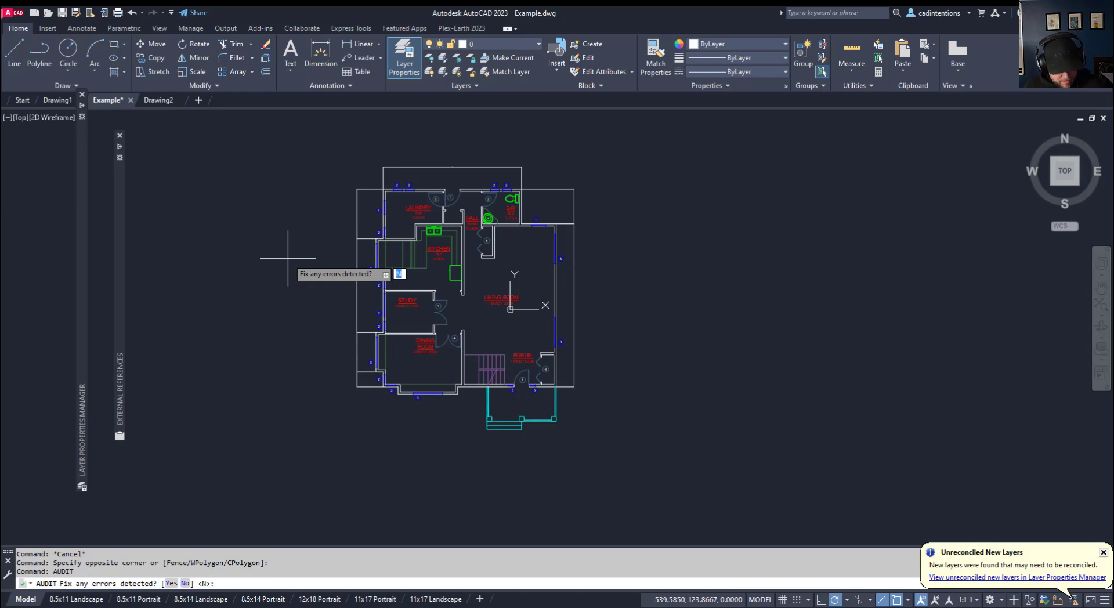
Step: Answer Y to fix errors; the audit reports 0 found, 0 fixed, 0 erased
text(Y)
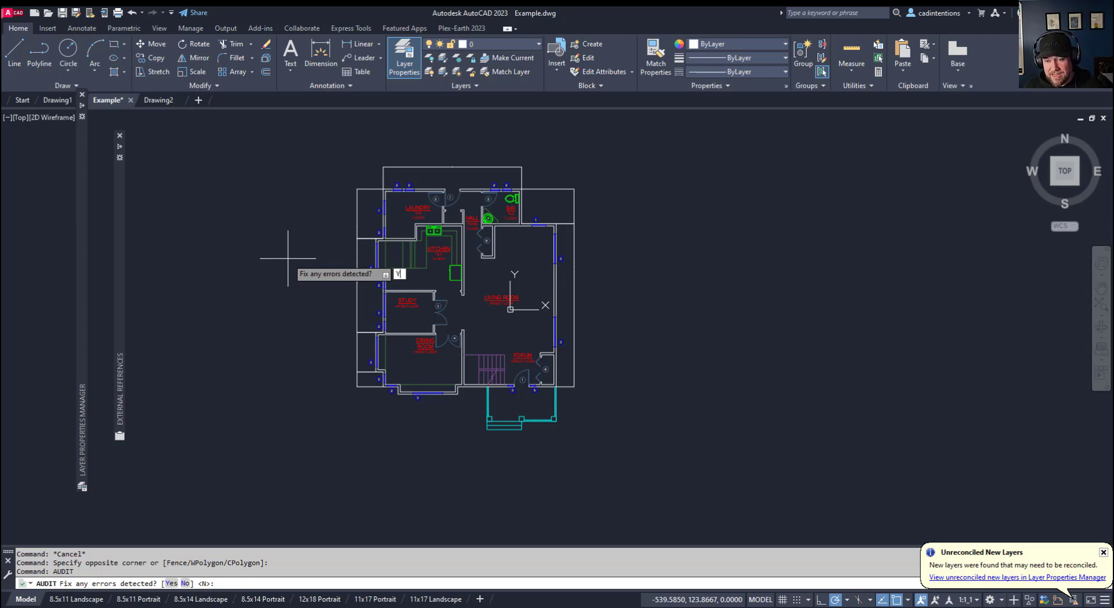
key(Return)
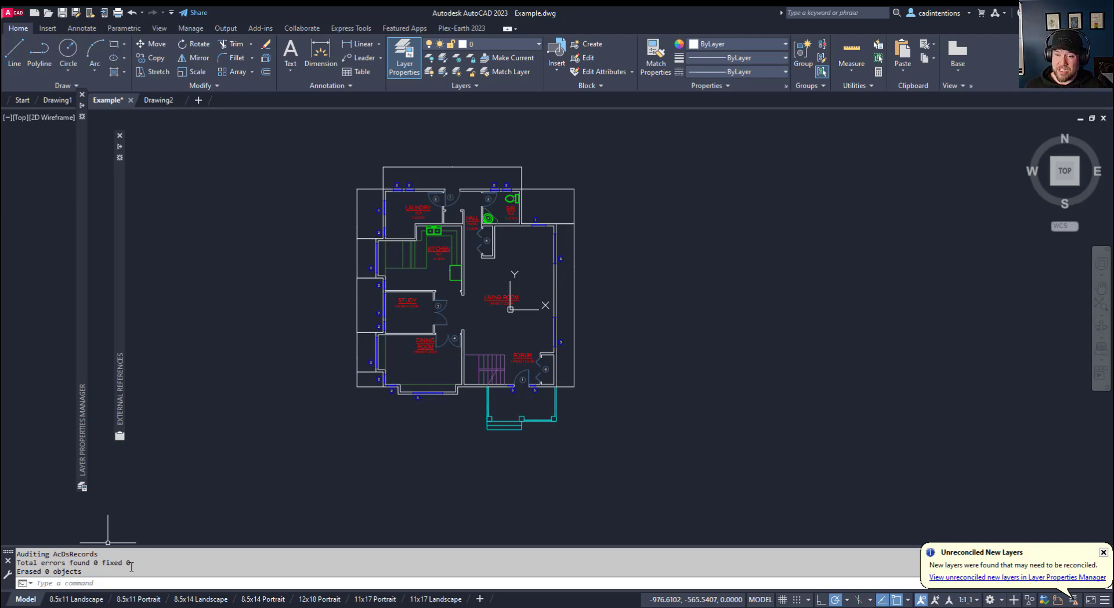
Step: Show the Plex-Earth 2023 ribbon tools
click(461, 28)
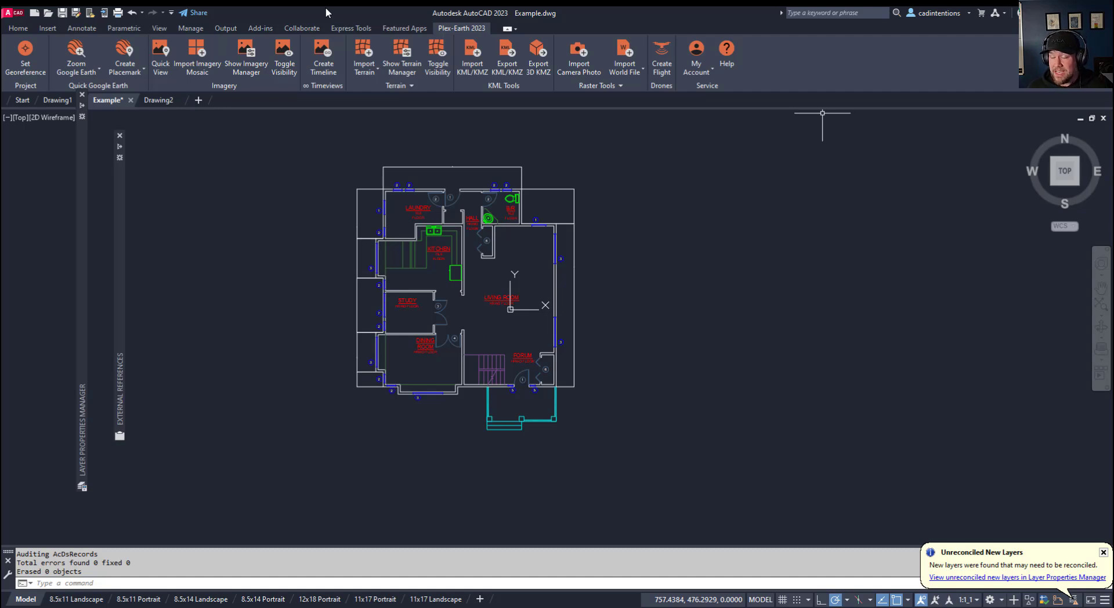
mouse_move(384, 119)
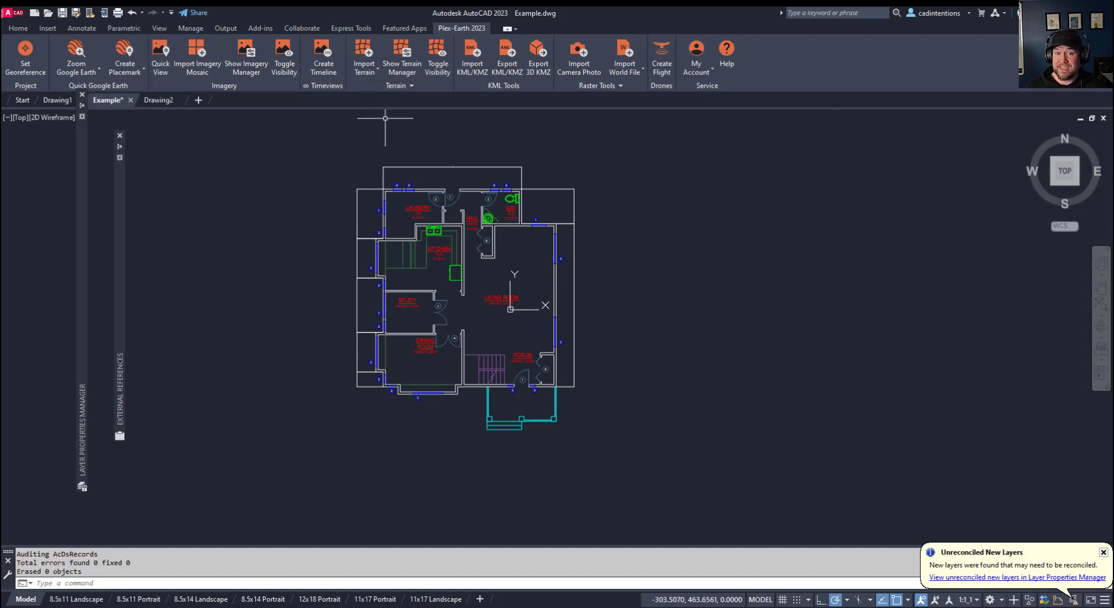